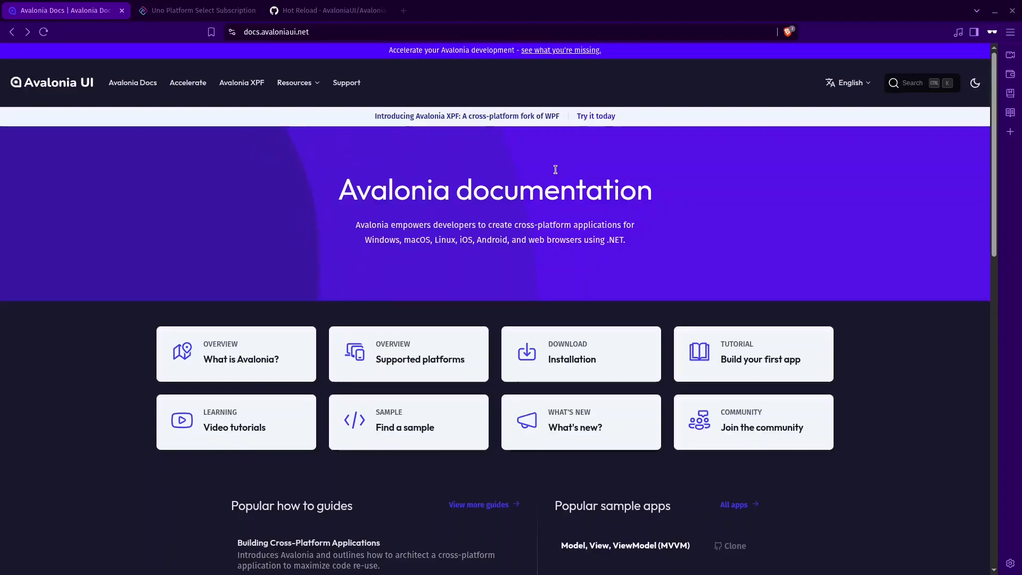
mouse_move(477, 200)
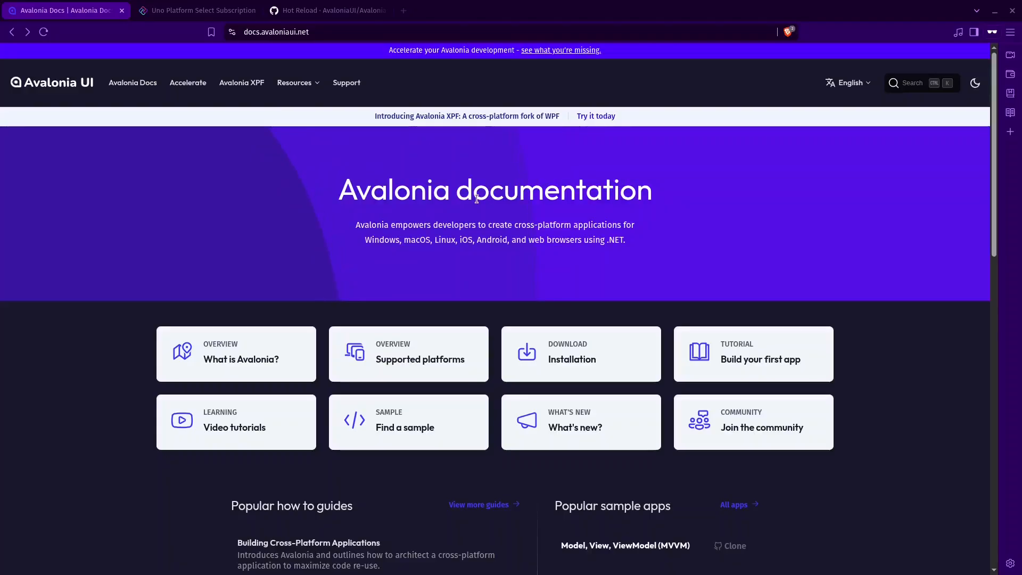
mouse_move(438, 238)
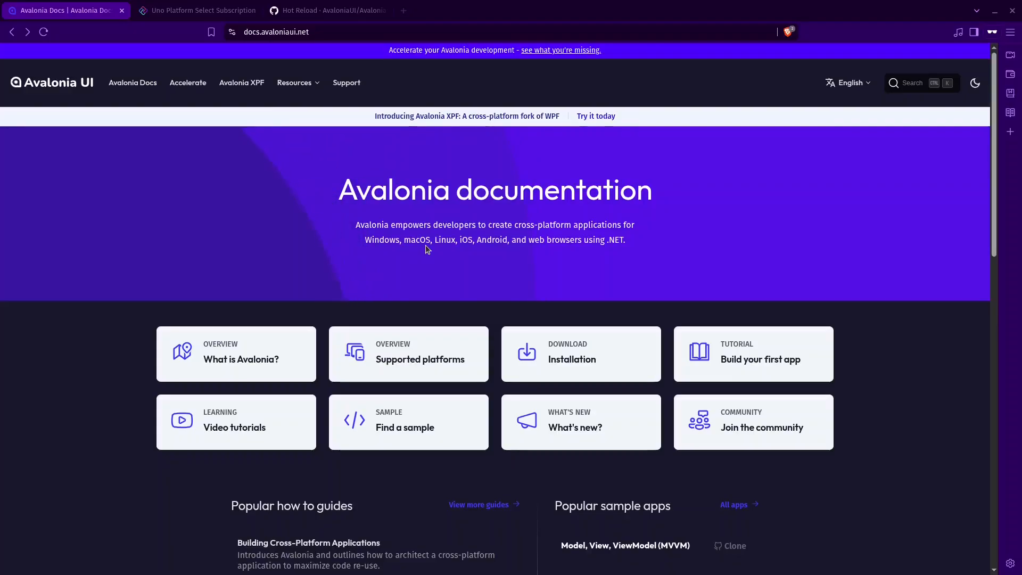
mouse_move(614, 330)
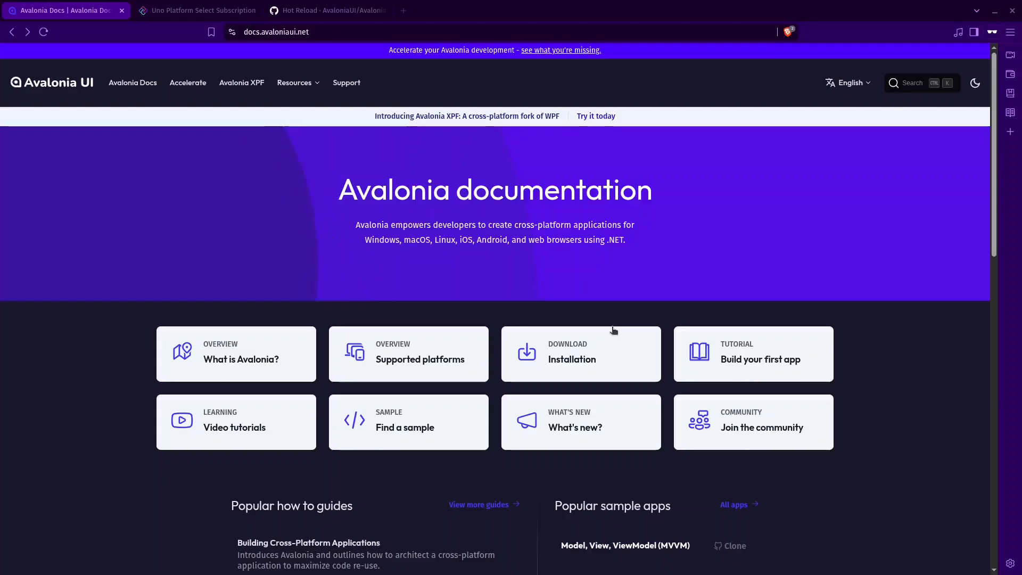
mouse_move(496, 236)
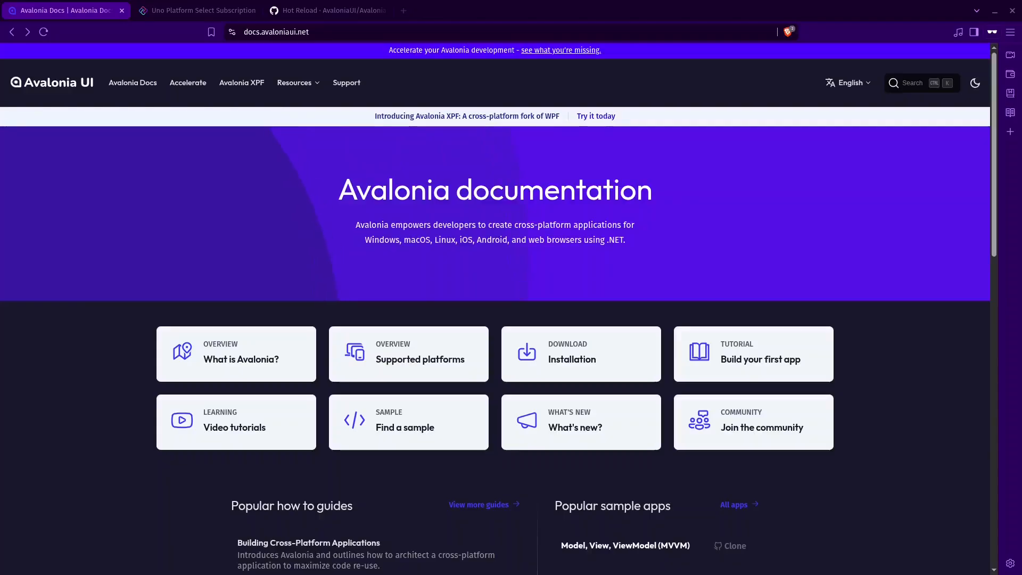
mouse_move(571, 290)
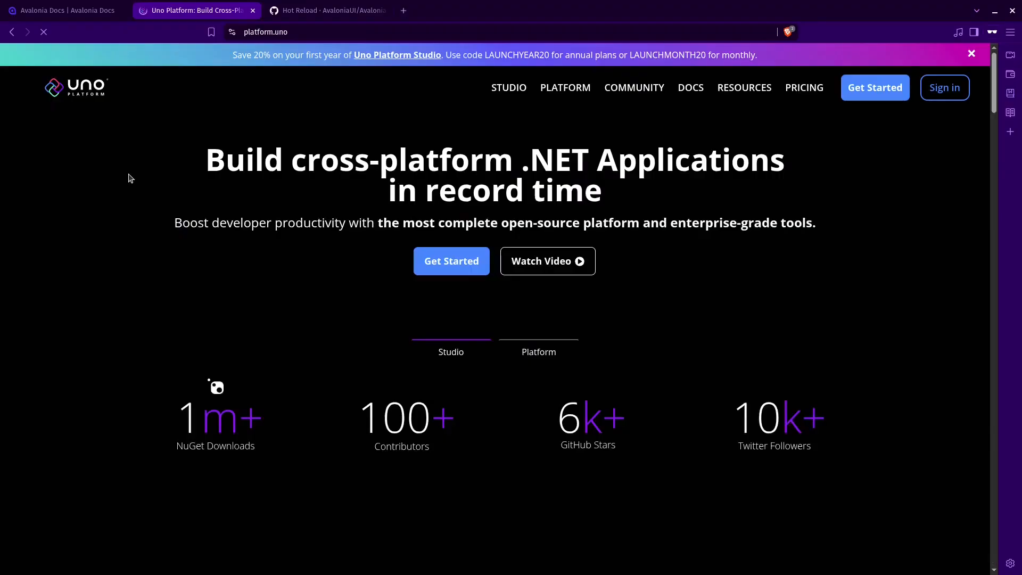
Scroll through the Uno Platform Studio pricing, then switch to the GitHub Hot Reload discussion.
scroll(down, 3)
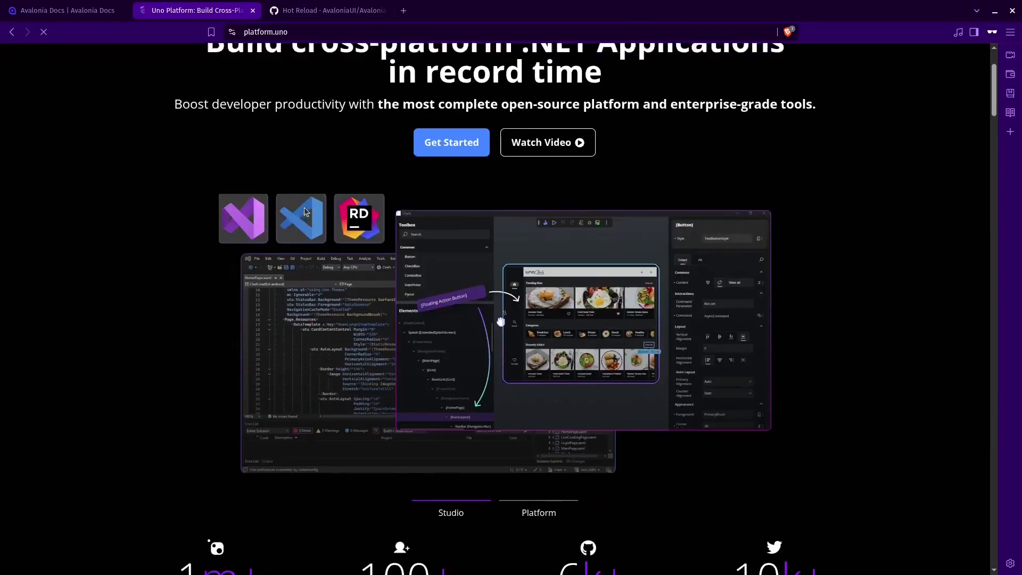
scroll(down, 3)
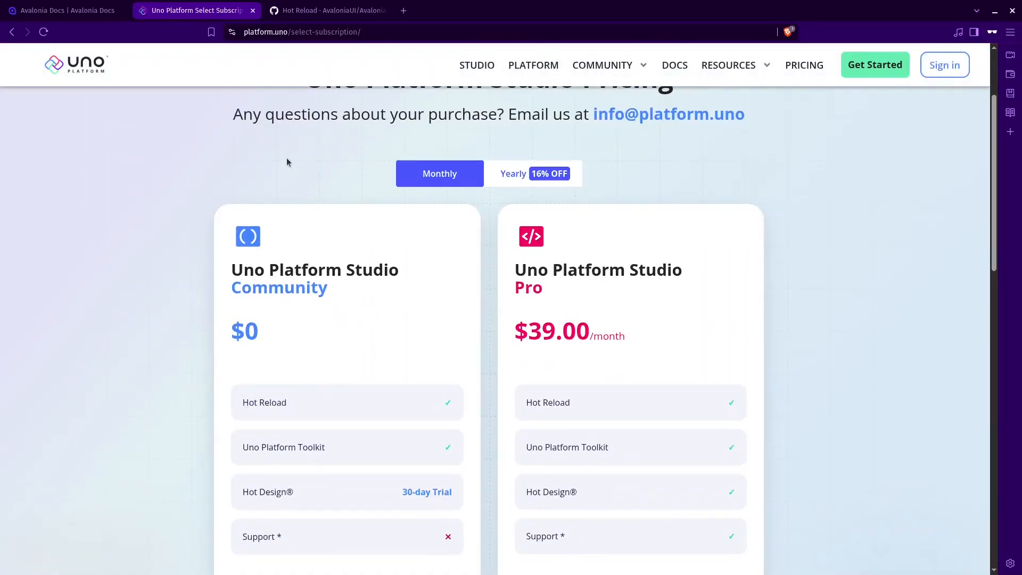
click(332, 9)
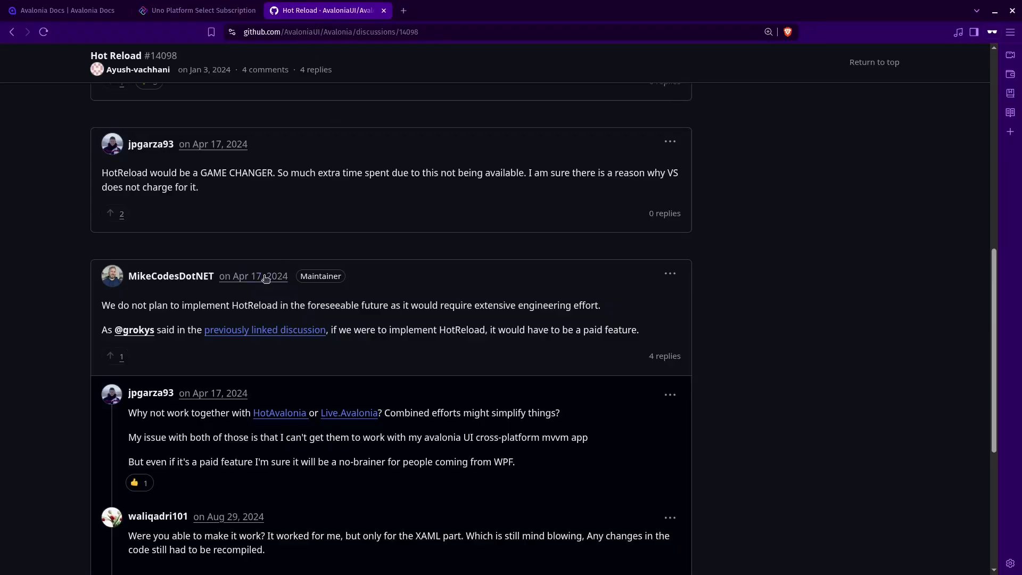
mouse_move(221, 318)
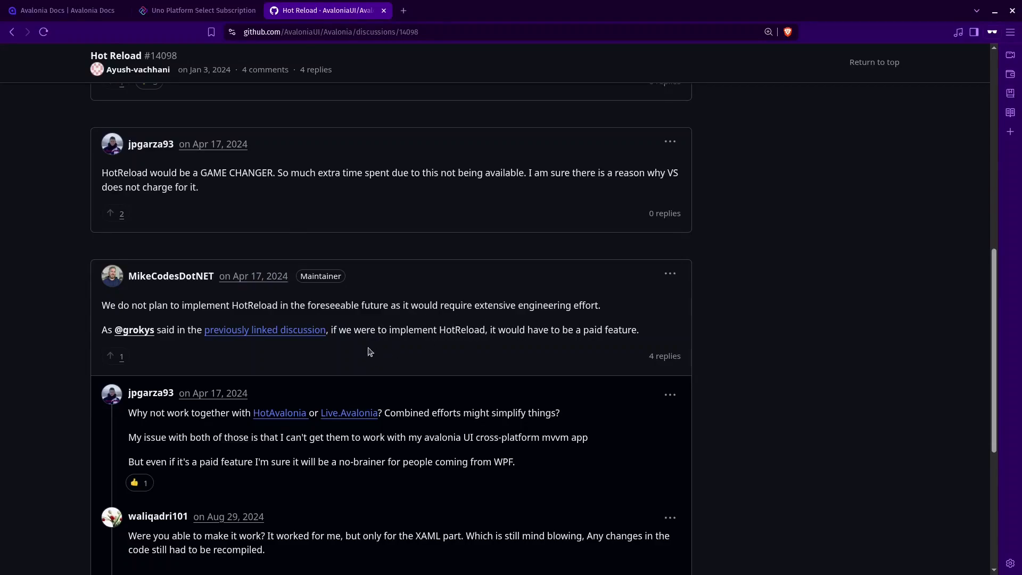
mouse_move(501, 345)
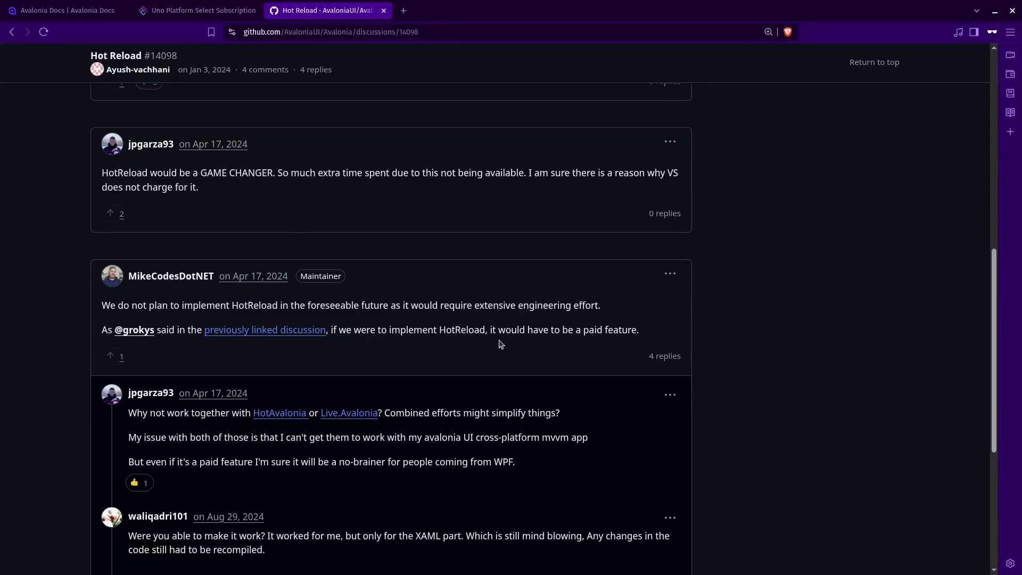
mouse_move(432, 258)
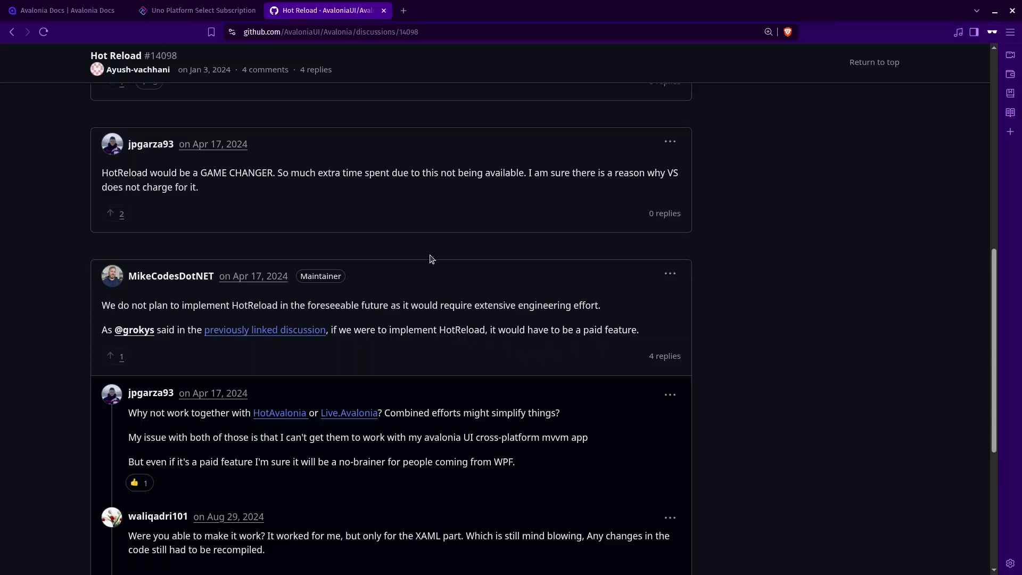
mouse_move(213, 32)
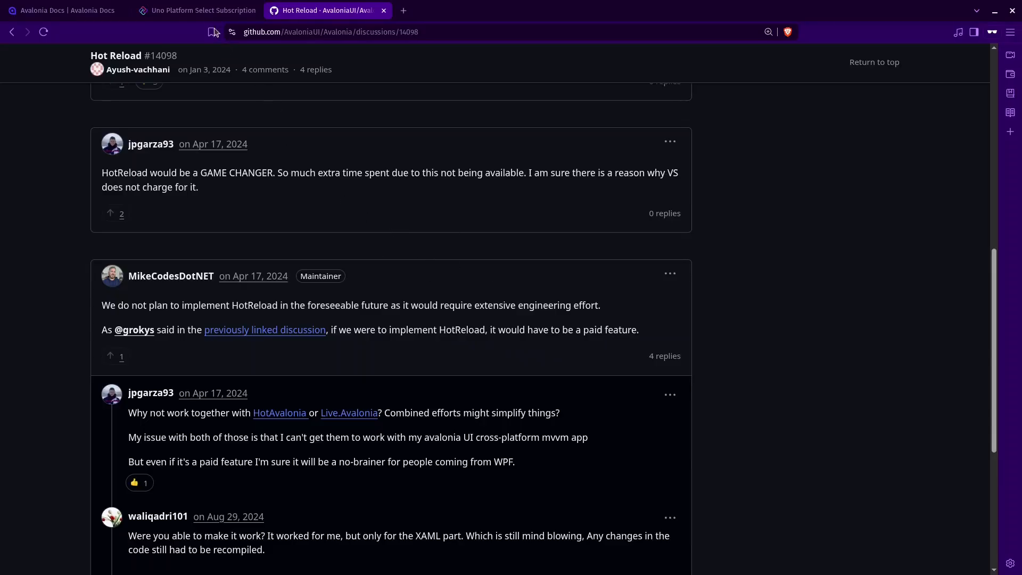
Revisit the Uno Platform Community vs Pro pricing, then return to the Avalonia documentation.
click(196, 9)
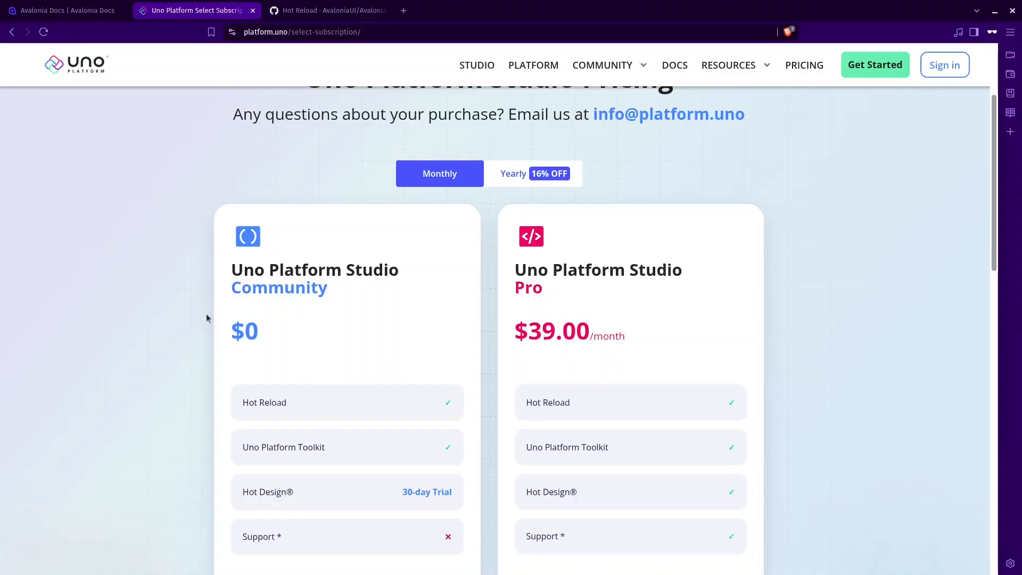
mouse_move(323, 378)
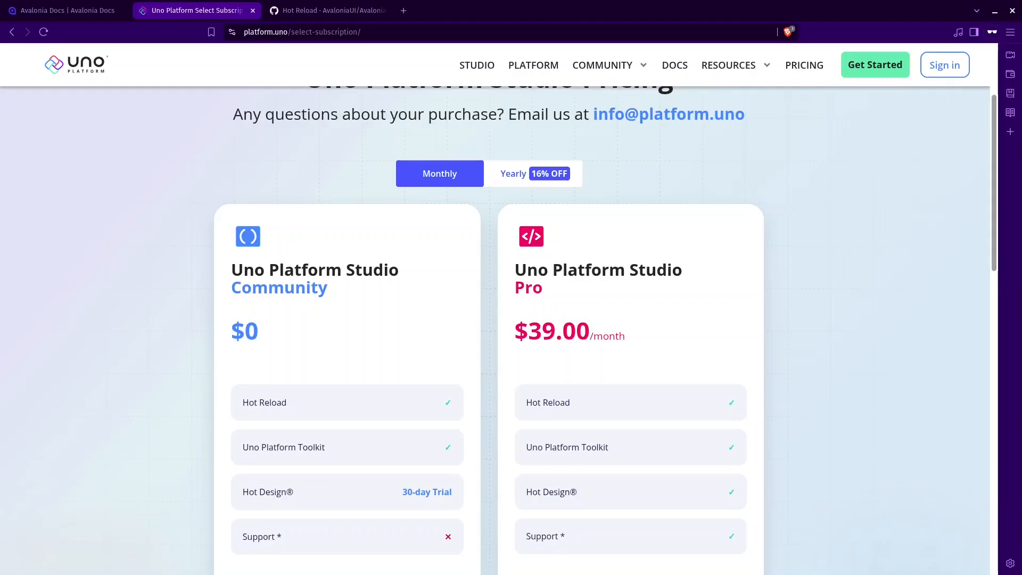
mouse_move(207, 200)
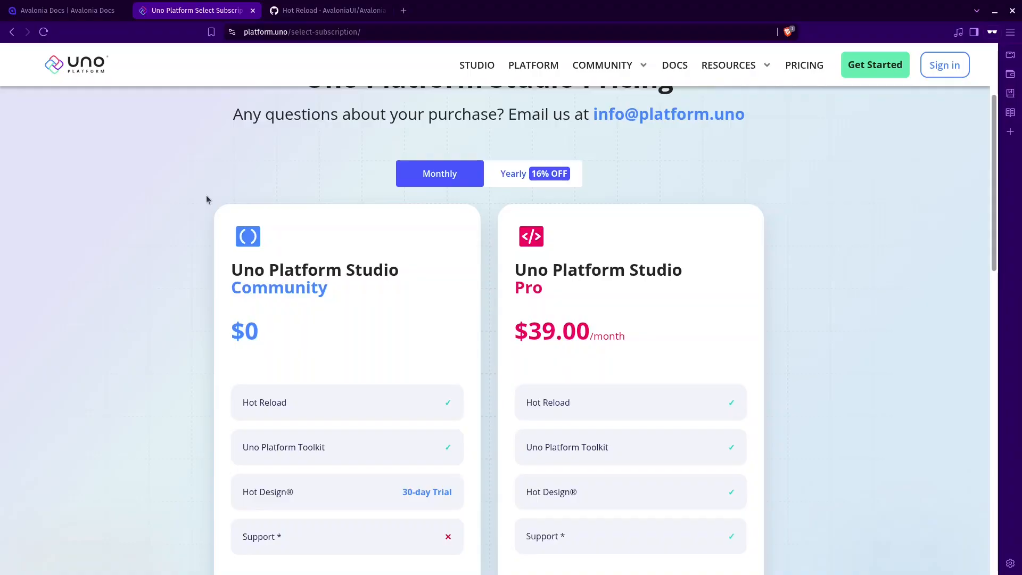
mouse_move(81, 24)
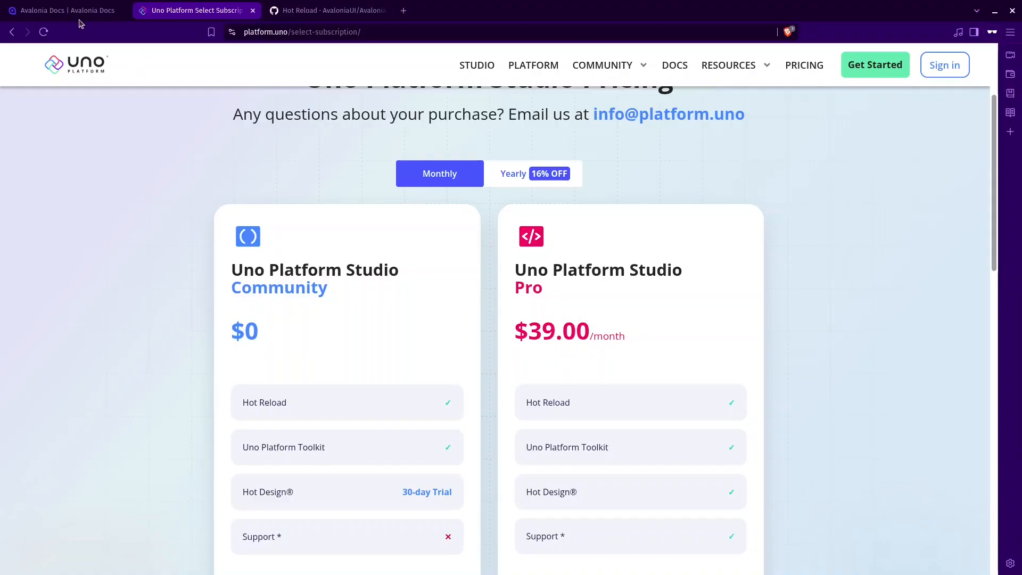
click(62, 9)
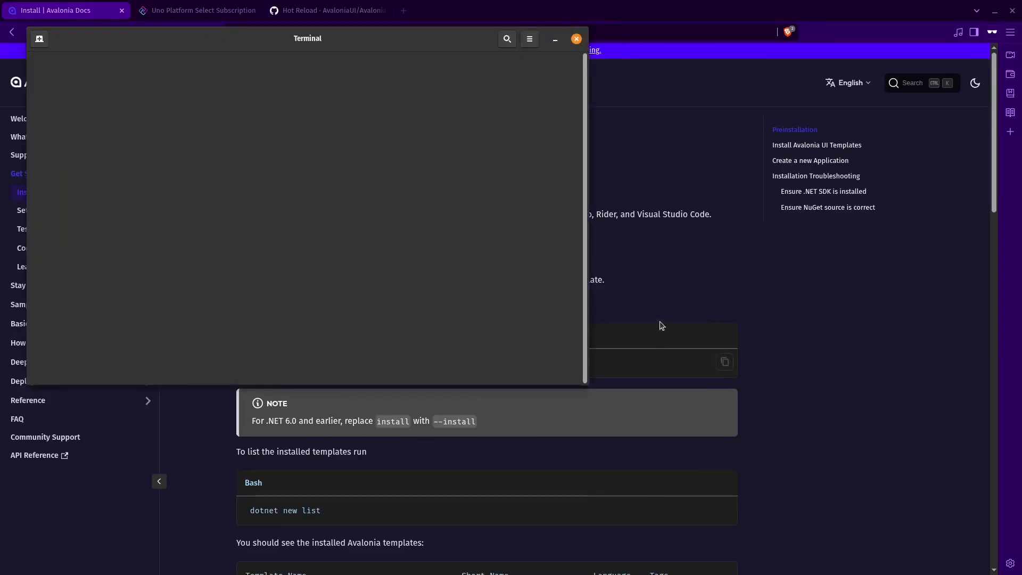
Run 'dotnet new install Avalonia.Templates' in Terminal, clear the output, and close the terminal.
click(576, 38)
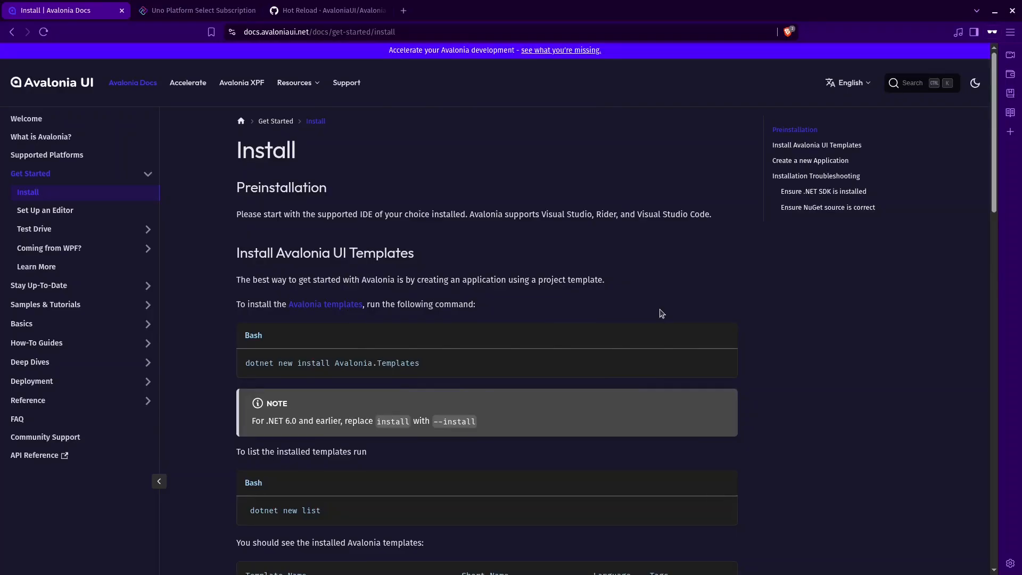
mouse_move(717, 367)
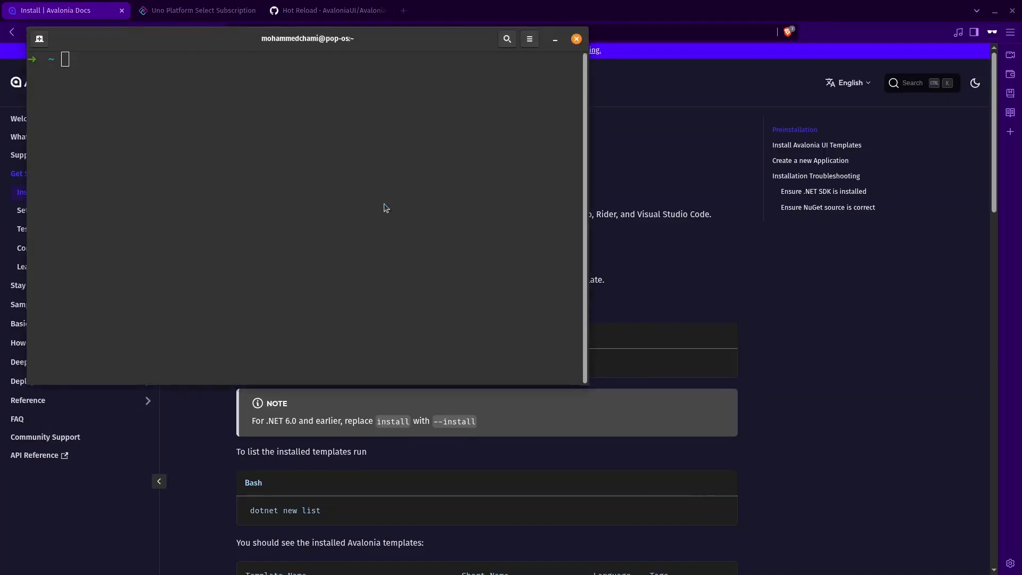
text(dotnet new install Avalonia.Templates)
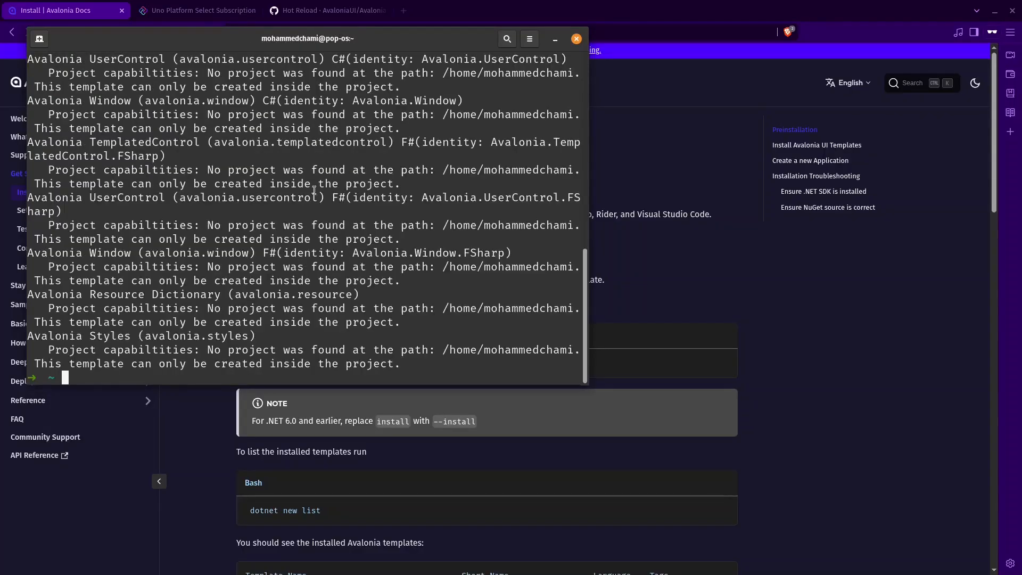
text(clear)
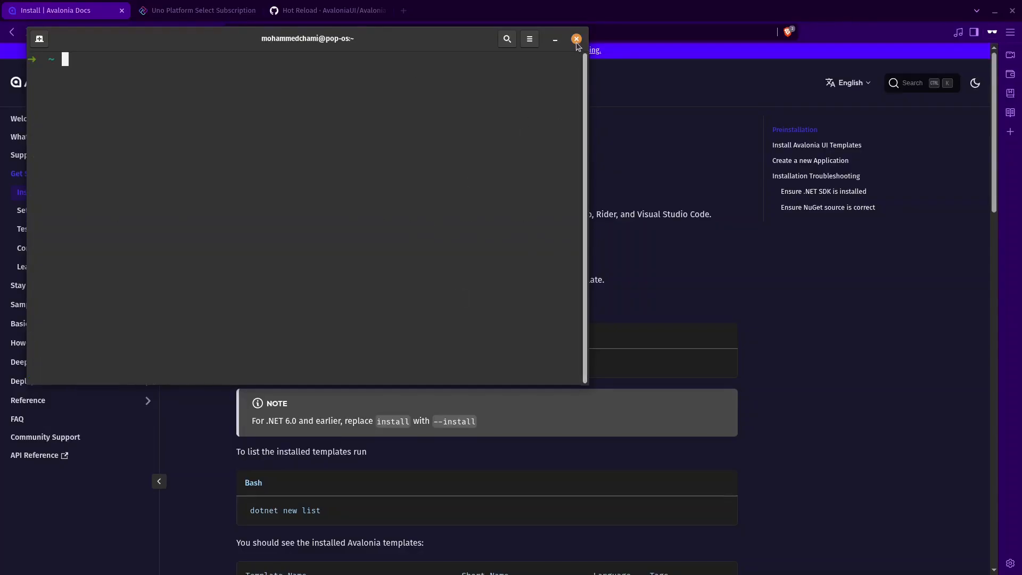
click(576, 38)
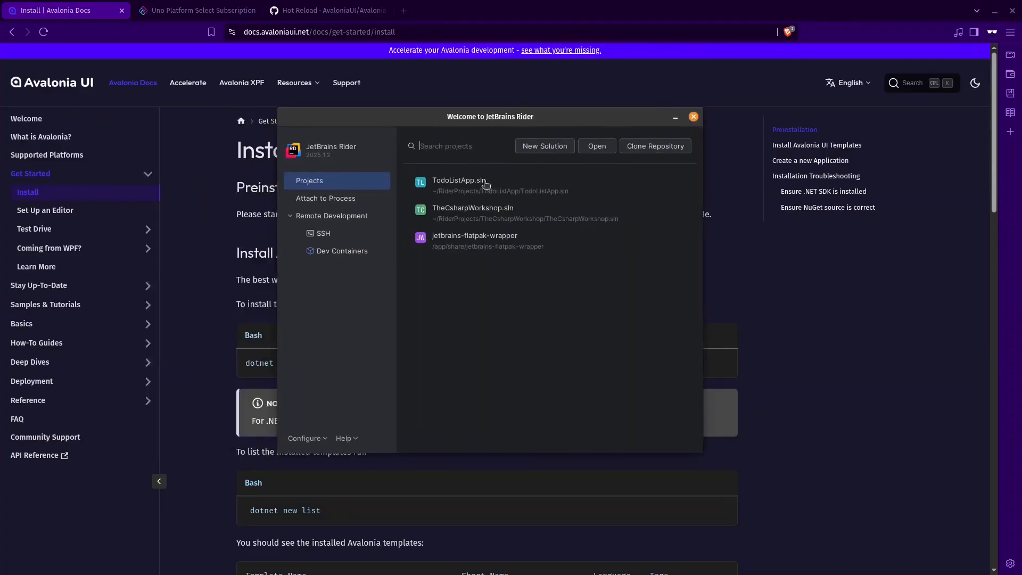
Open TodoListApp.sln, then search Settings > Plugins for 'avalonia' to find AvaloniaRider.
double_click(457, 180)
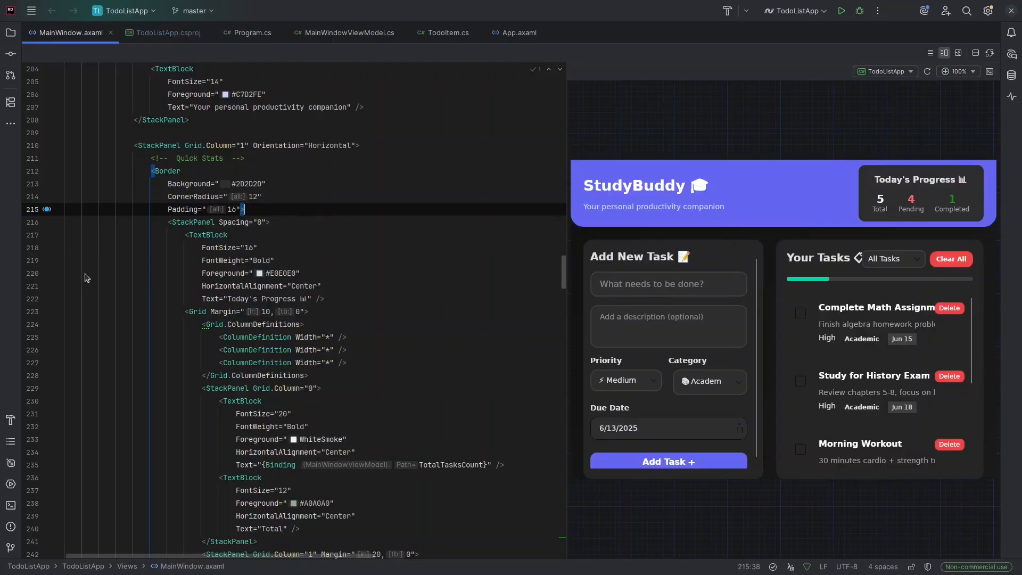
click(987, 10)
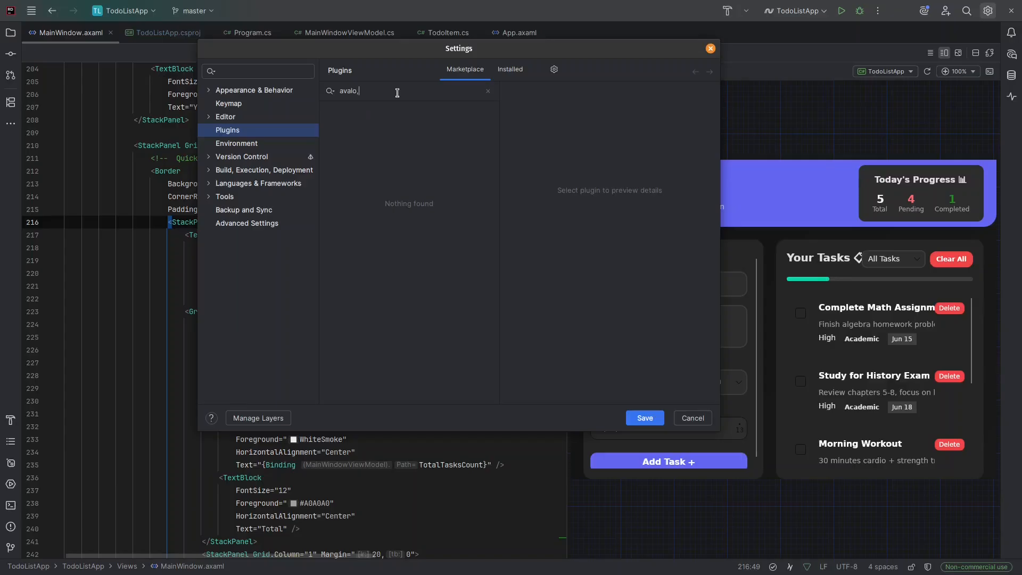
text(avalonia)
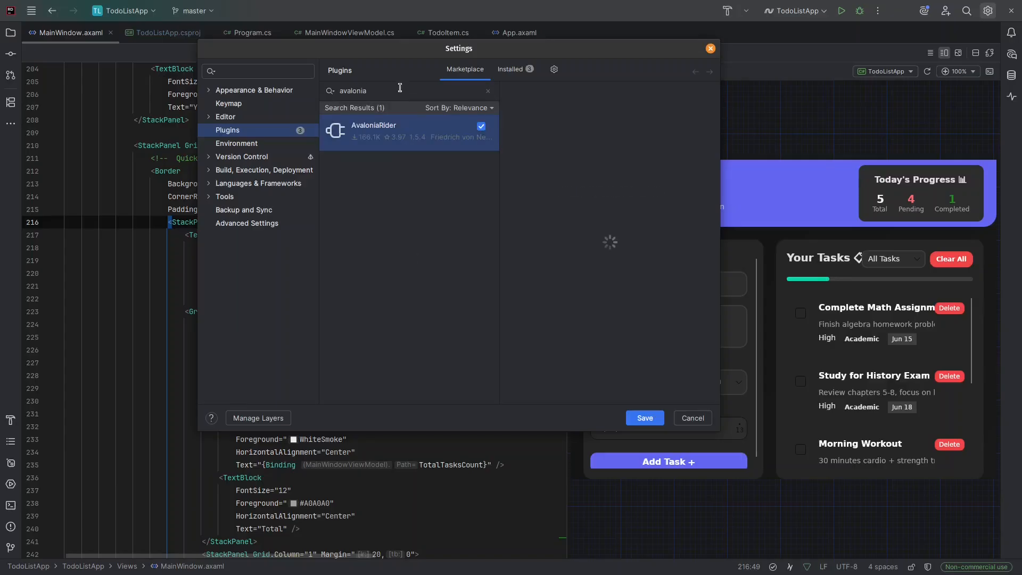
mouse_move(392, 137)
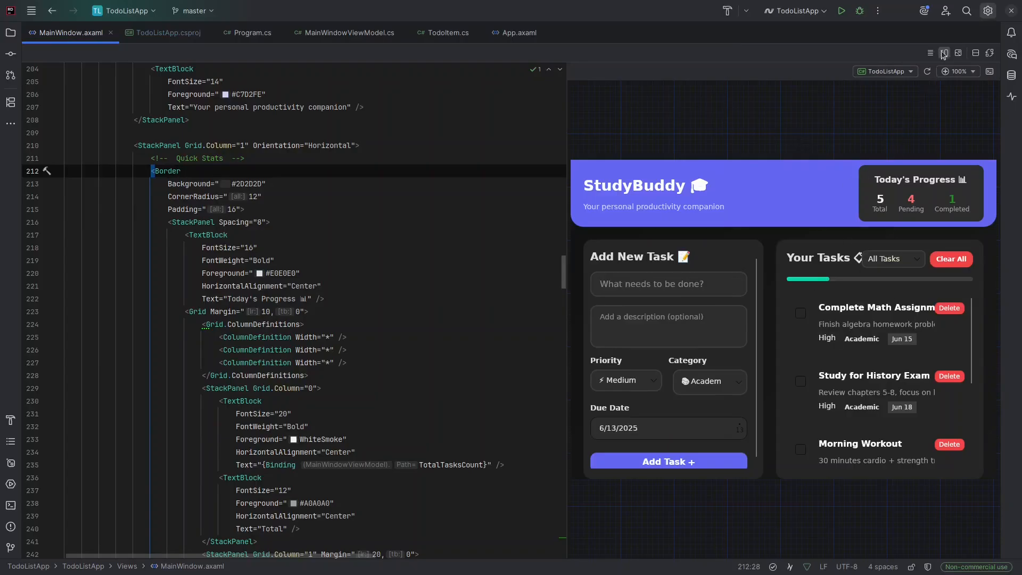
Toggle MainWindow.axaml to editor-only and back to split preview, browsing the Quick Stats markup.
click(944, 53)
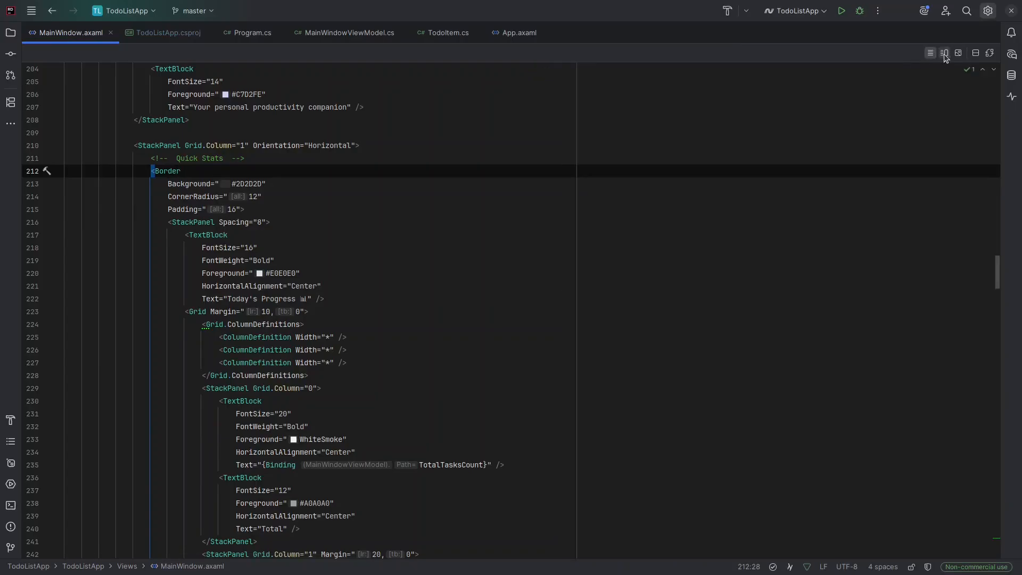
click(944, 54)
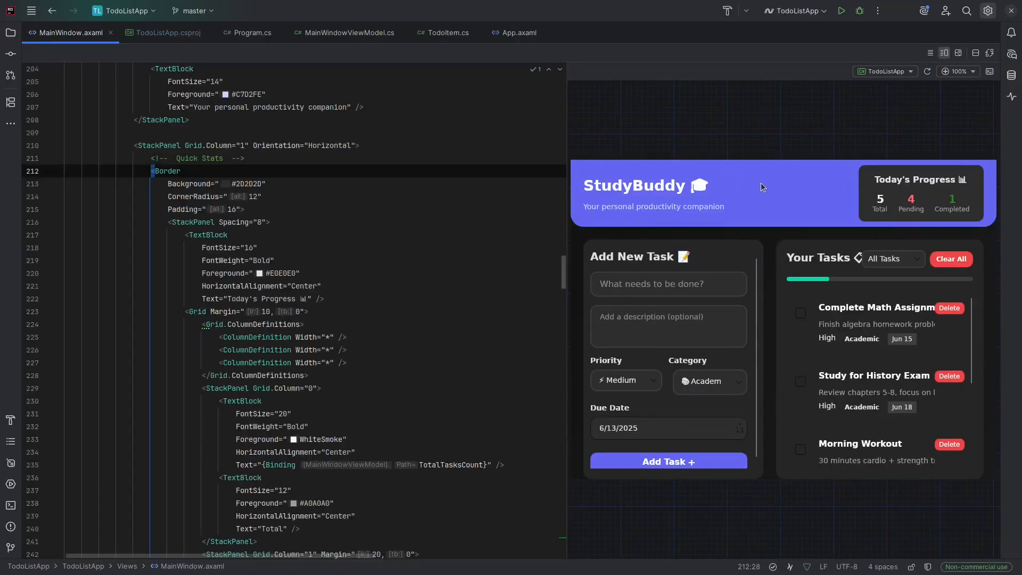
scroll(down, 3)
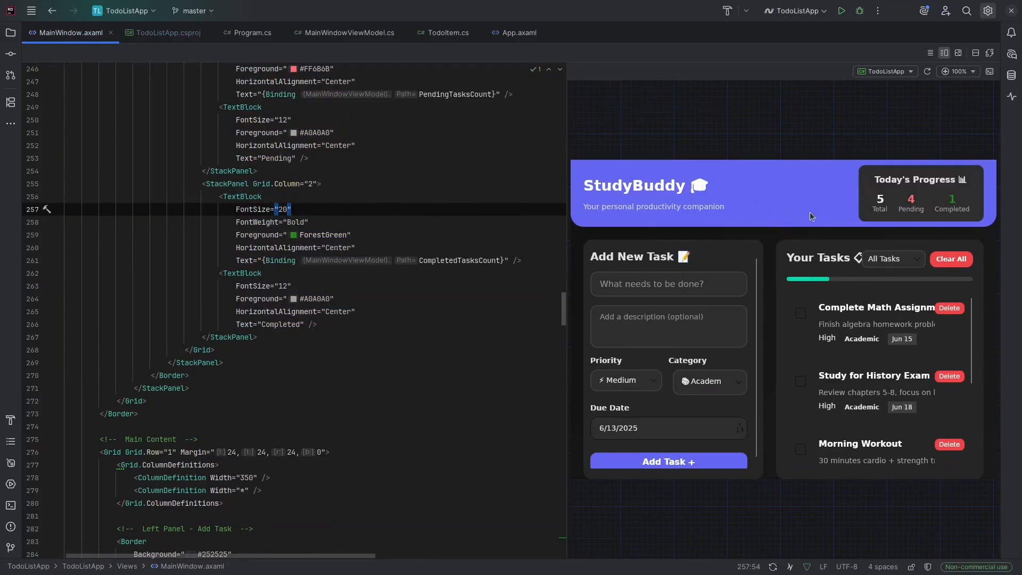
mouse_move(778, 212)
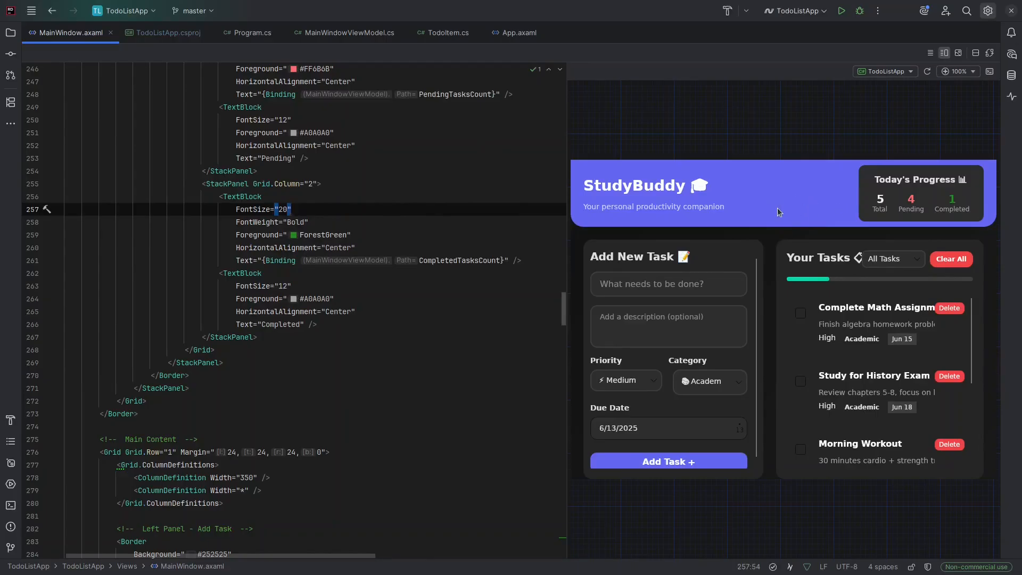
mouse_move(985, 36)
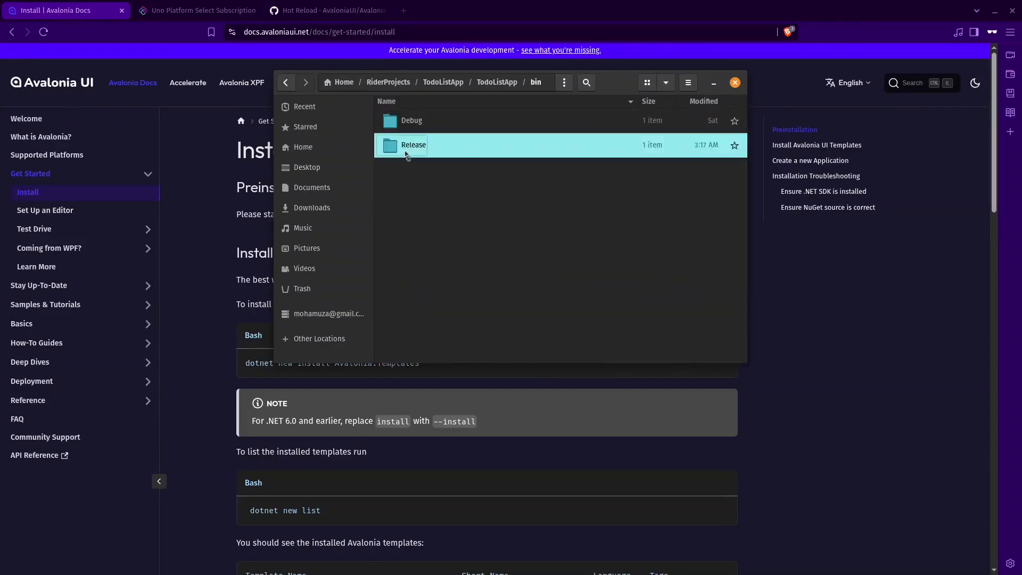
Enter the linux-x64 release folder and pick the TodoListApp.1.0.0.linux-x64.deb package.
double_click(413, 145)
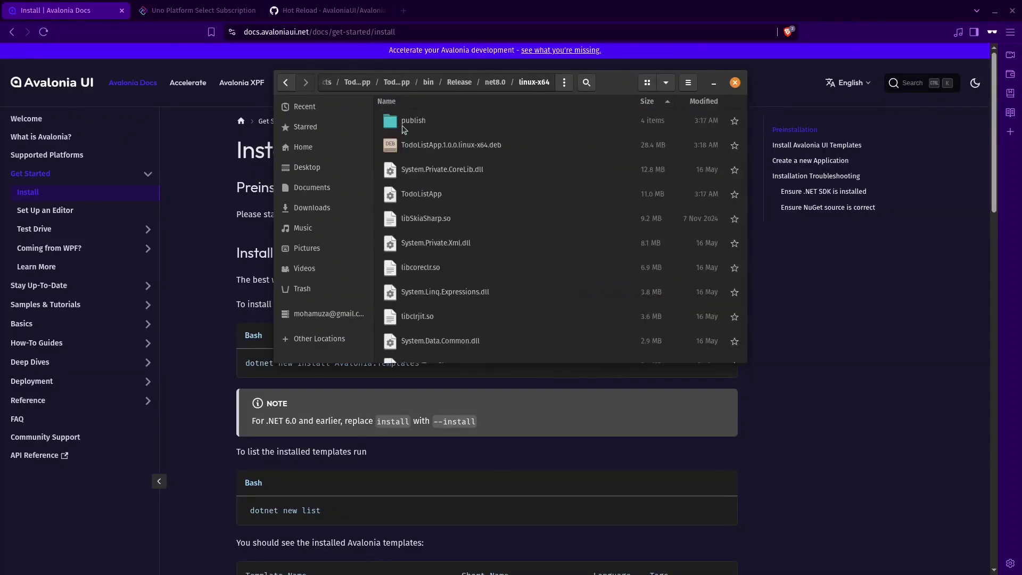
click(451, 145)
text(t)
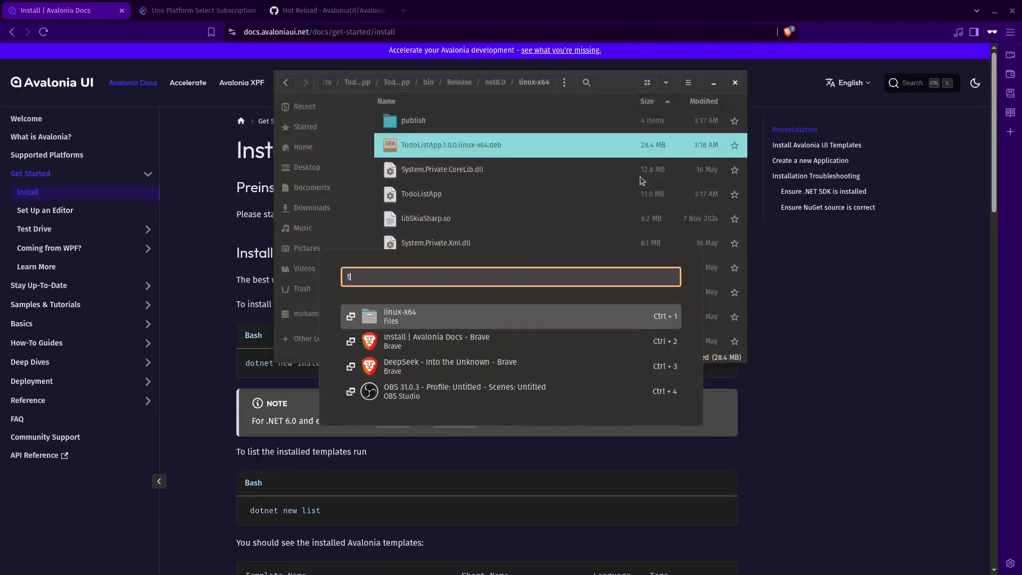
In StudyBuddy, clear all sample tasks and add Task 1 with a description.
key(Escape)
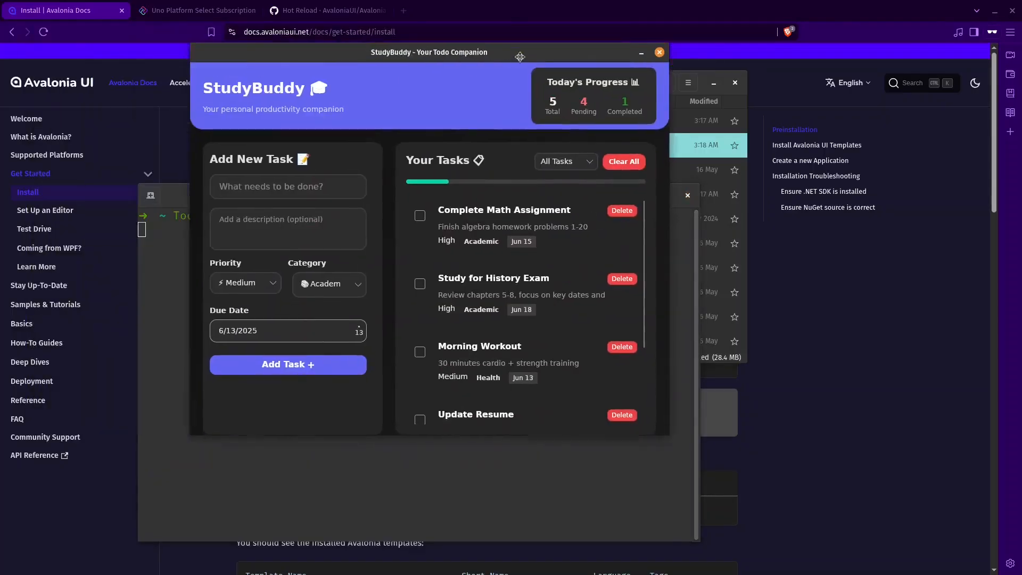
click(624, 161)
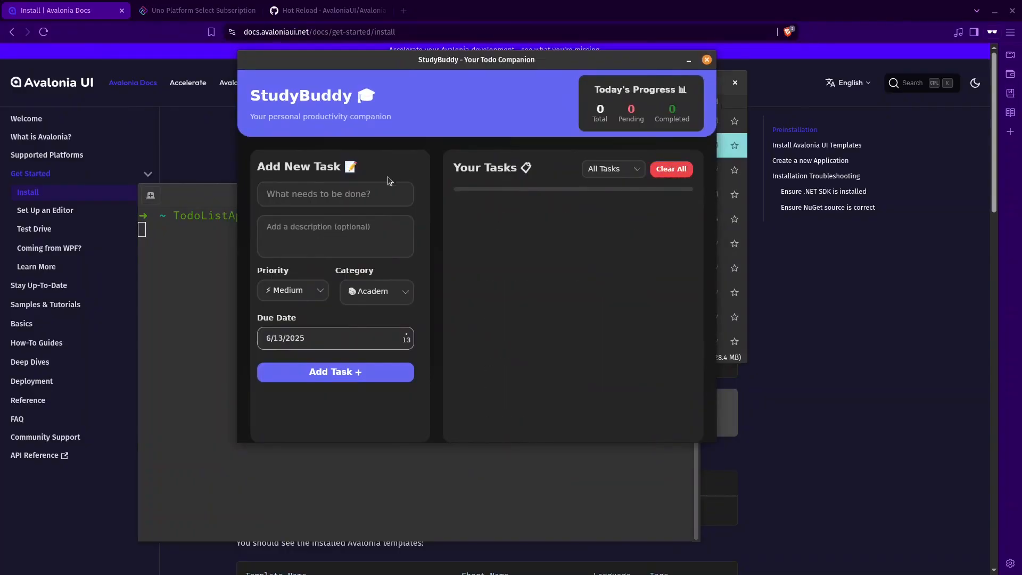
text(Task)
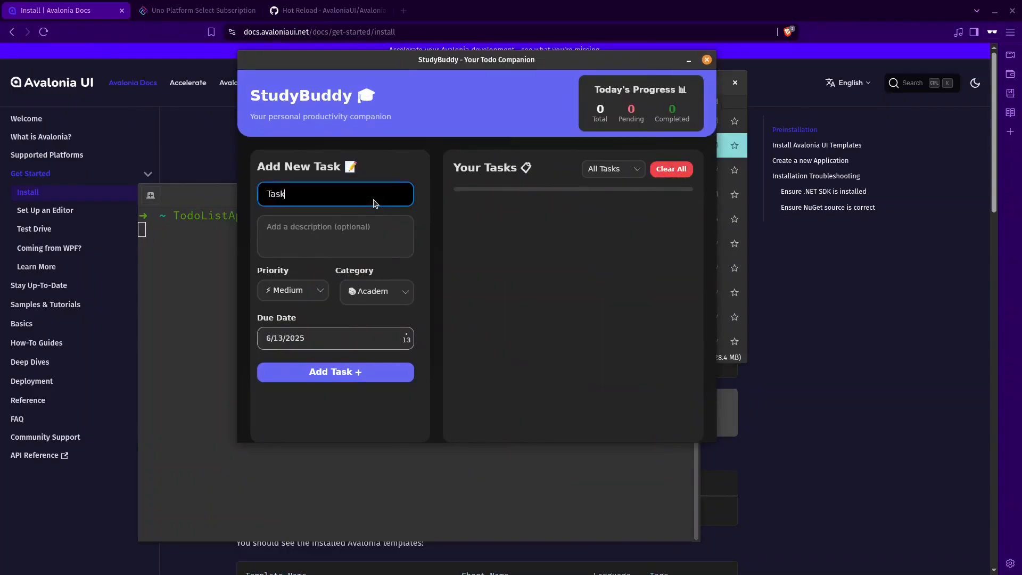
text(Desc)
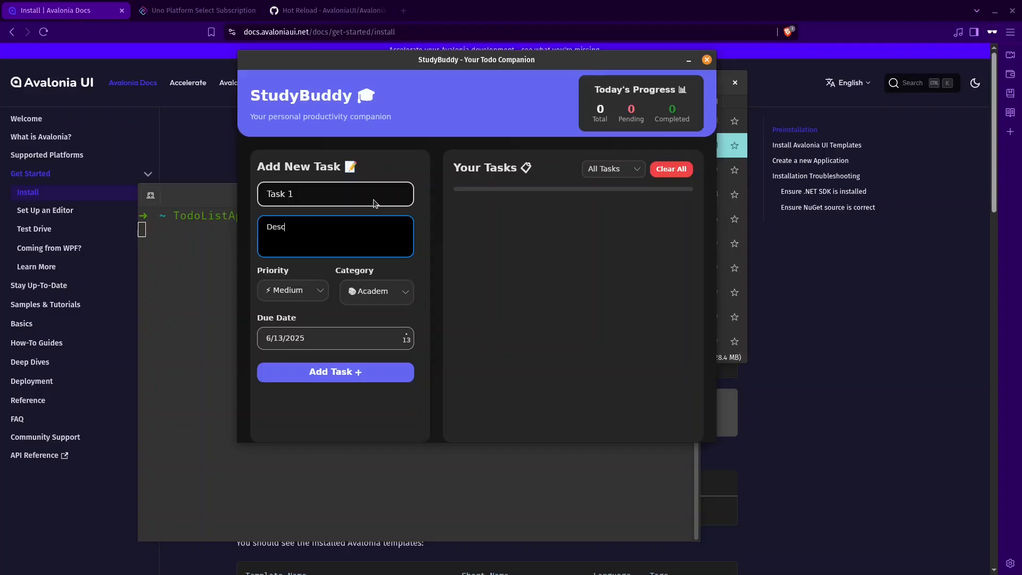
text(riptopn)
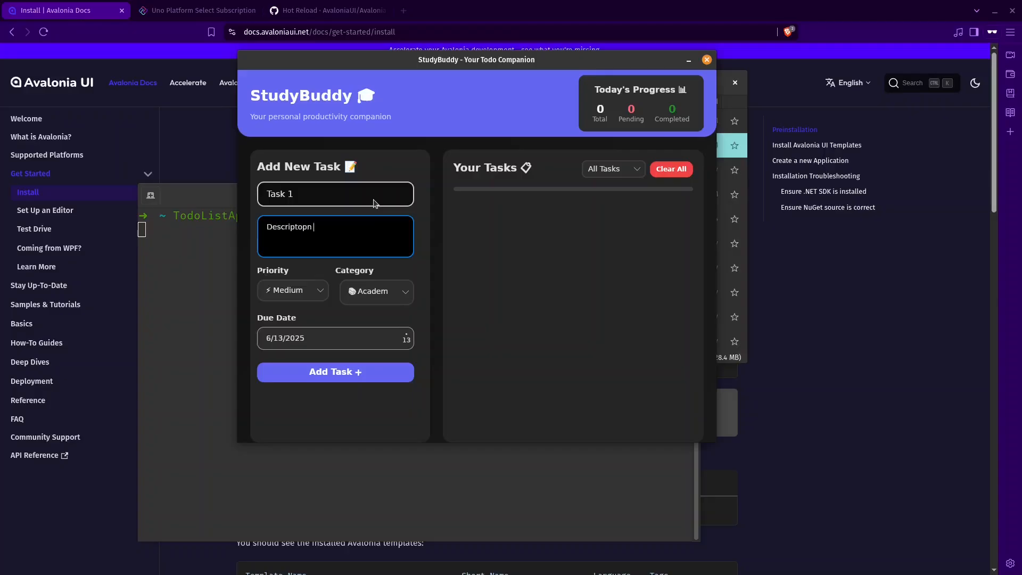
click(377, 290)
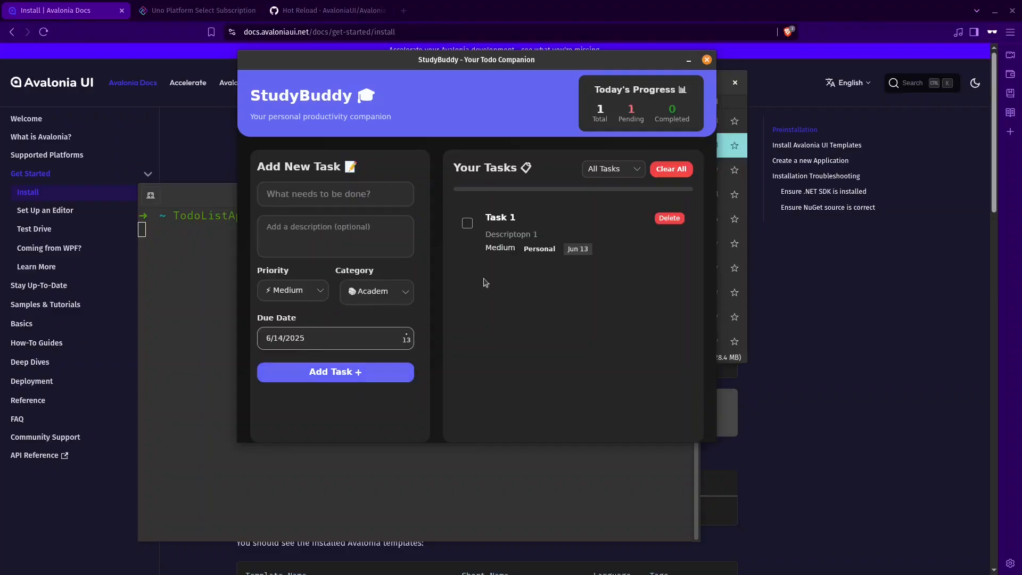
Add Task 2 with High priority and Work category.
text(Task)
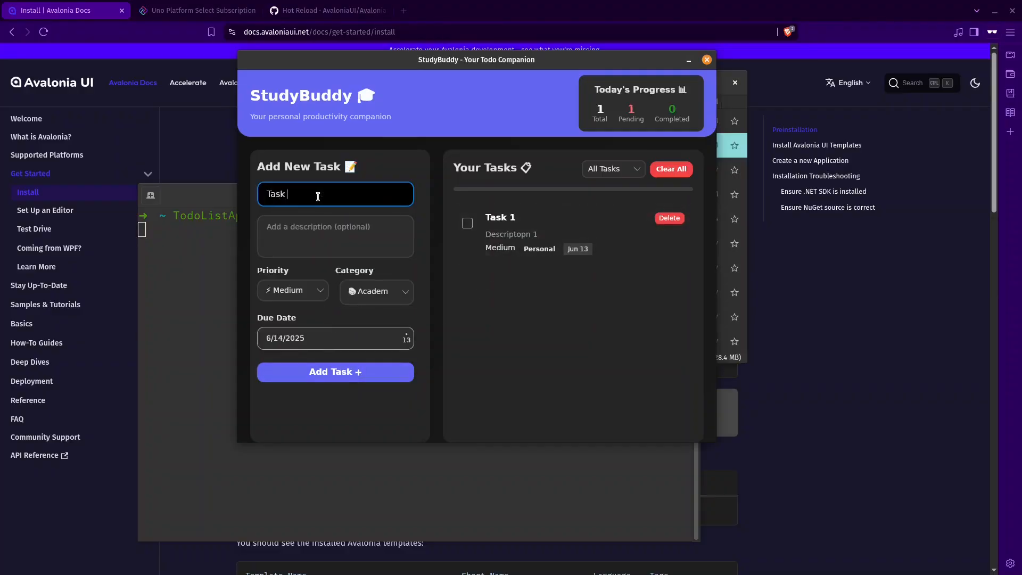
text(dect 2)
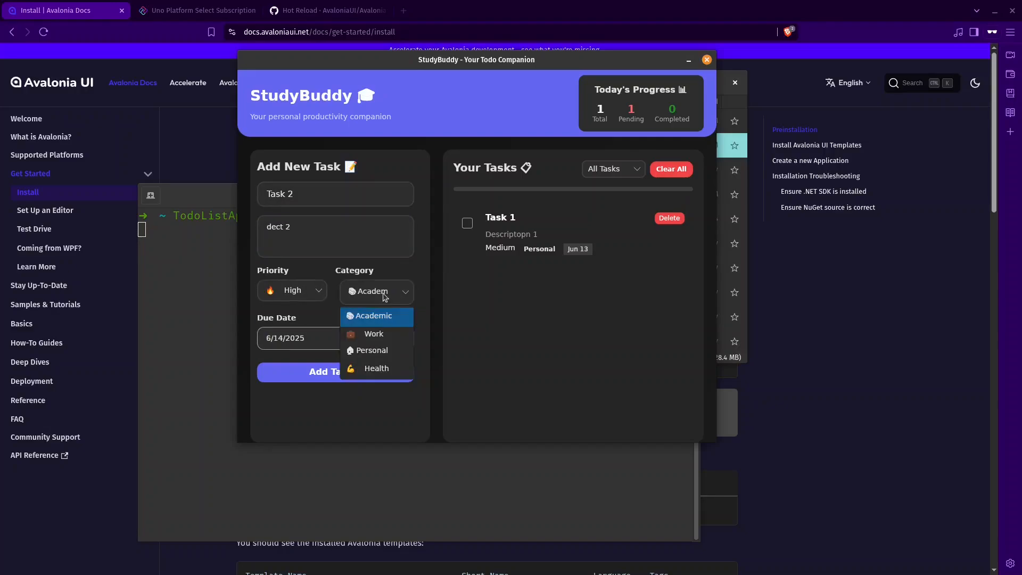
click(374, 333)
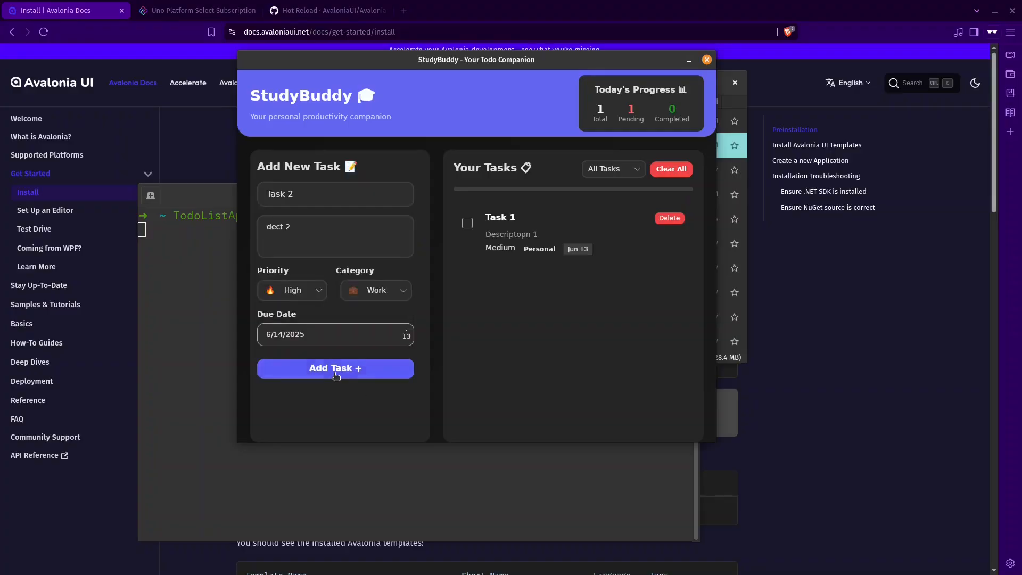
click(334, 367)
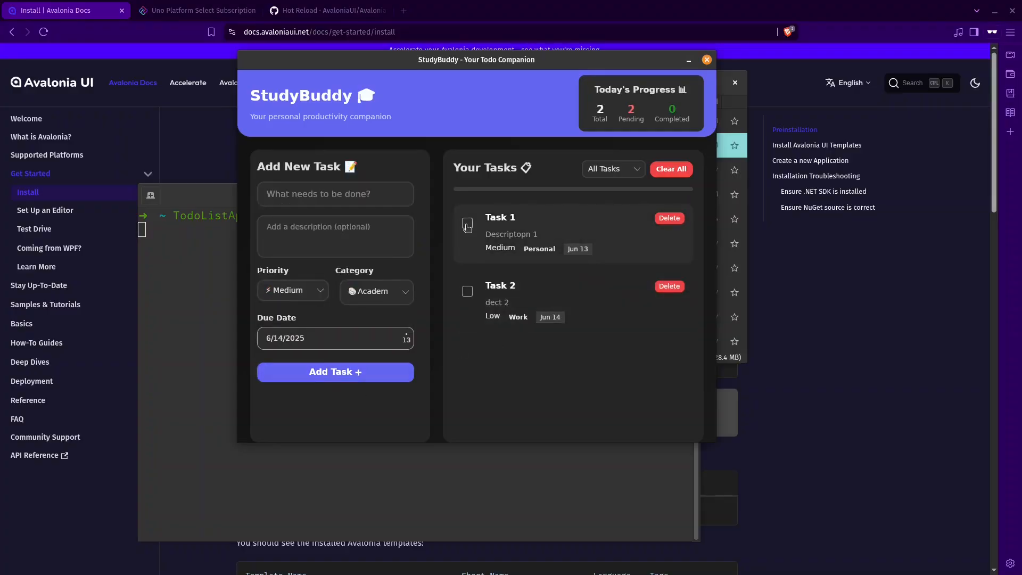
Return to Rider's welcome screen and start a New Solution.
click(466, 225)
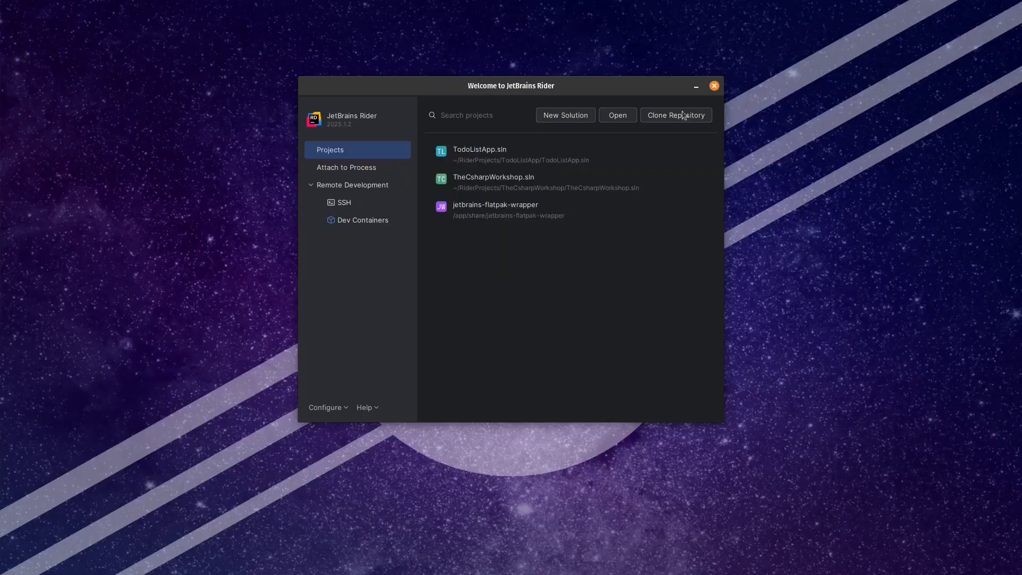
mouse_move(537, 265)
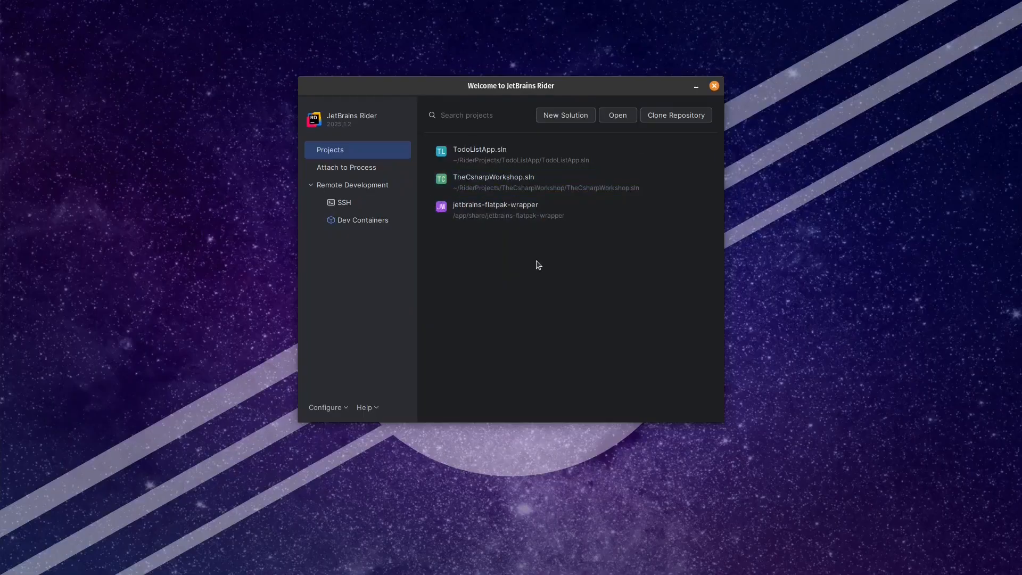
mouse_move(573, 119)
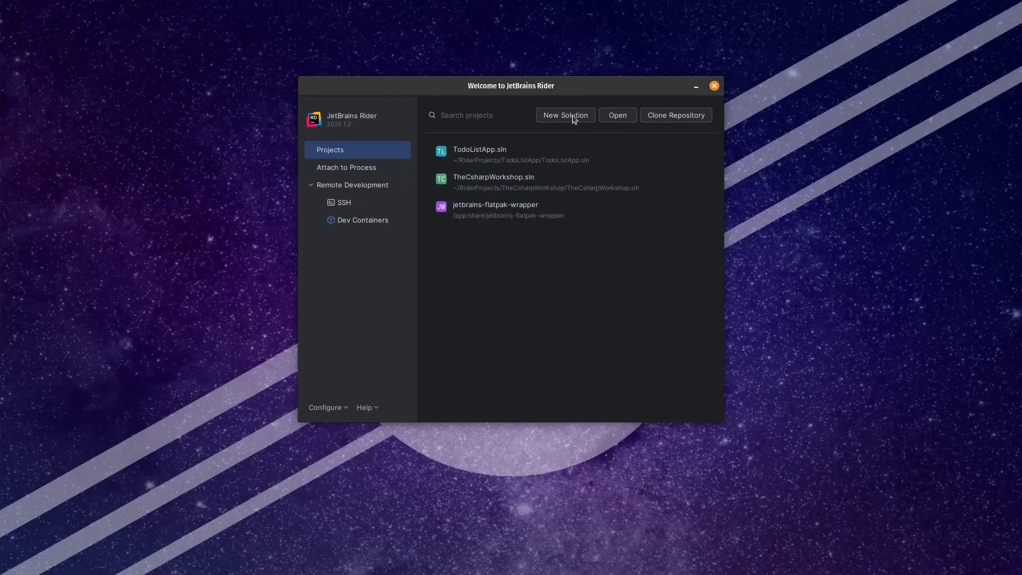
mouse_move(546, 115)
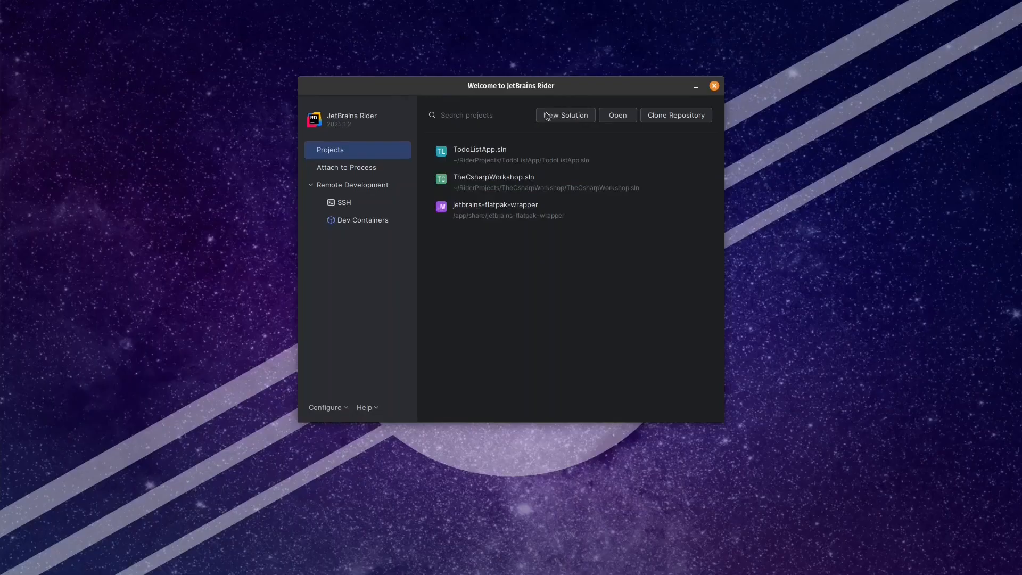
click(565, 115)
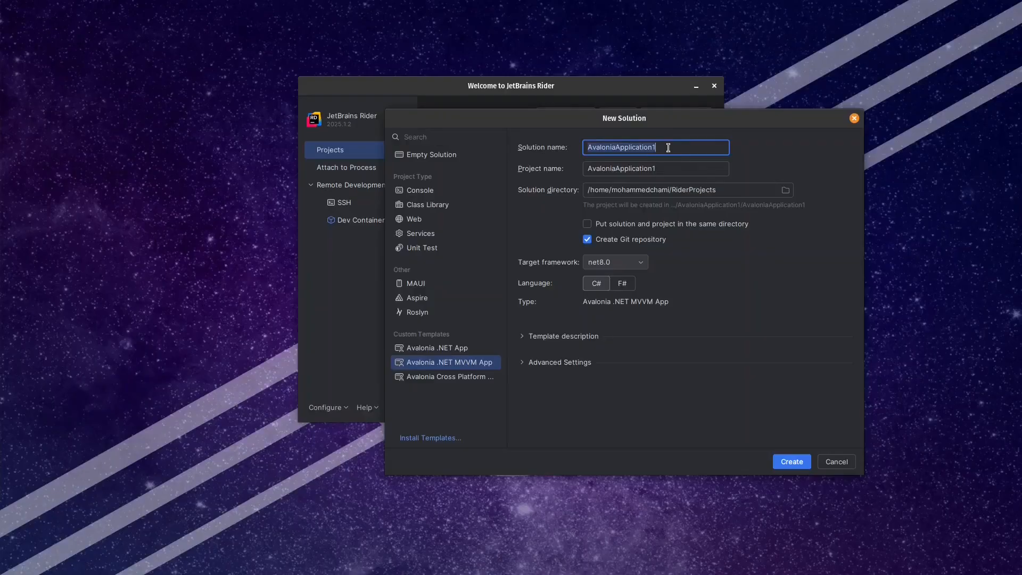
Create an Avalonia .NET MVVM App solution named PracticeAvalonia.
text(Pra)
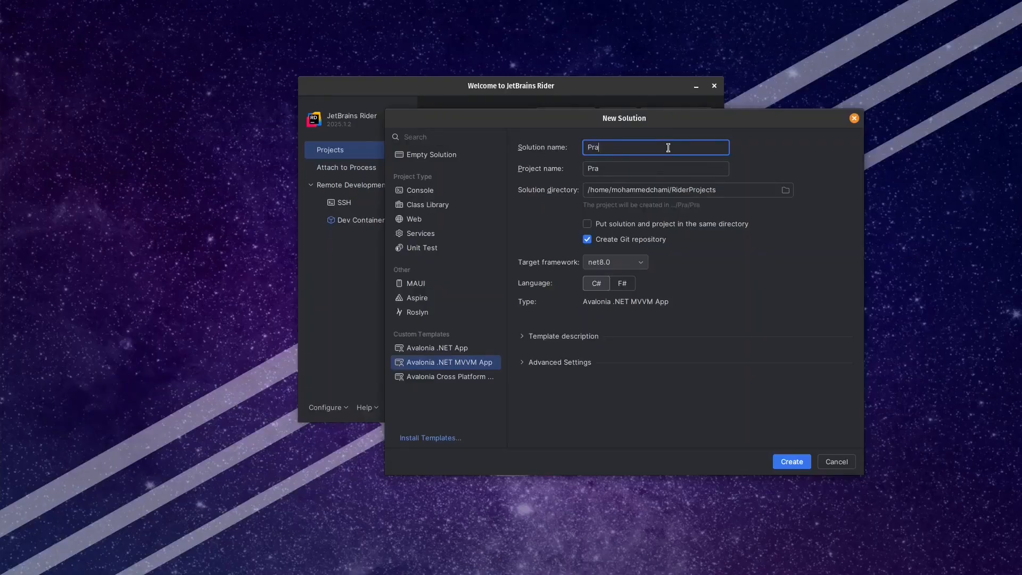
text(cticeAvaloniaz)
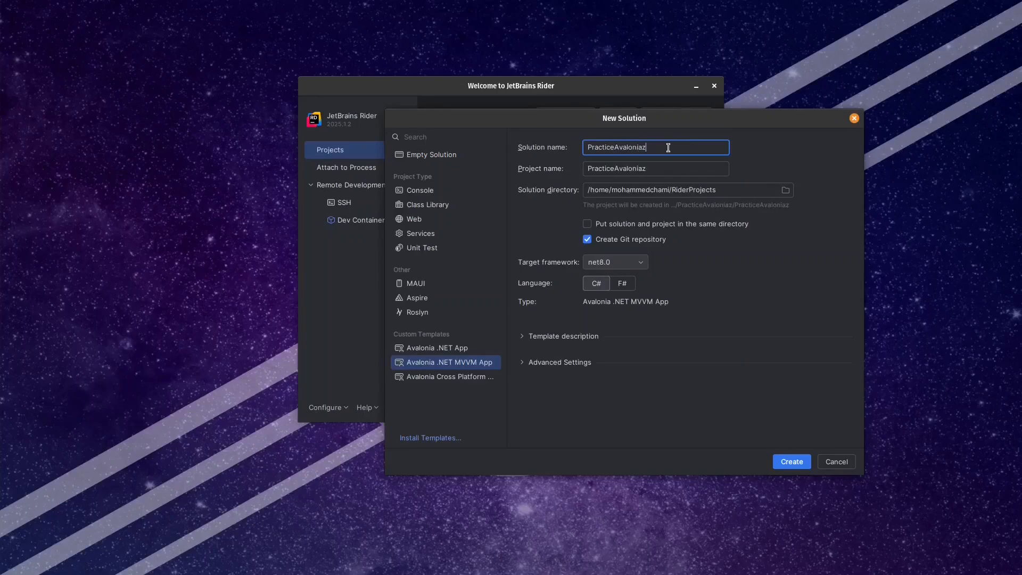
key(BackSpace)
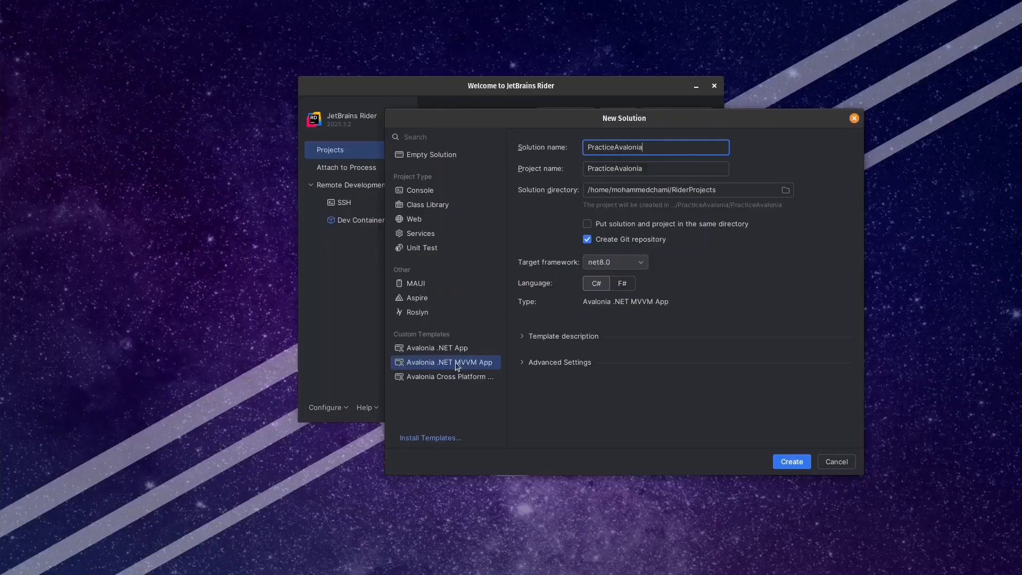
mouse_move(464, 364)
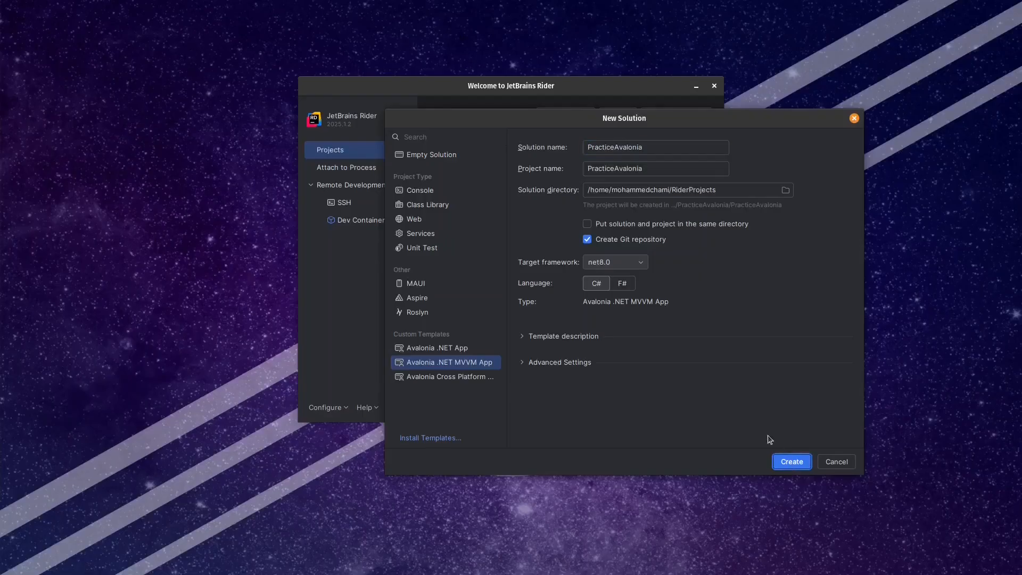
click(792, 461)
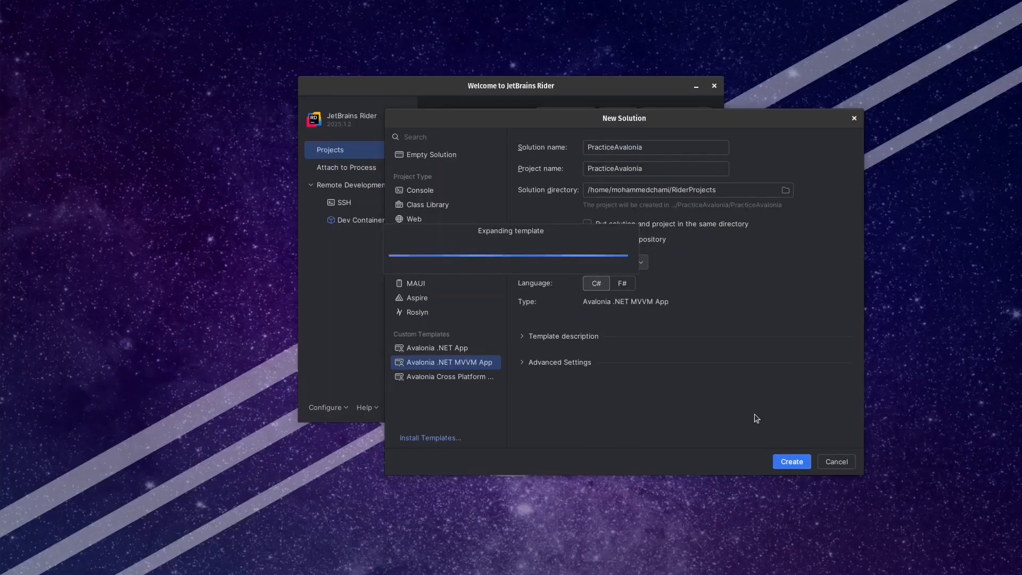
click(792, 460)
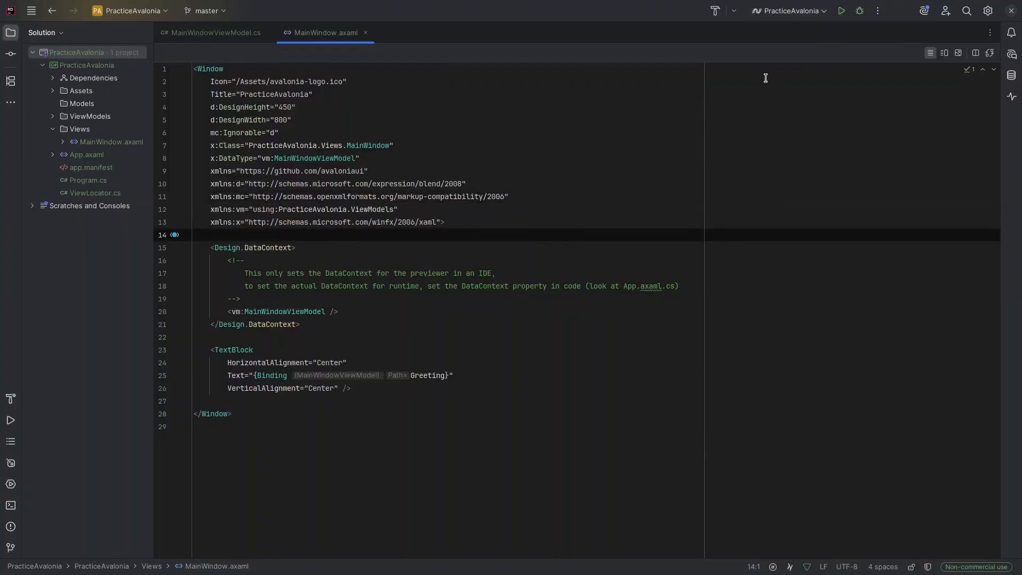
Run PracticeAvalonia to see the 'Welcome to Avalonia!' window, then close it.
click(842, 10)
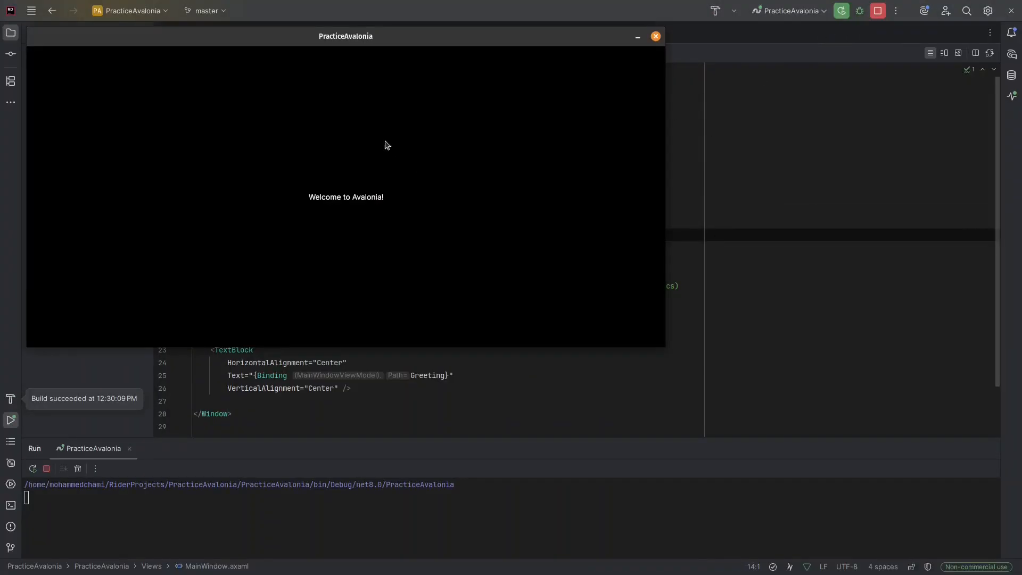
drag(345, 36, 393, 40)
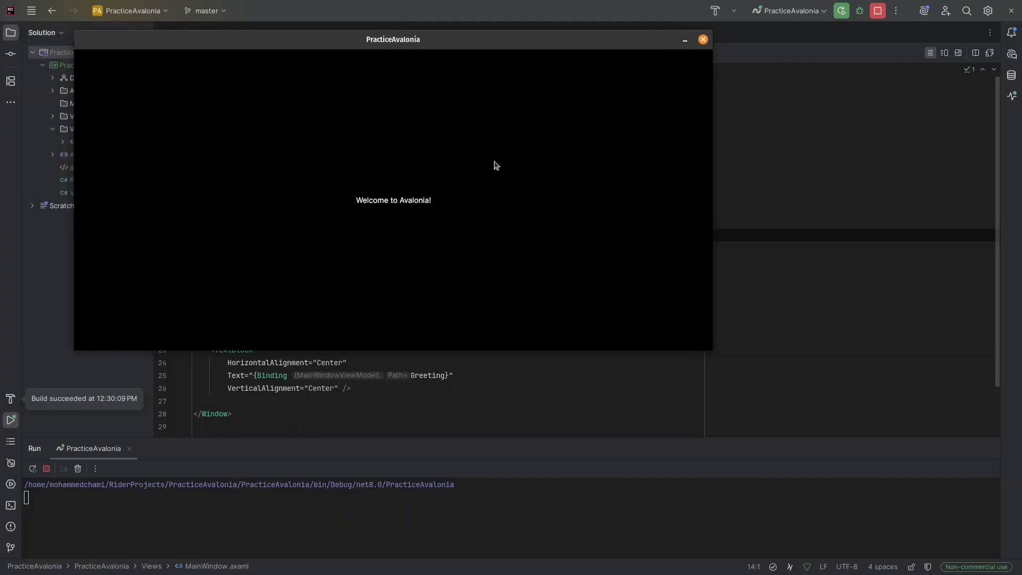
click(703, 39)
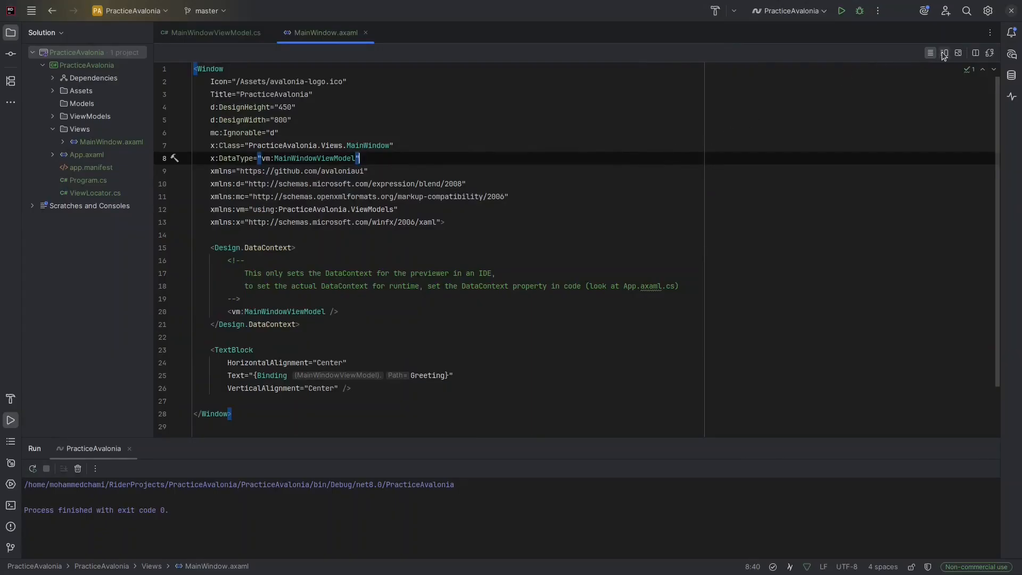
Enable the split editor-and-preview view with the live previewer placed to the right of MainWindow.axaml.
click(943, 54)
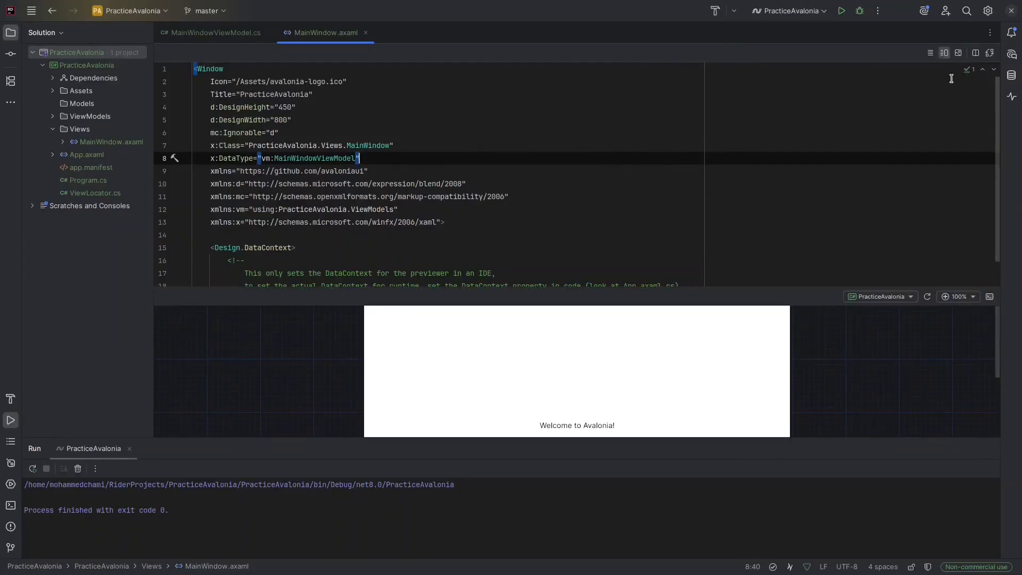
mouse_move(975, 37)
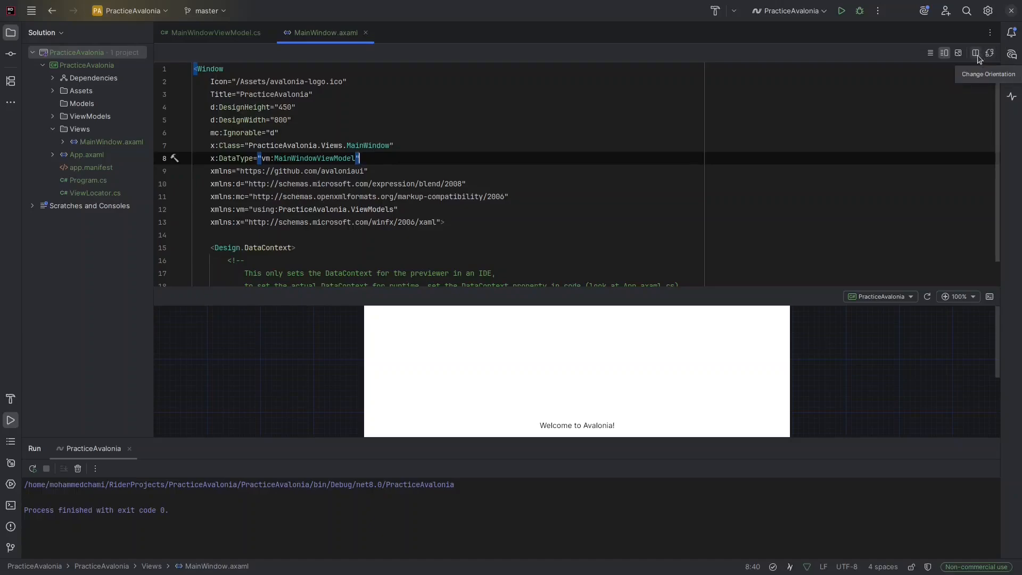
click(975, 54)
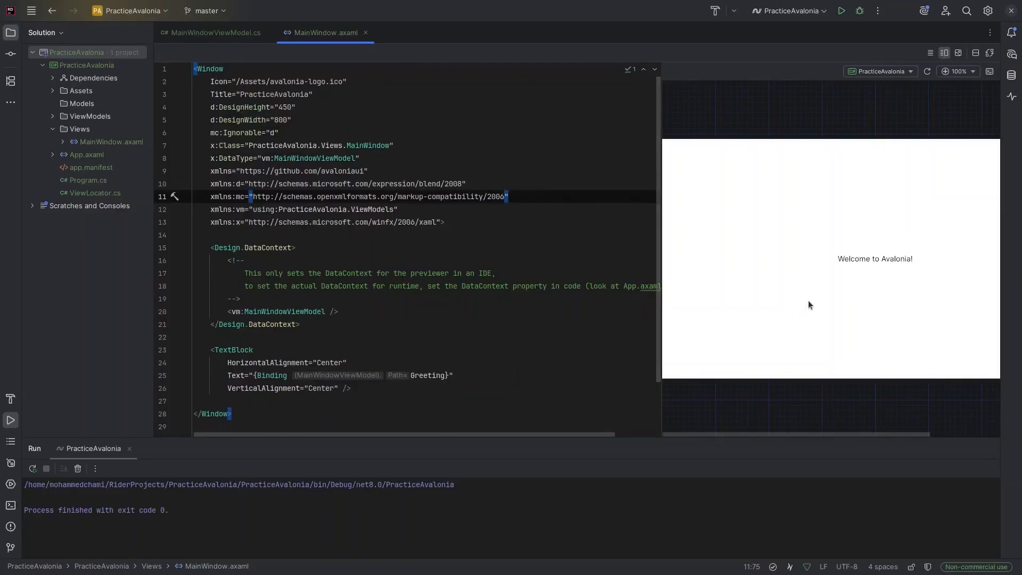
click(970, 70)
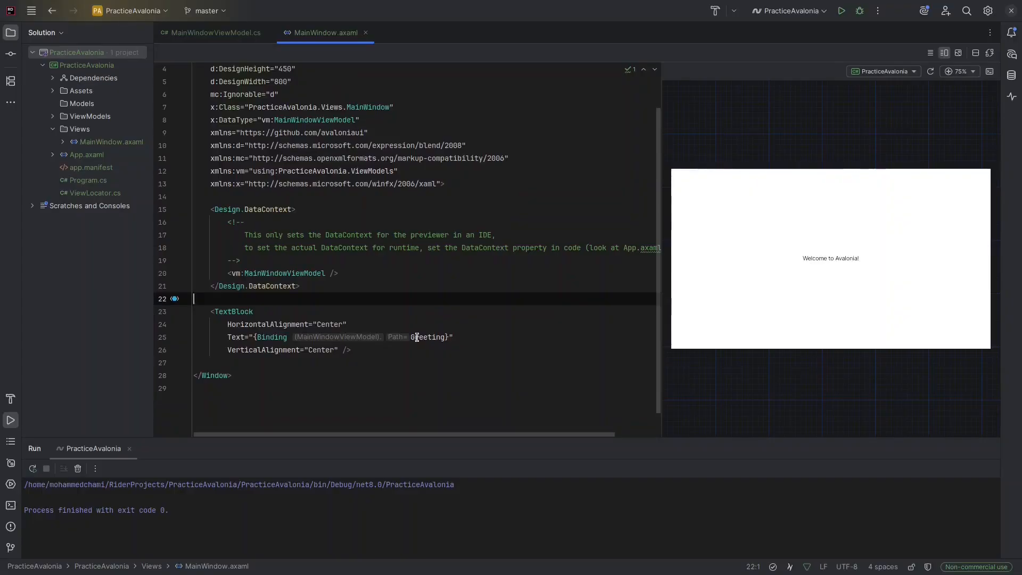
Add a Button element with Content="Click me" on a new line above the TextBlock.
key(Enter)
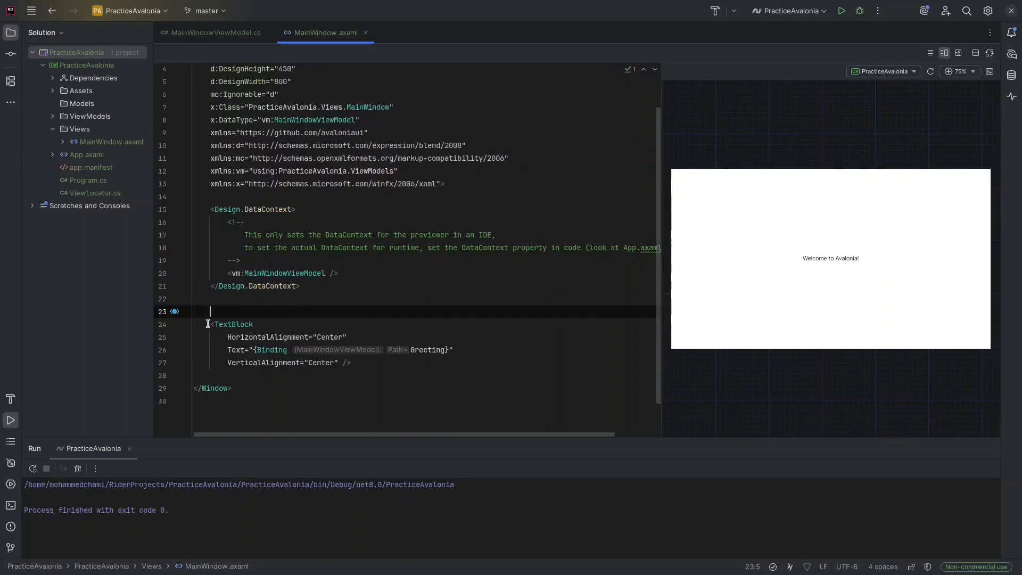
mouse_move(261, 322)
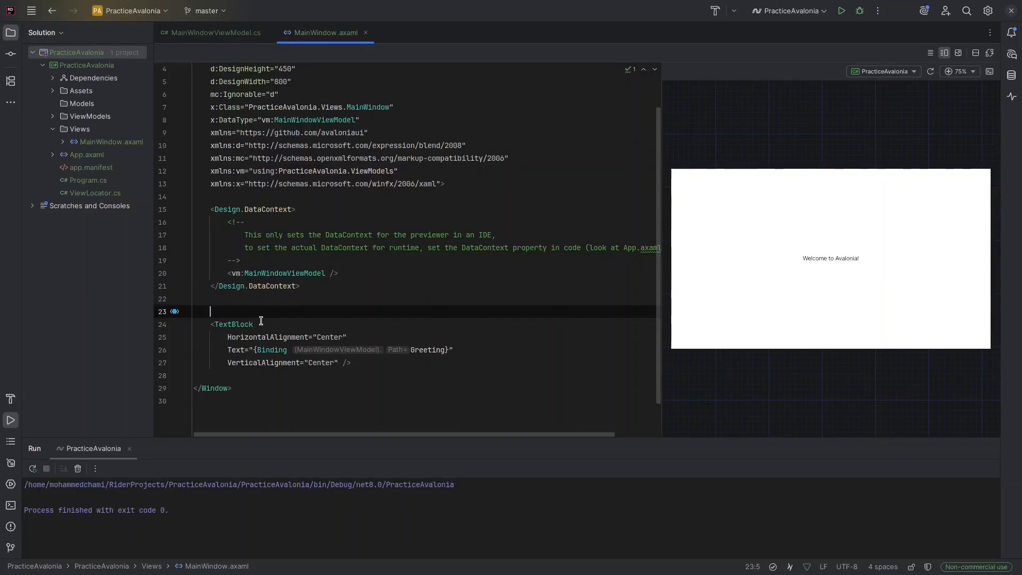
text(<StackPanel>)
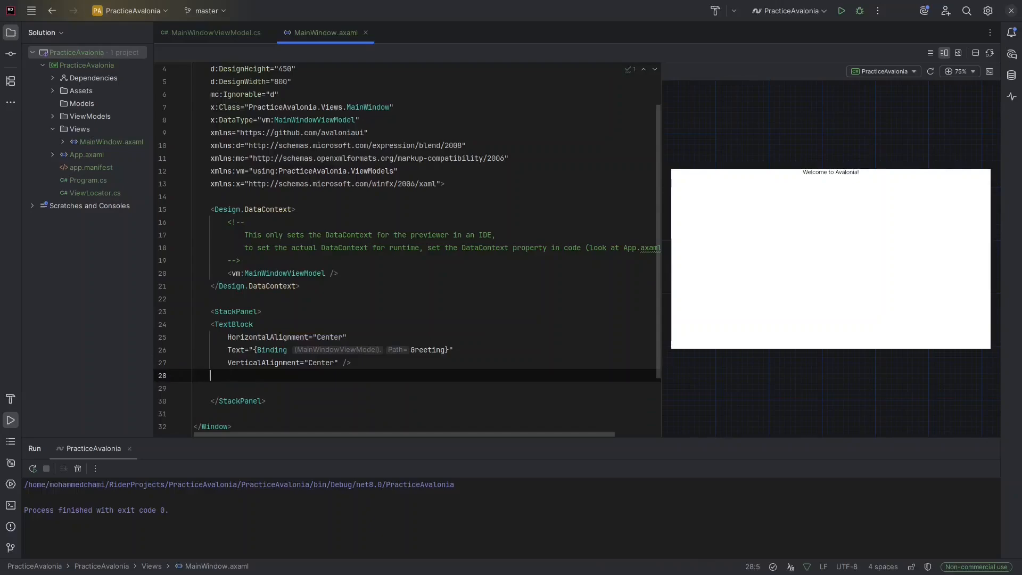
text(<Button></Button>)
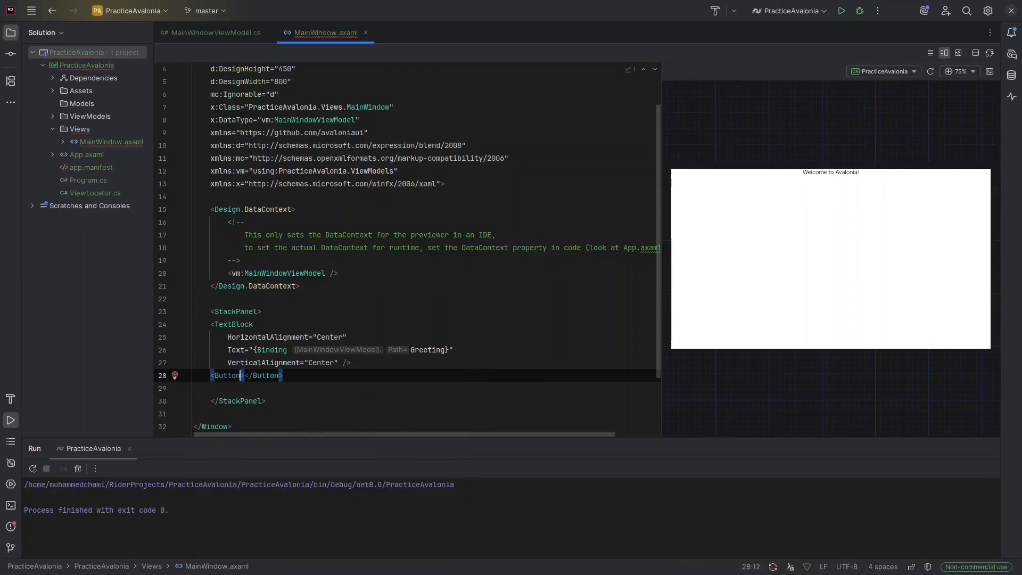
text(Content="C)
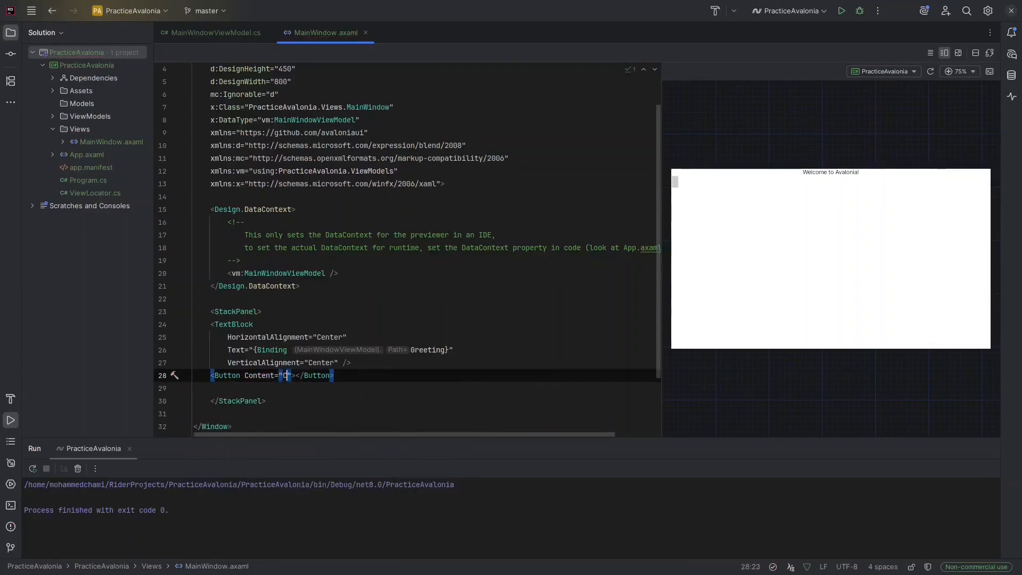
text(lick me)
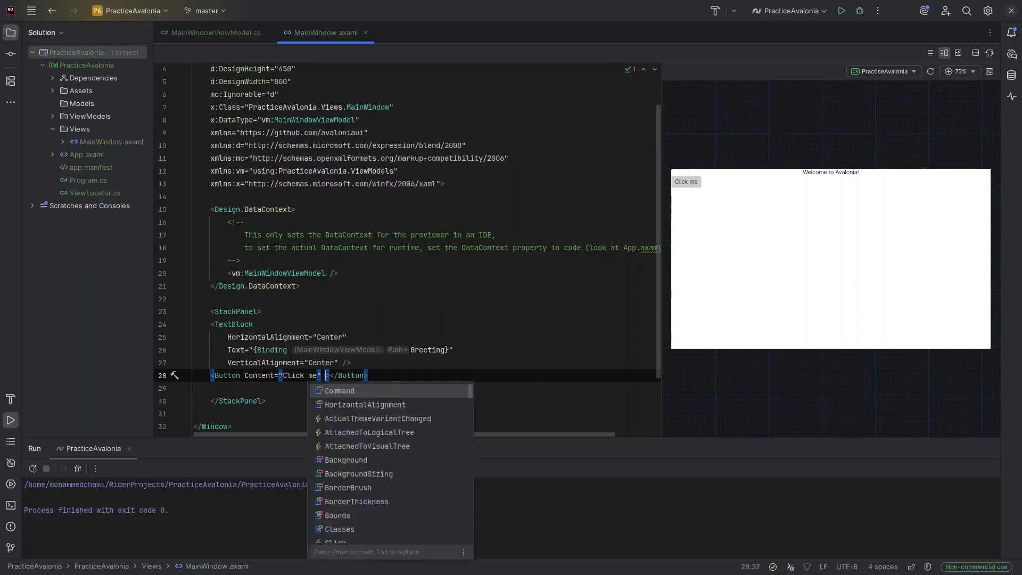
Give the button HorizontalAlignment="Center" and begin its Command attribute.
text(HorizontalAlignment="c)
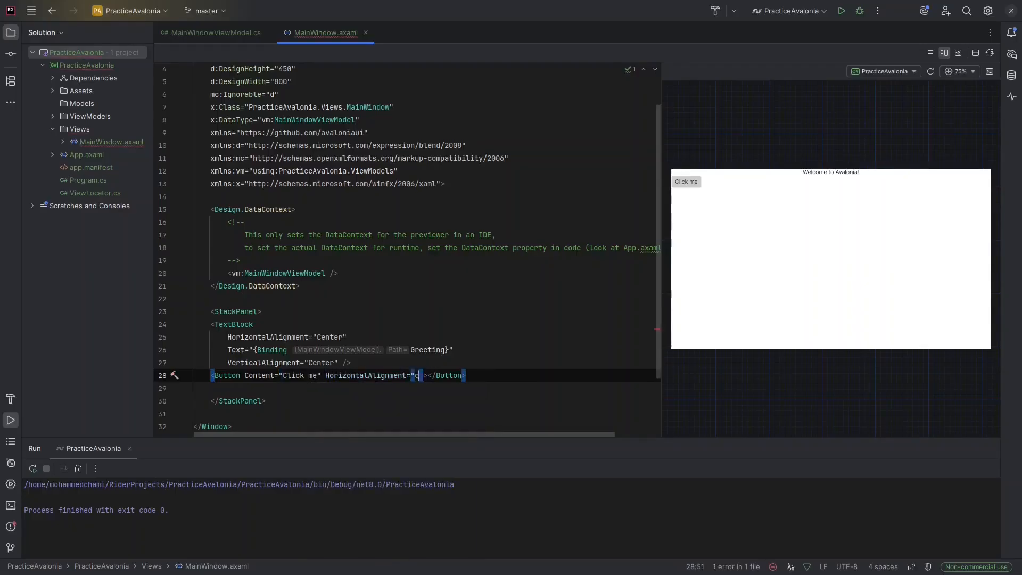
text(enter)
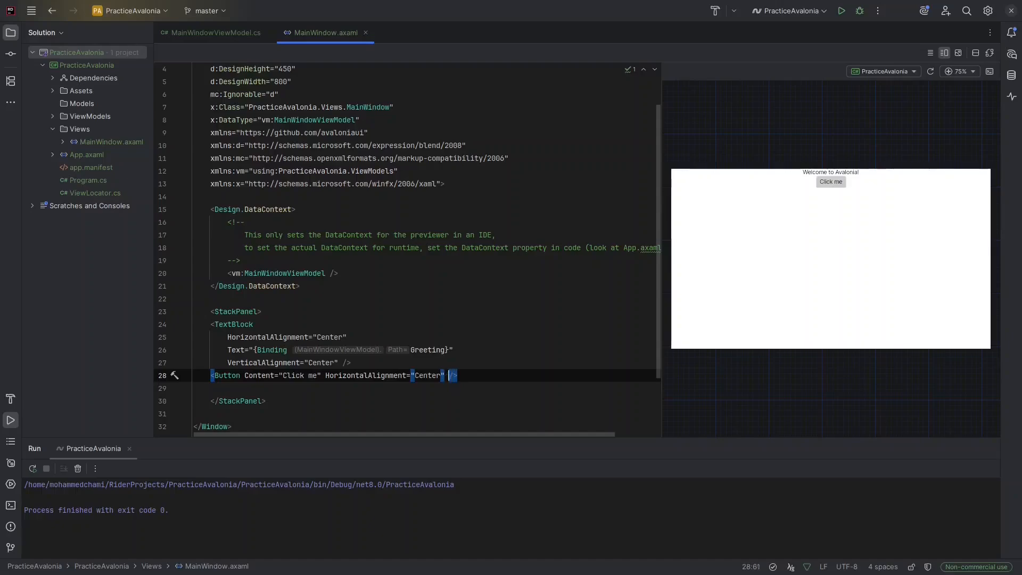
text(Command="{Binding)
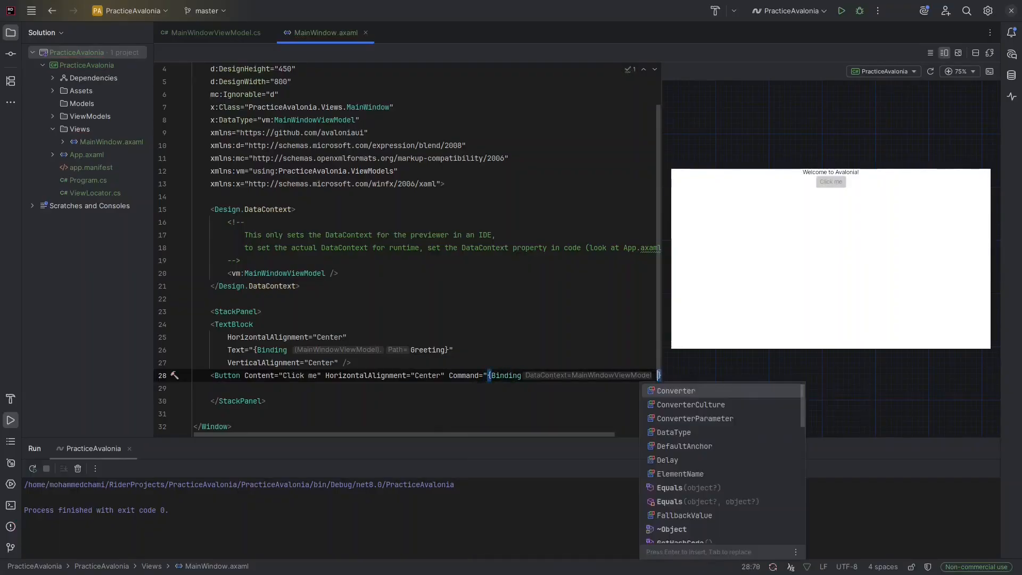
Bind the button's Command to ButtonClickedCommand.
text(B)
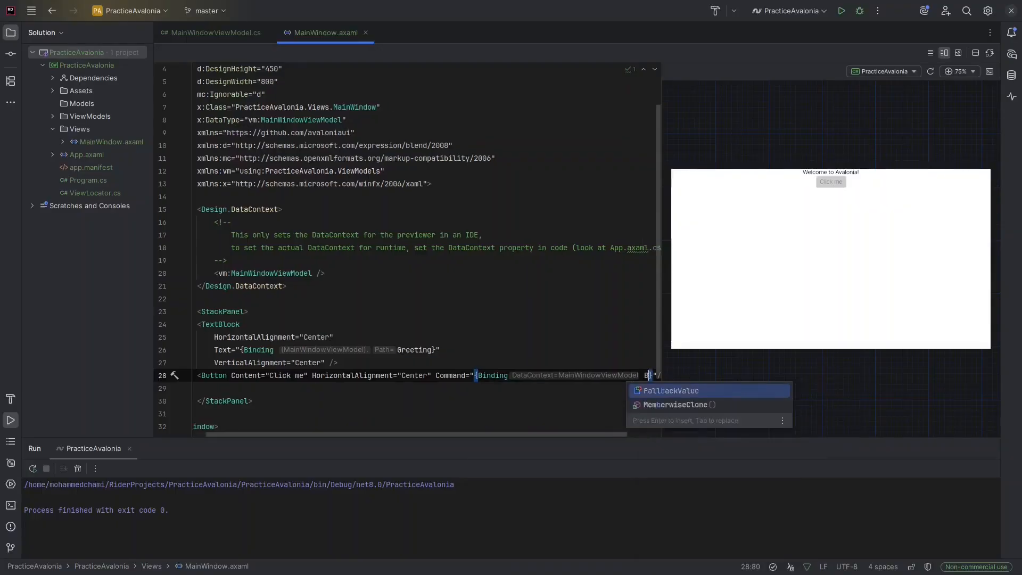
text(ButtonClickedCommand})
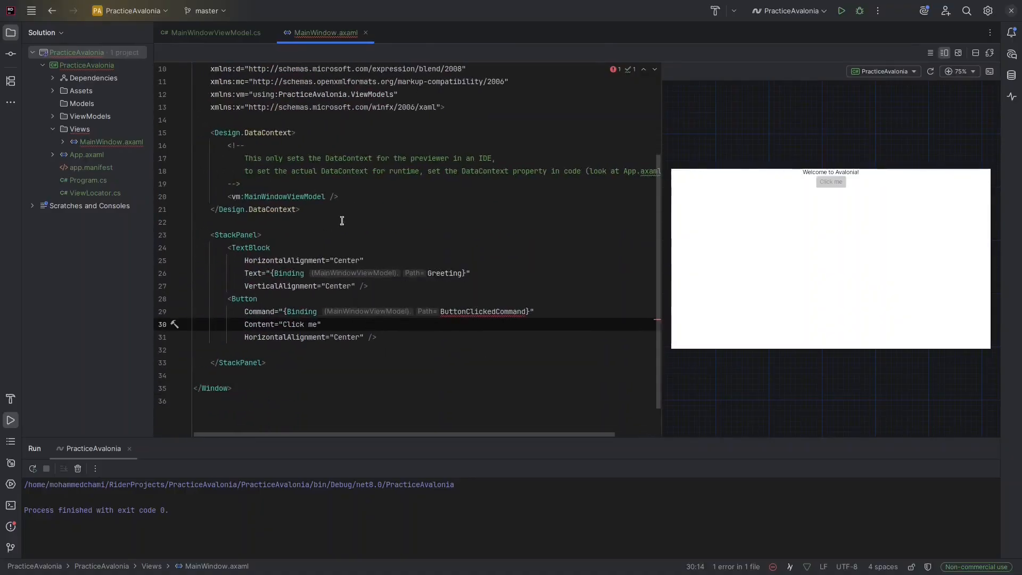
mouse_move(360, 244)
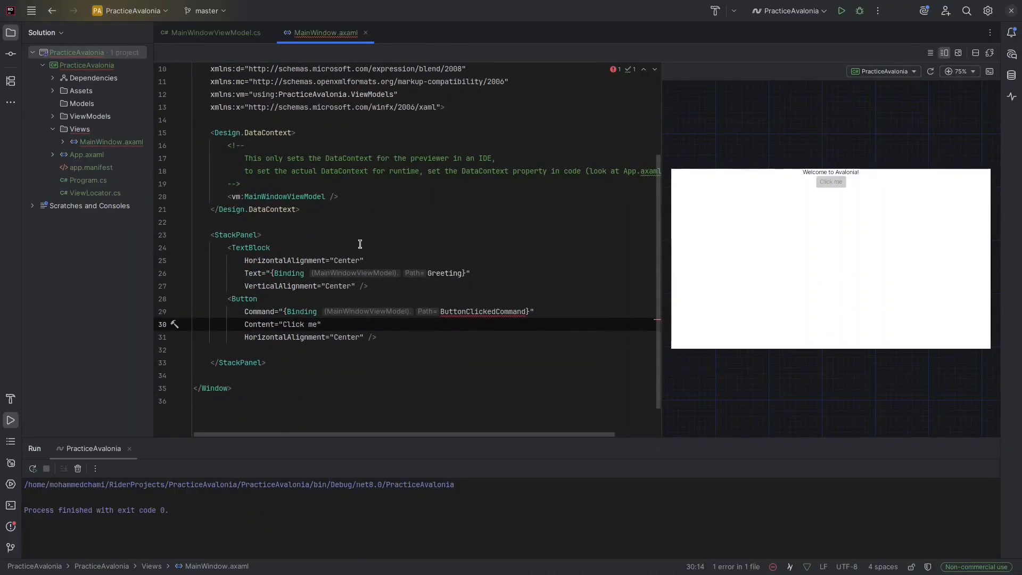
mouse_move(384, 228)
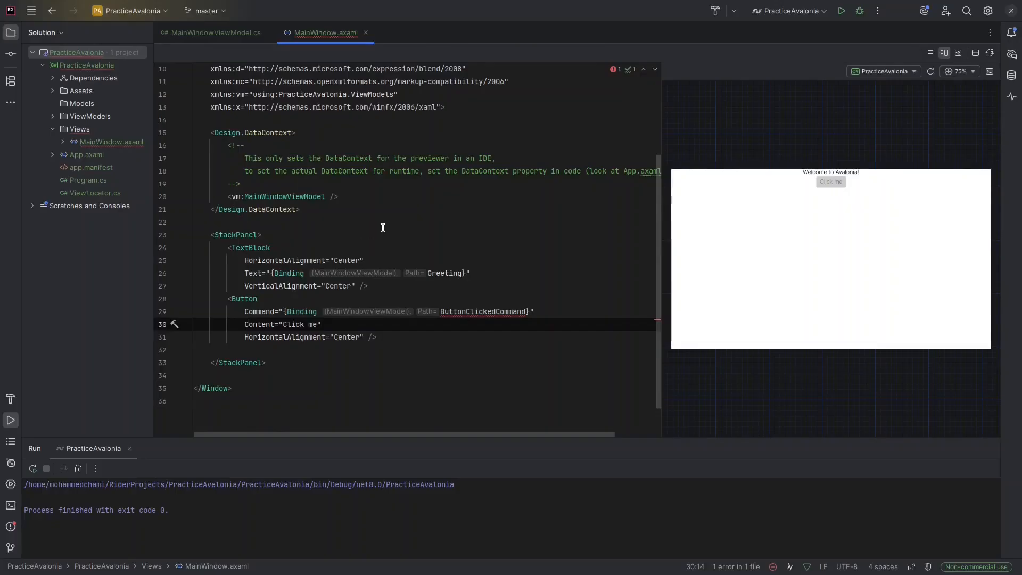
click(987, 11)
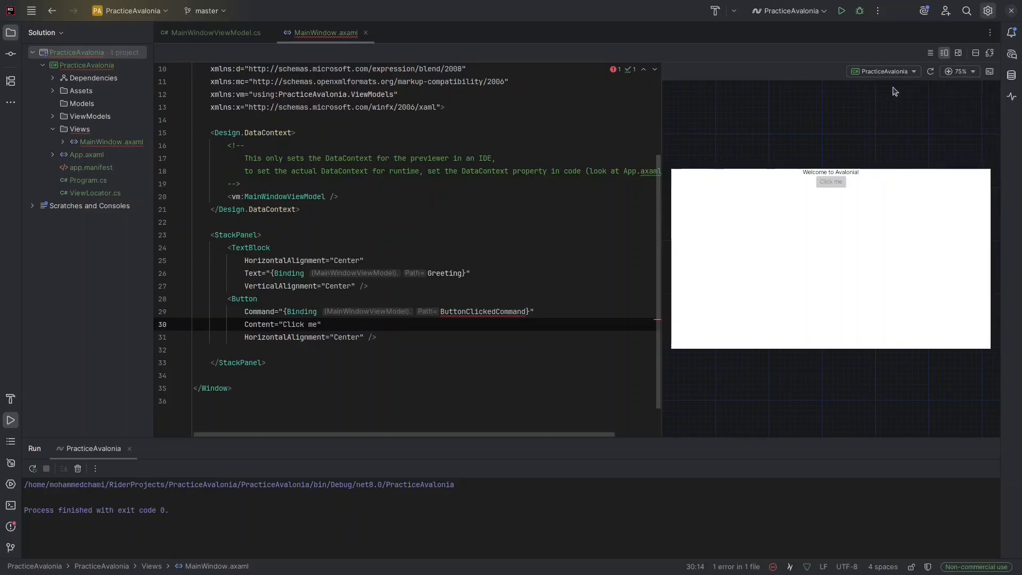
click(988, 11)
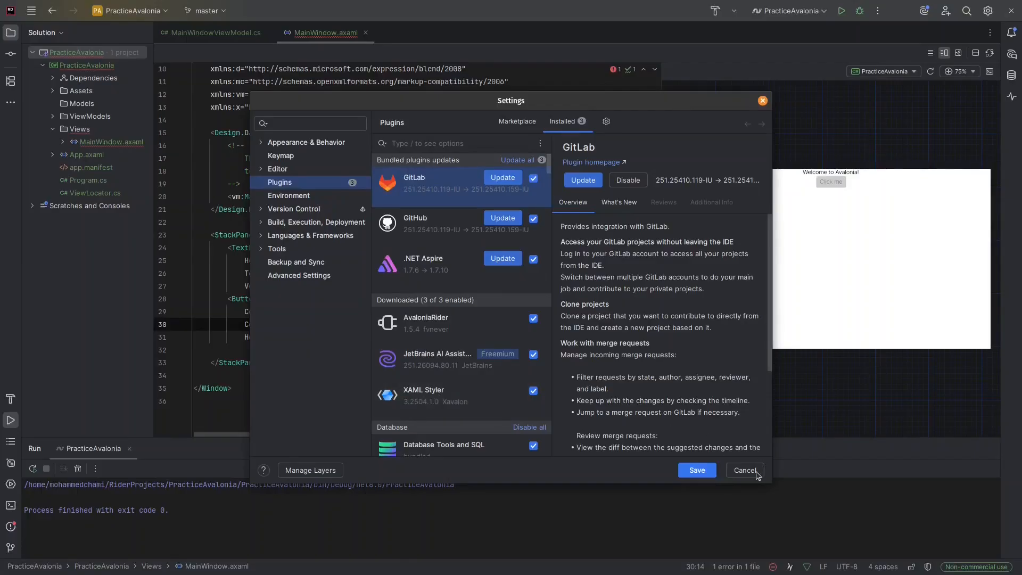
click(745, 470)
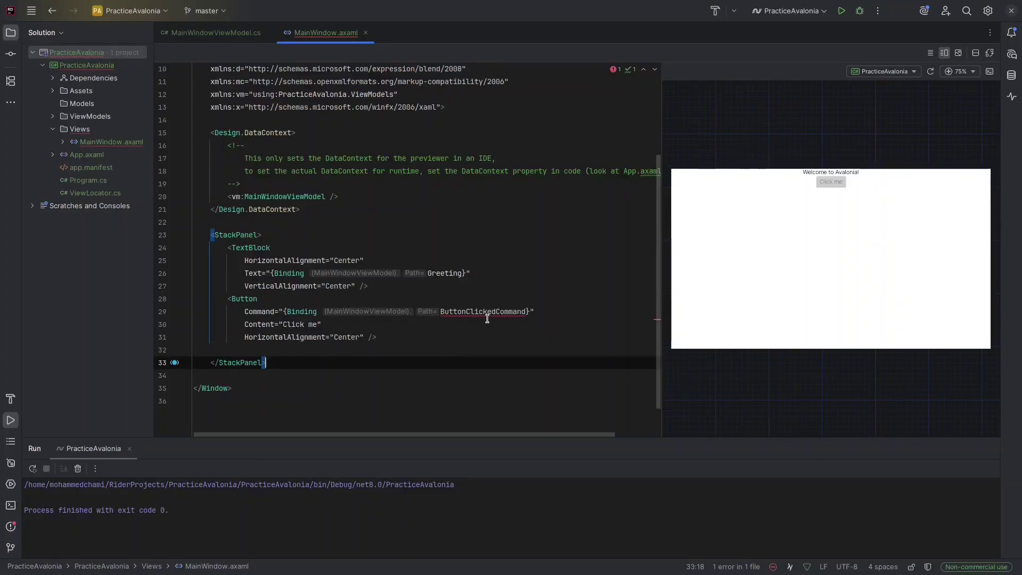
In MainWindowViewModel.cs, add a [RelayCommand] private void ButtonClicked() method.
double_click(466, 310)
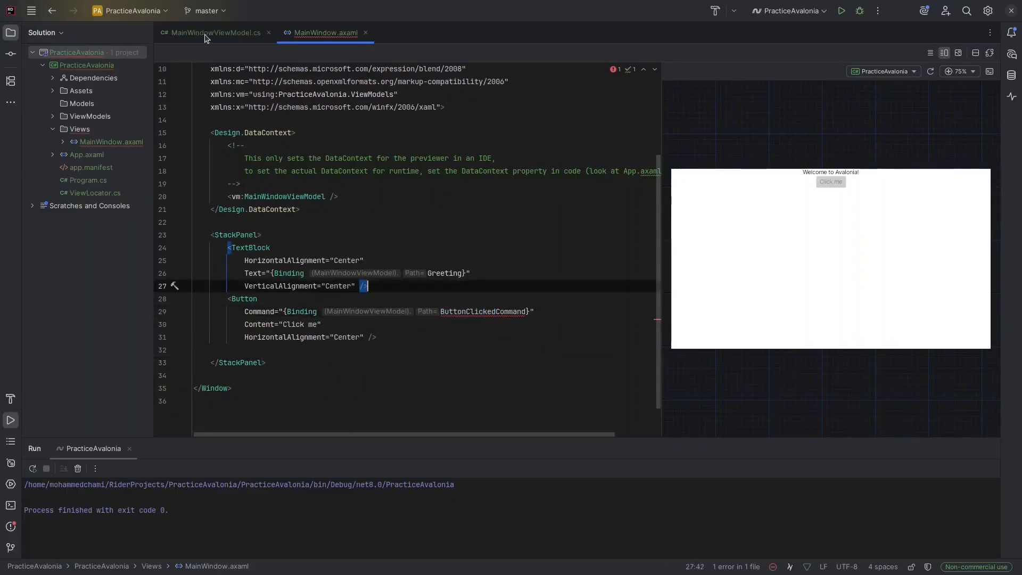
click(217, 32)
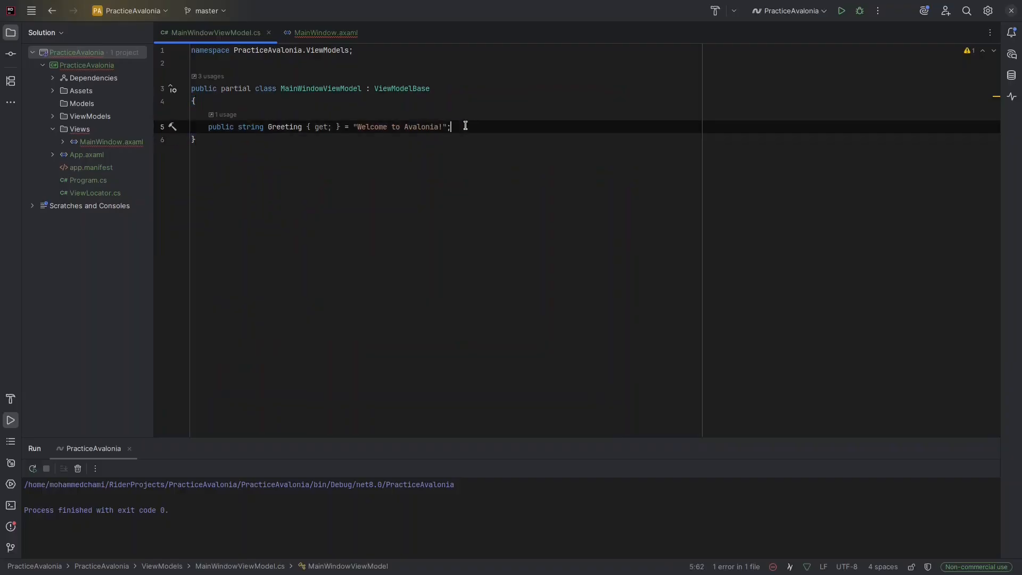
key(Enter)
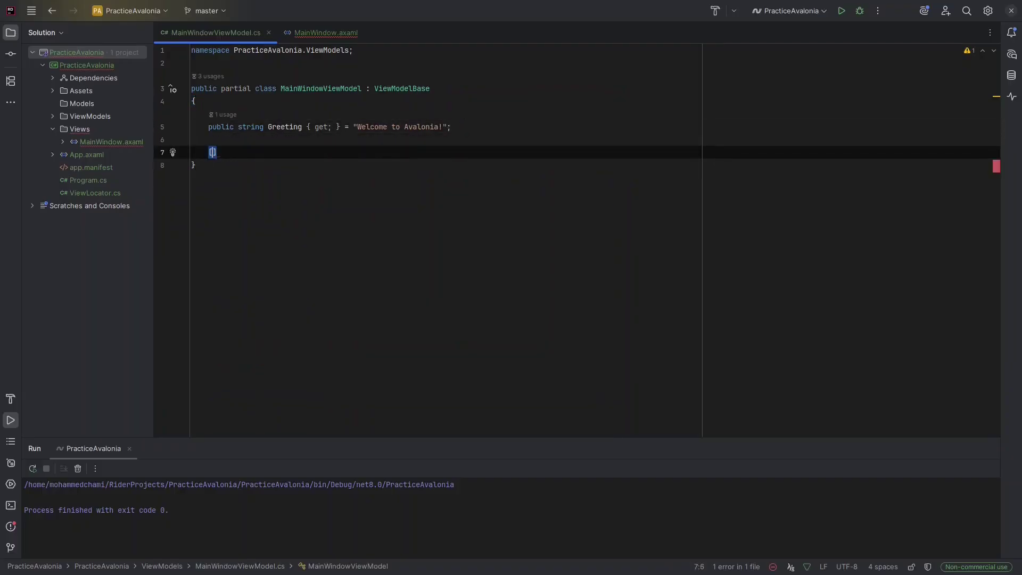
text([Relay])
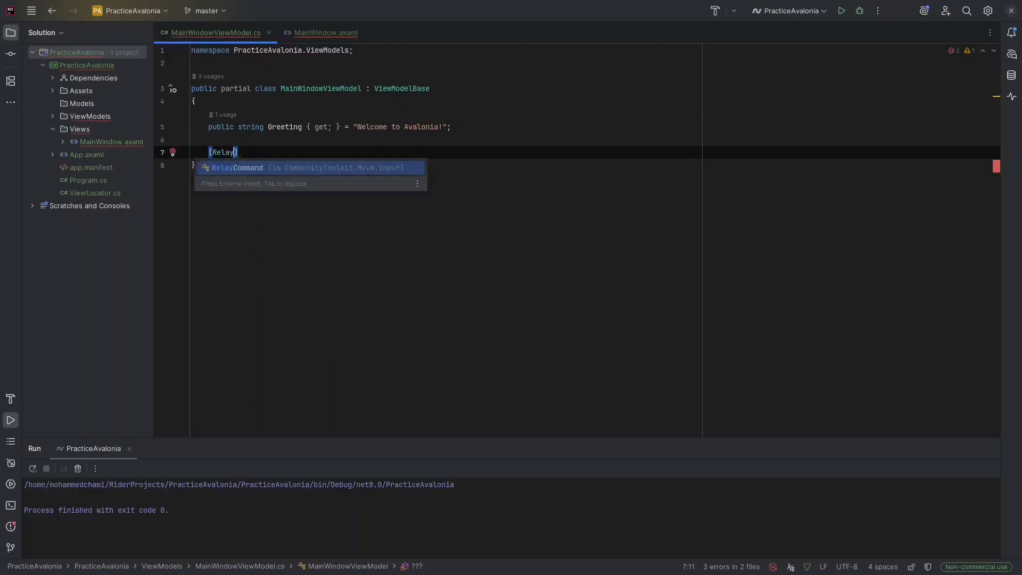
key(Enter)
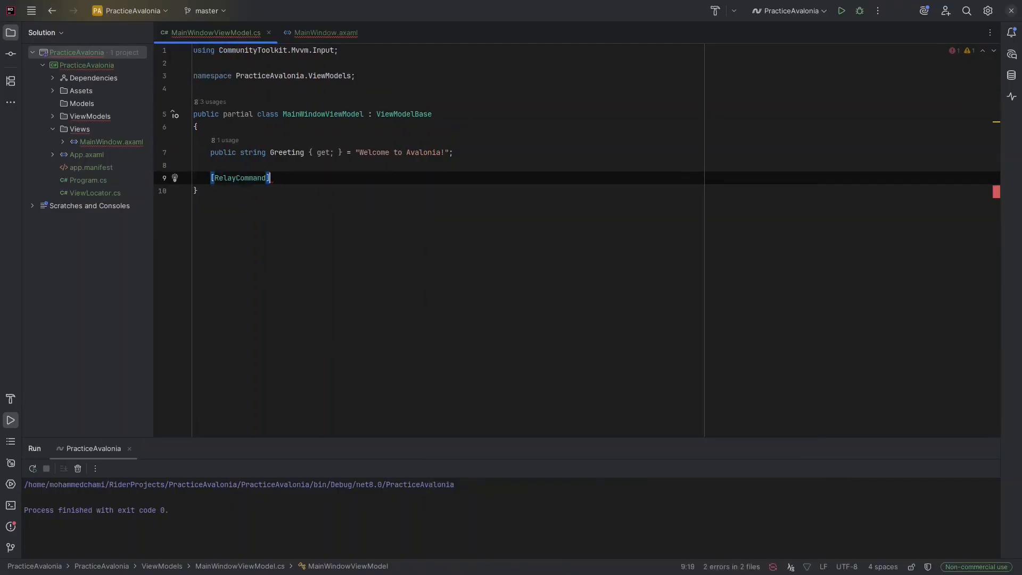
text(private void ButtonClicked)
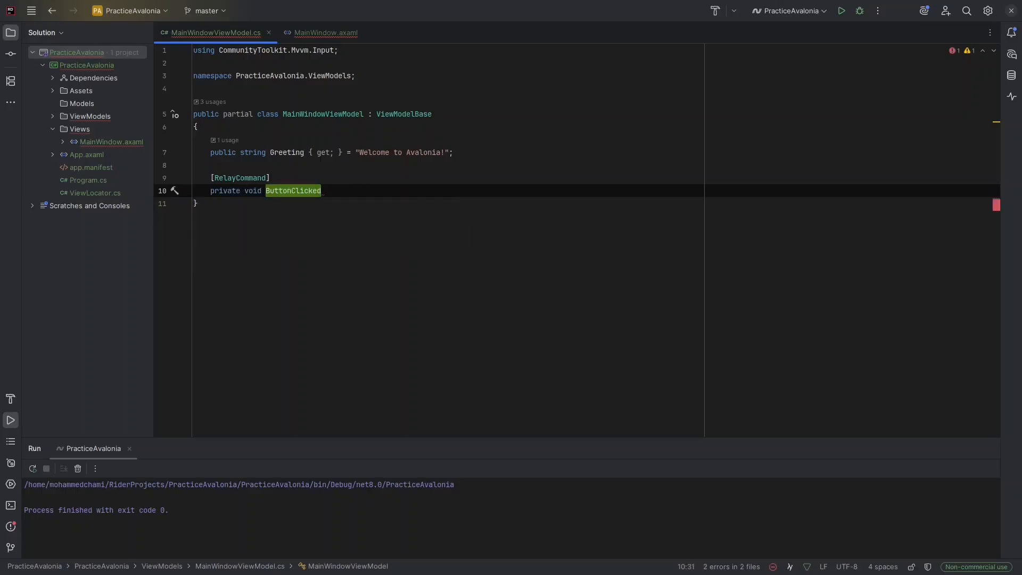
text(())
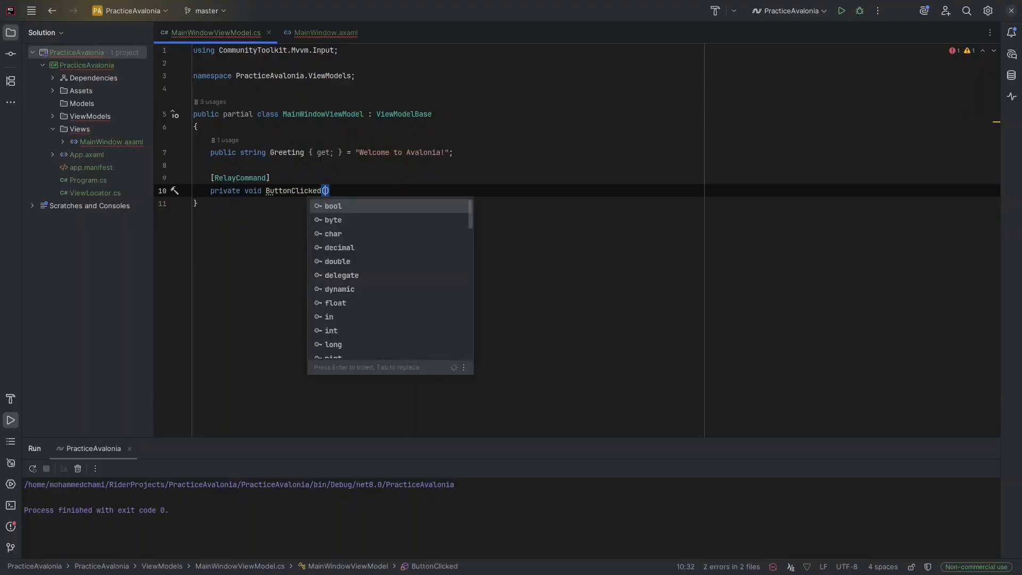
key(Enter)
text([ObservableProperty])
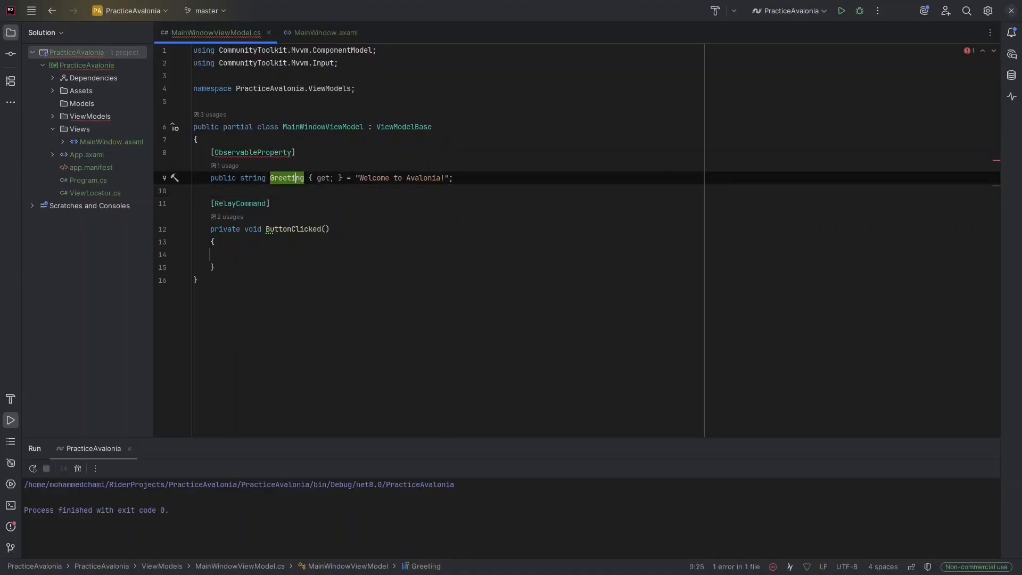
Change Greeting to an [ObservableProperty] private _greeting field and make ButtonClicked set Greeting to "Button Clicked!".
double_click(223, 178)
text(riva)
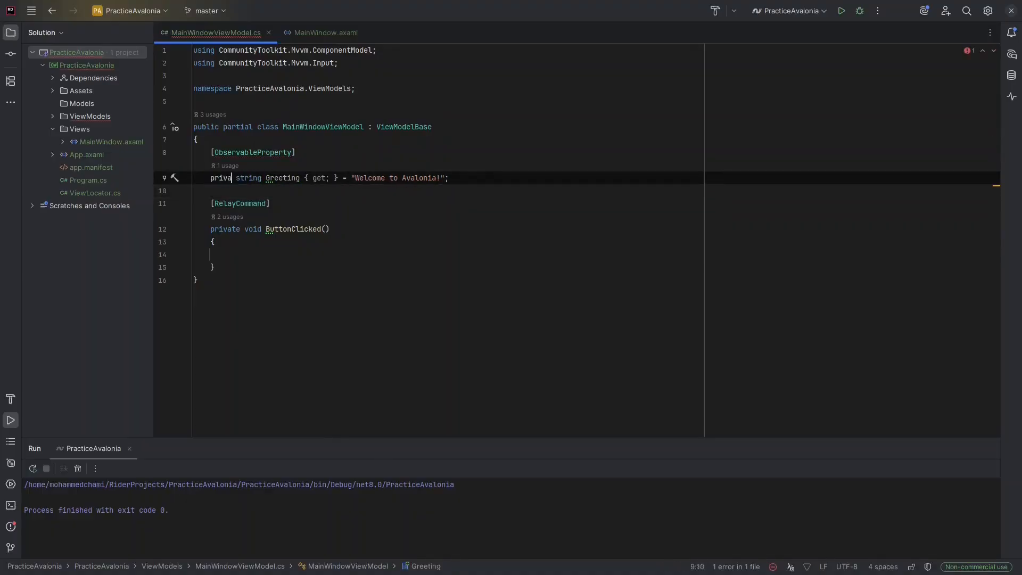
double_click(289, 178)
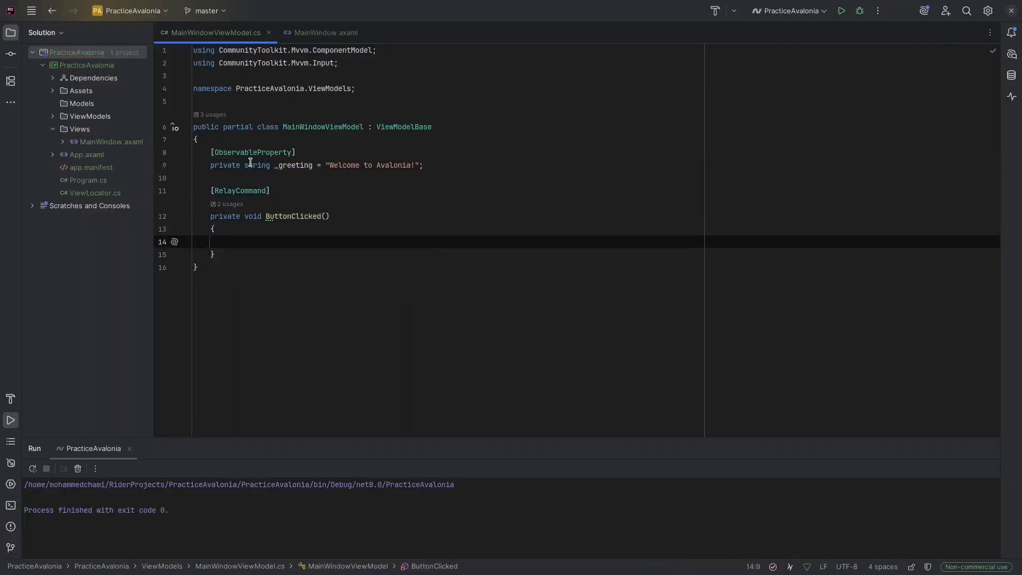
mouse_move(291, 193)
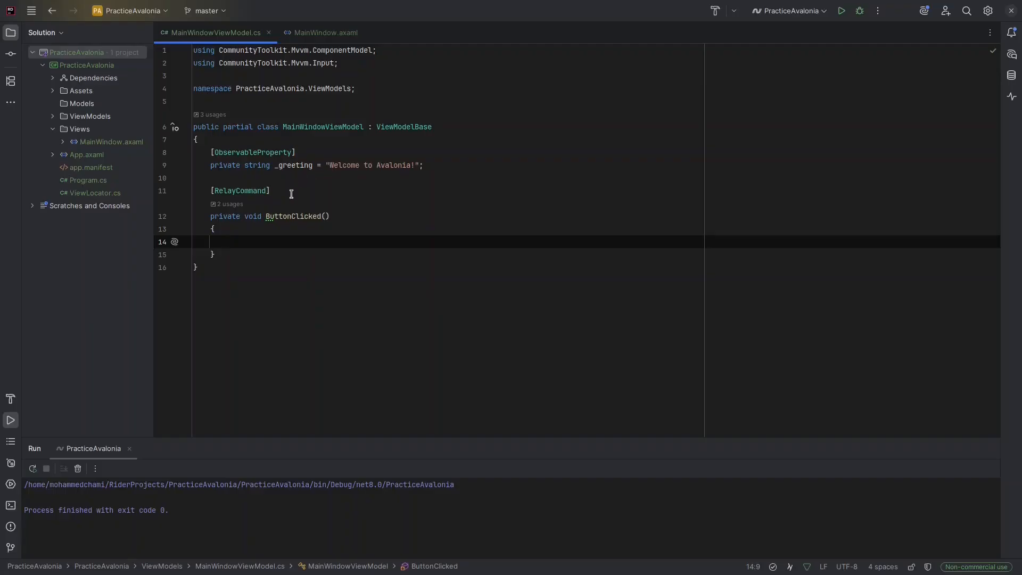
mouse_move(273, 238)
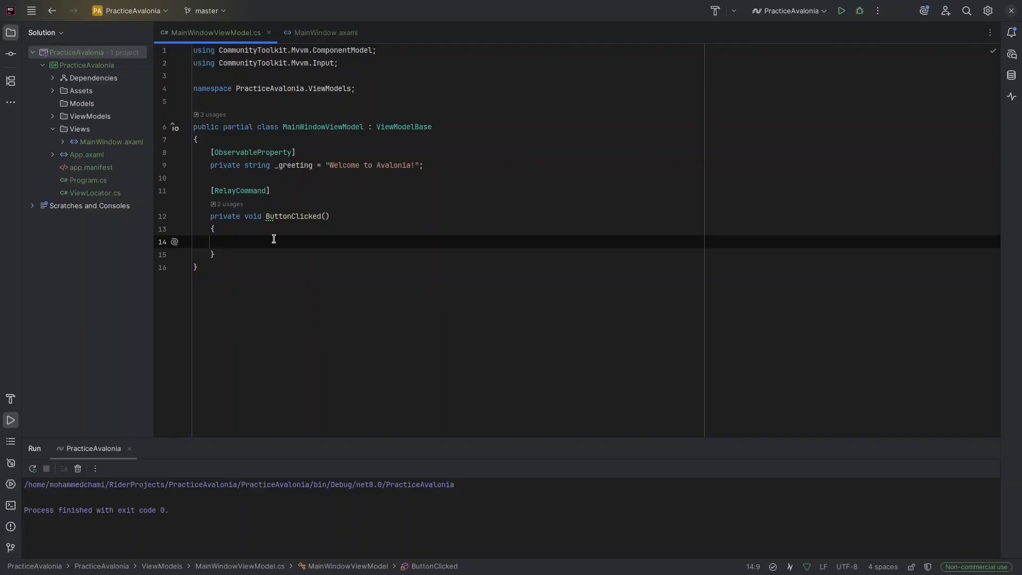
text(Greeting = ")
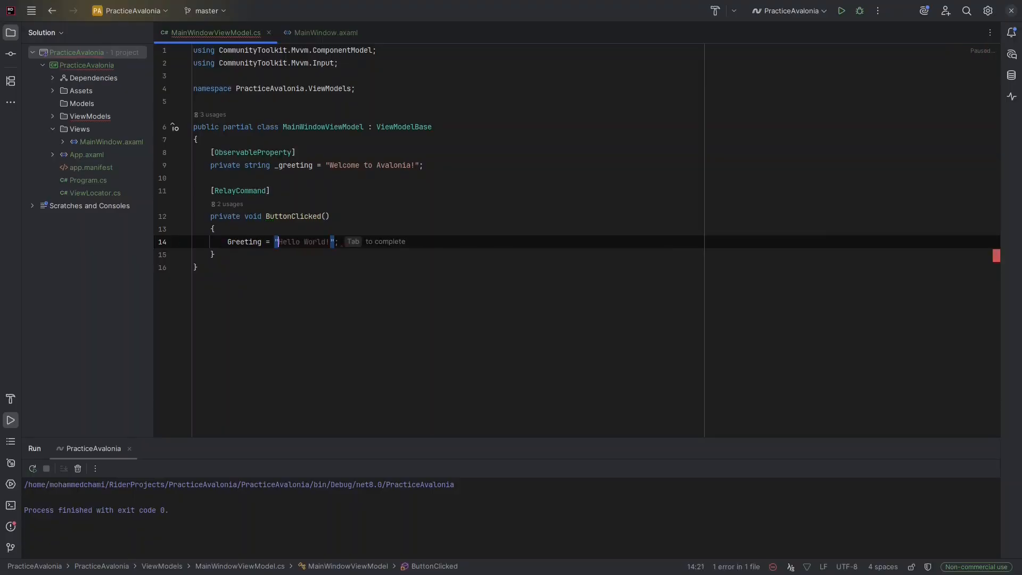
text(Buu)
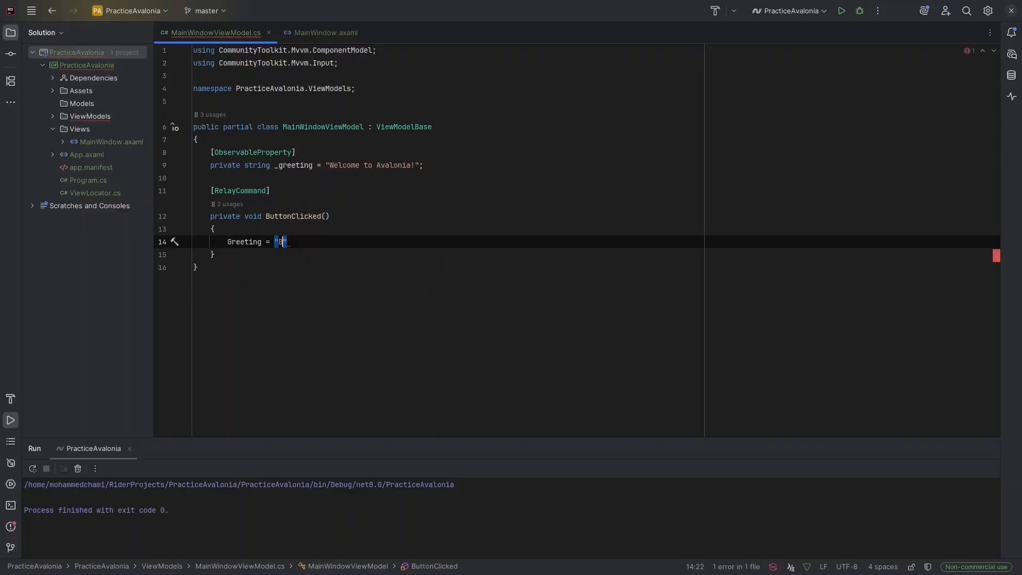
text(Button Clicked!)
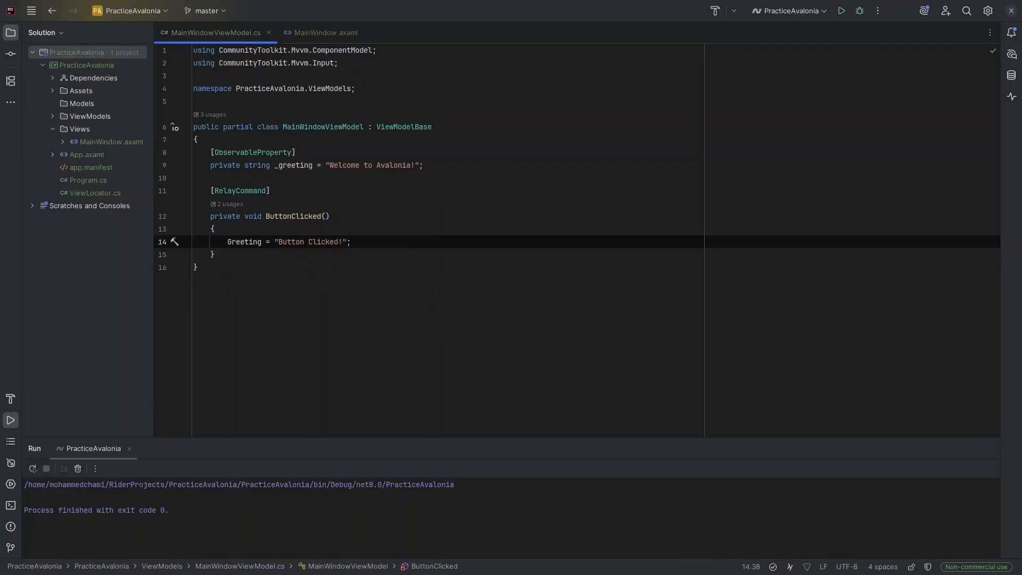
Run PracticeAvalonia, verify 'Click me' changes the greeting to 'Button Clicked!', then close the app window.
click(324, 32)
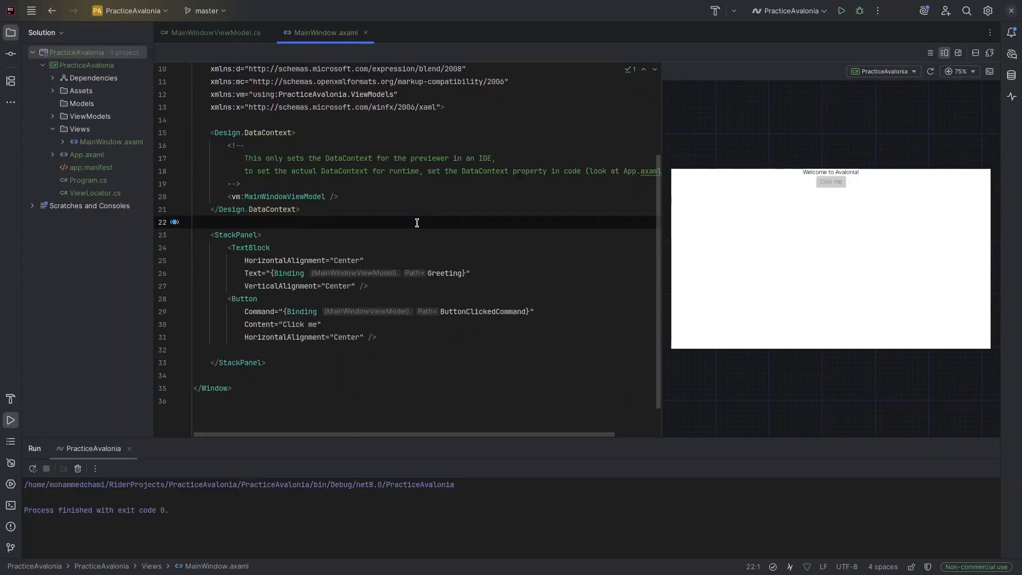
click(860, 10)
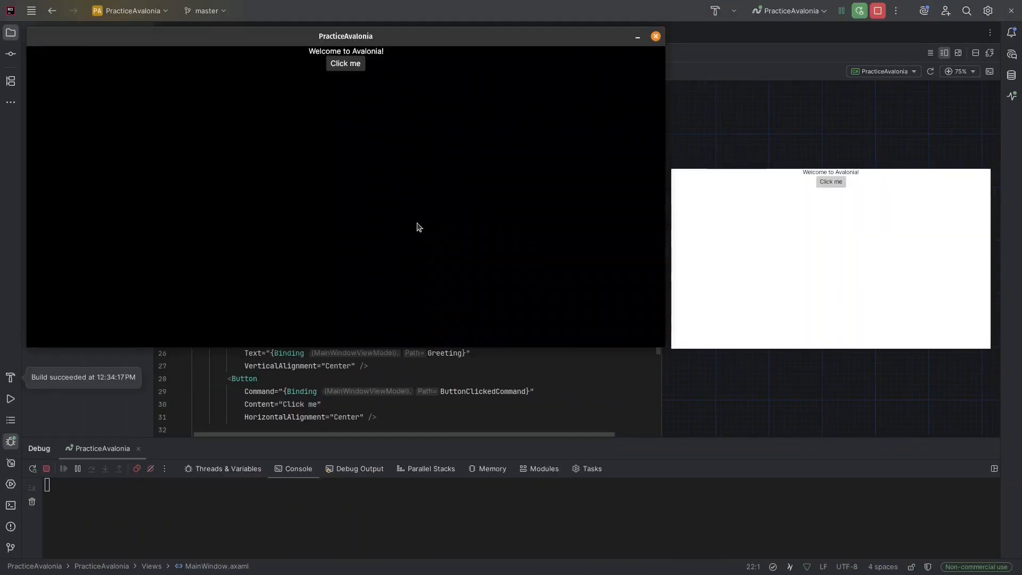
mouse_move(412, 43)
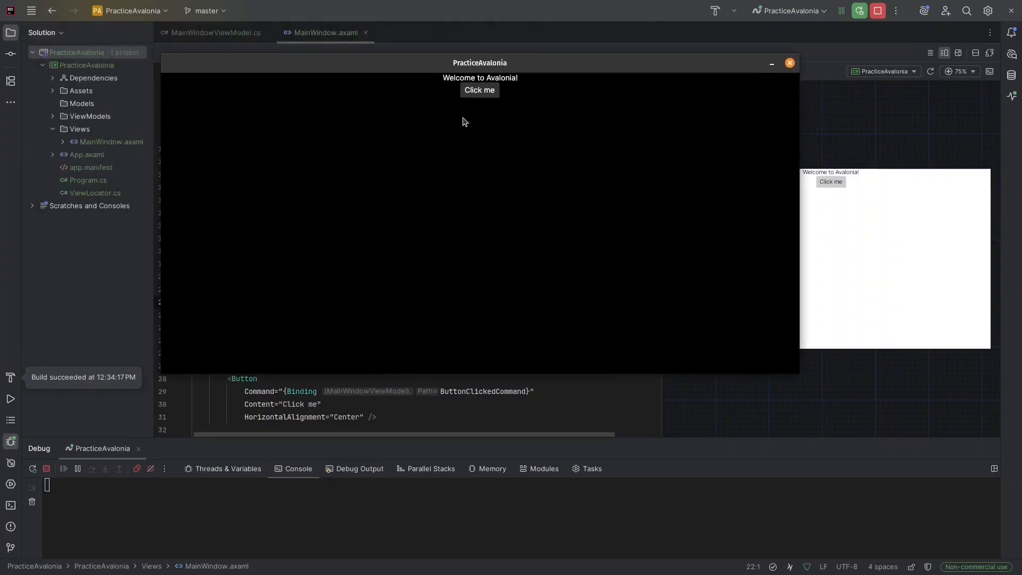
click(479, 89)
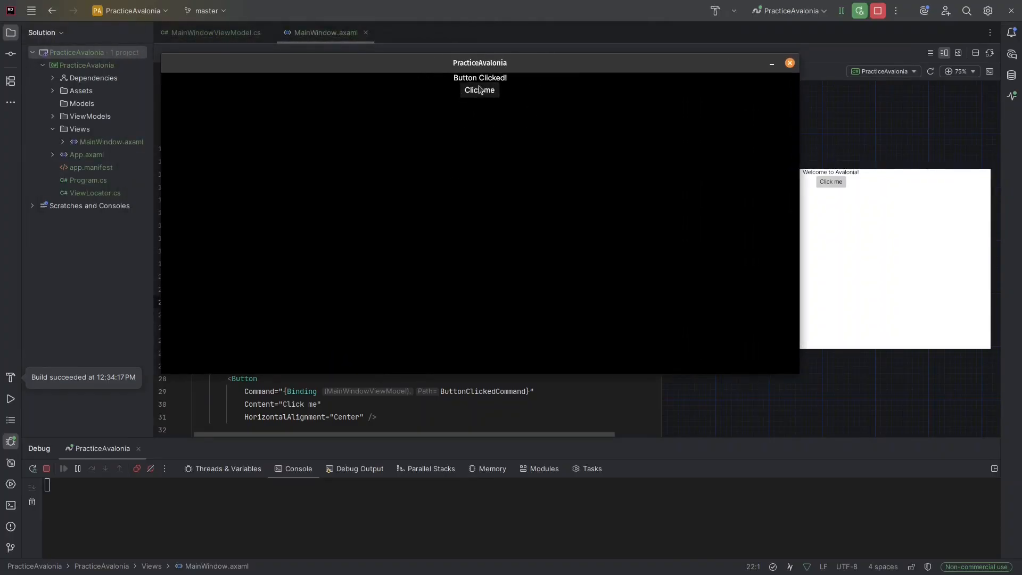
mouse_move(781, 85)
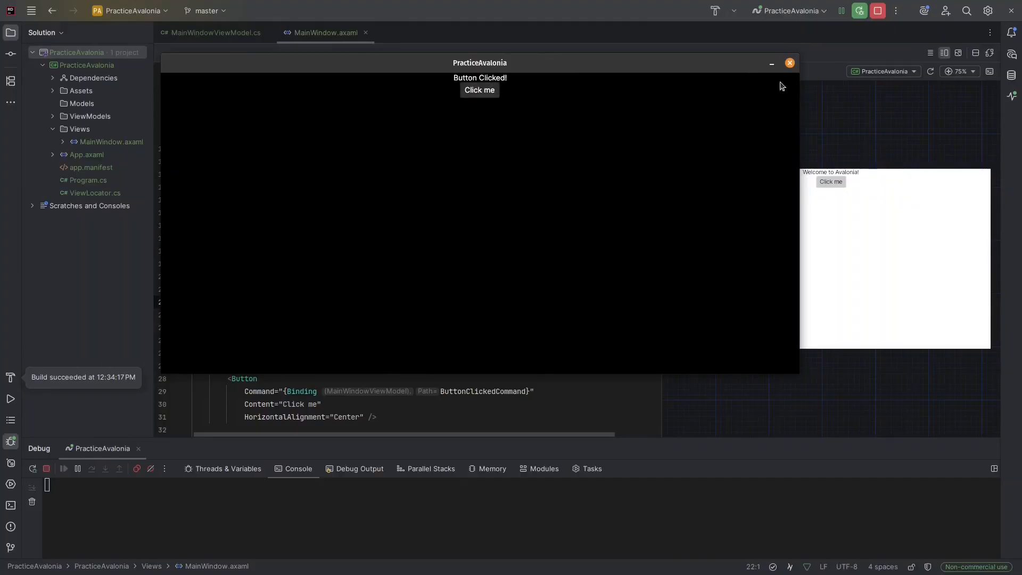
click(789, 63)
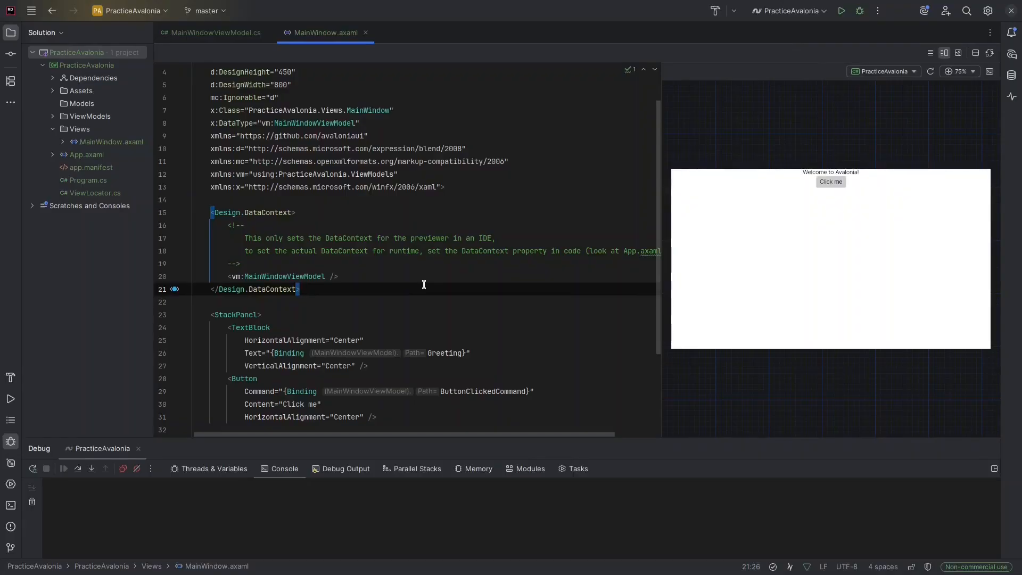
mouse_move(398, 307)
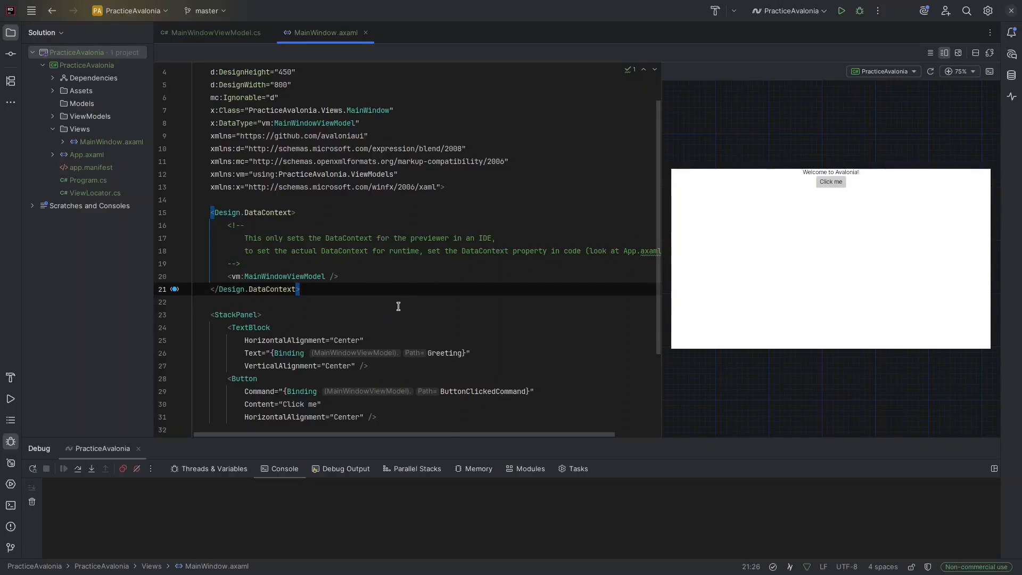
mouse_move(403, 303)
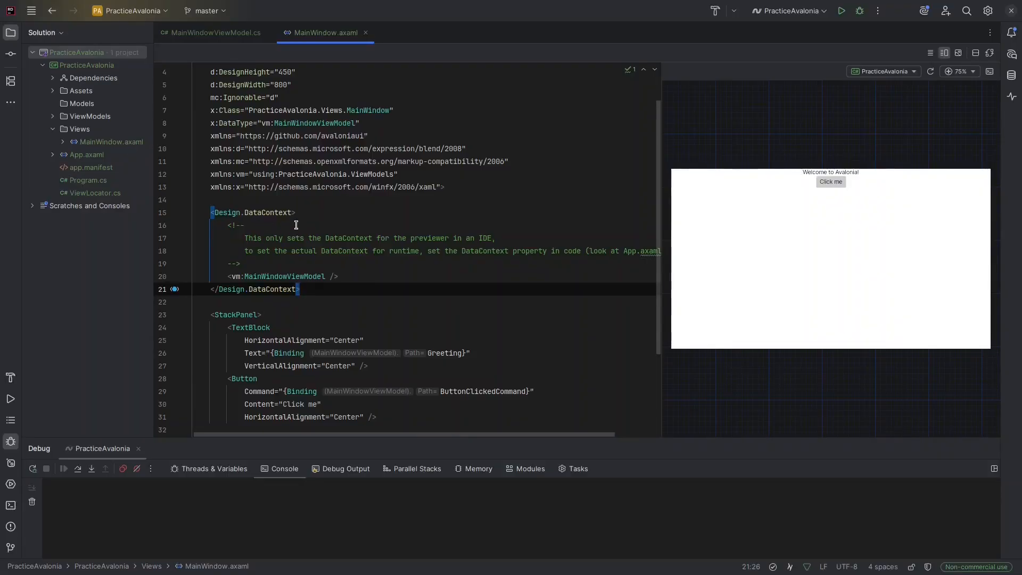
click(215, 32)
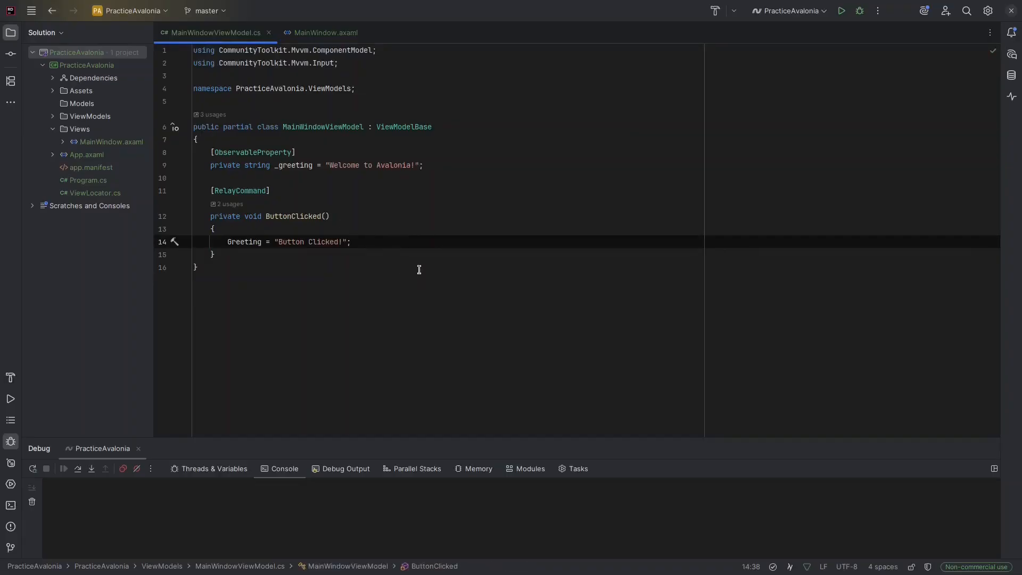
mouse_move(408, 247)
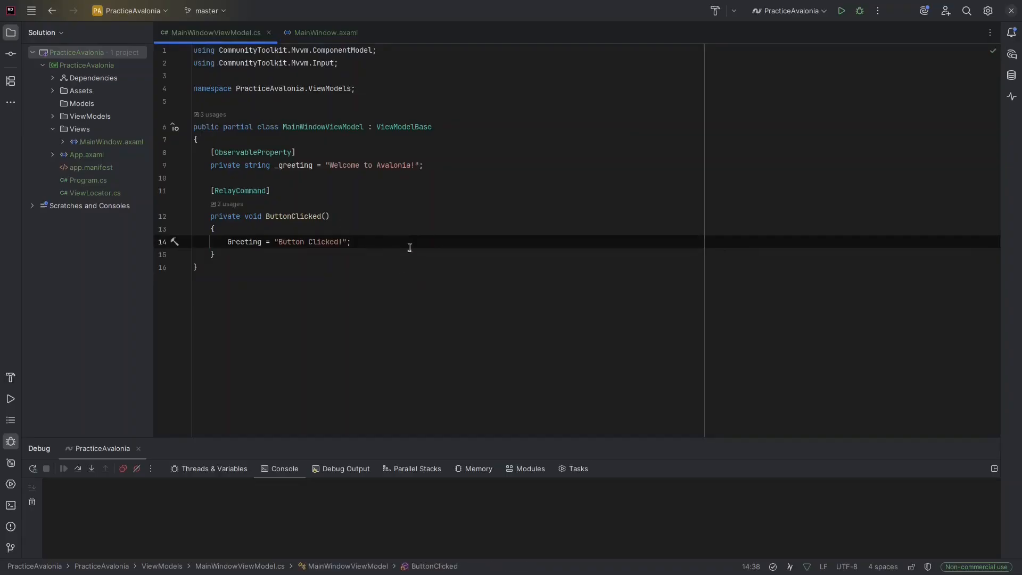
click(325, 32)
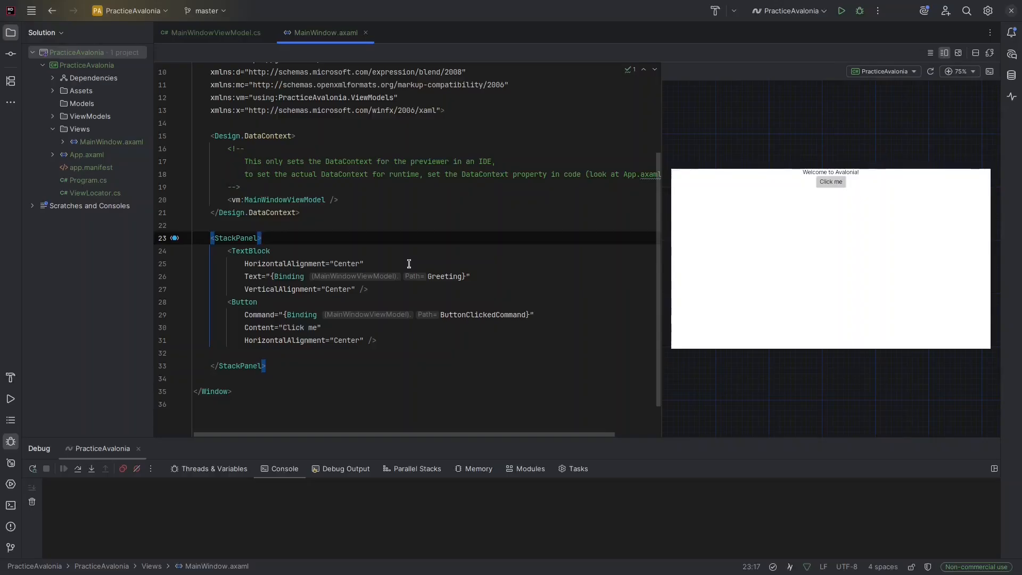
double_click(444, 277)
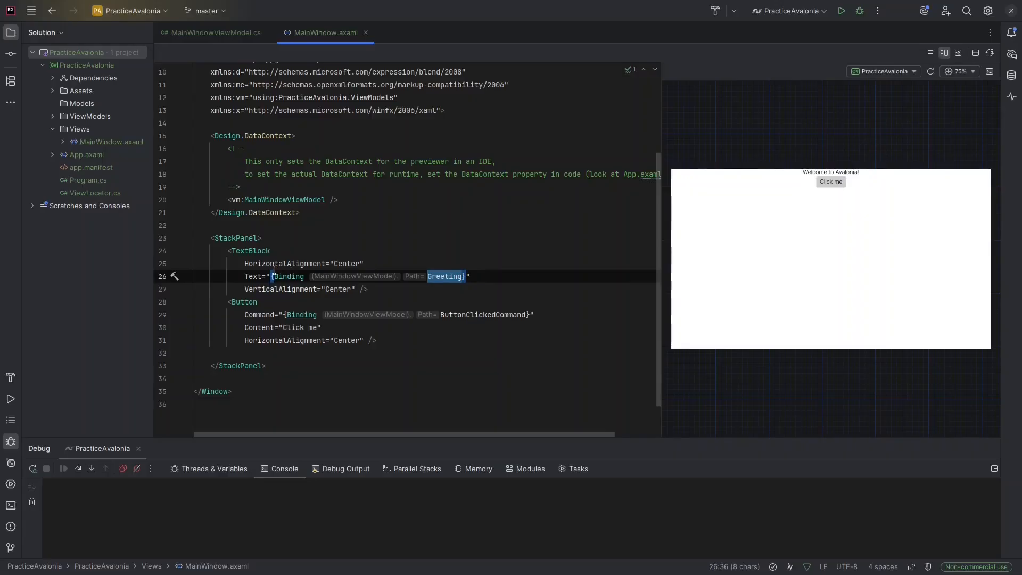
mouse_move(324, 157)
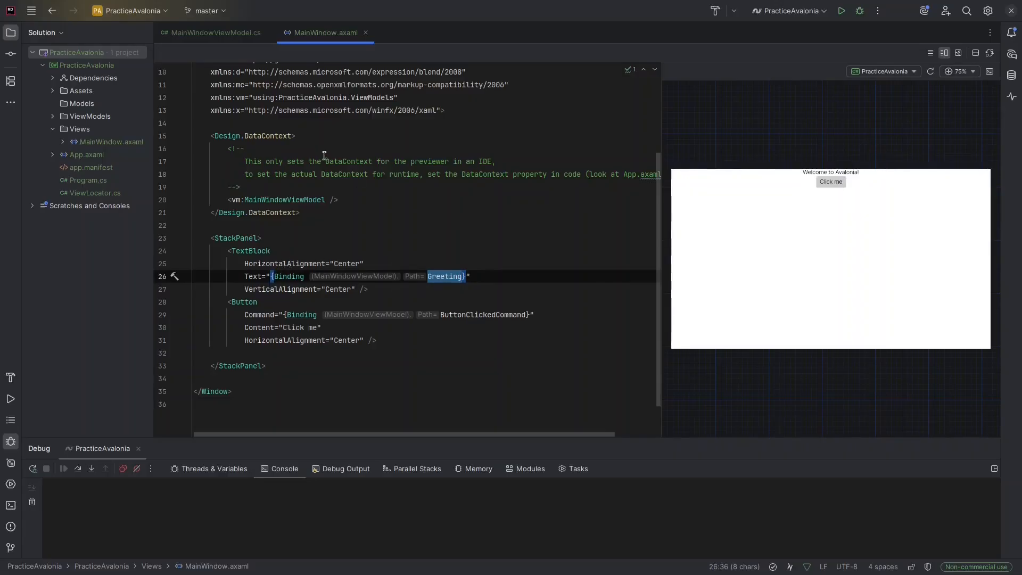
click(215, 32)
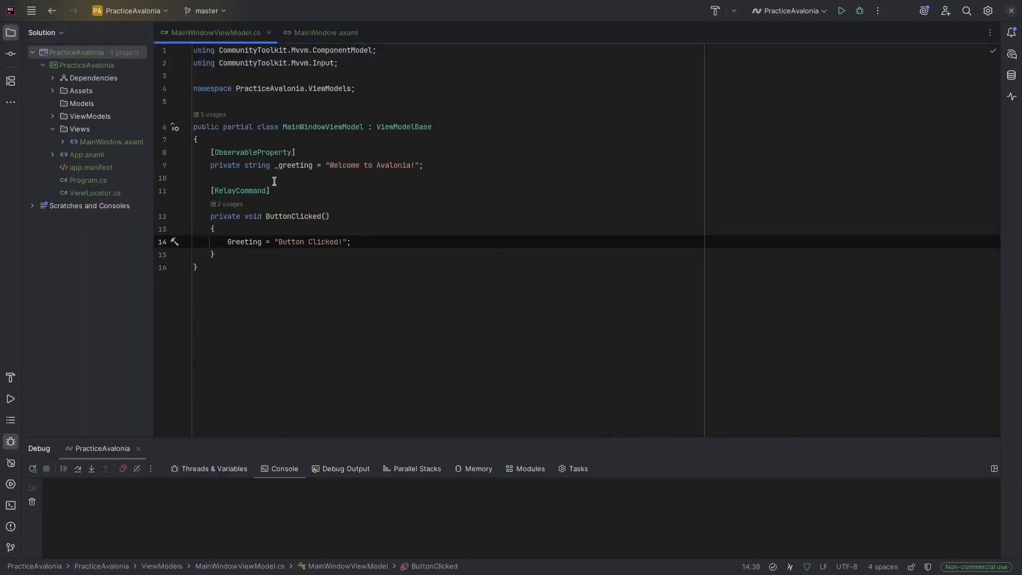
click(326, 32)
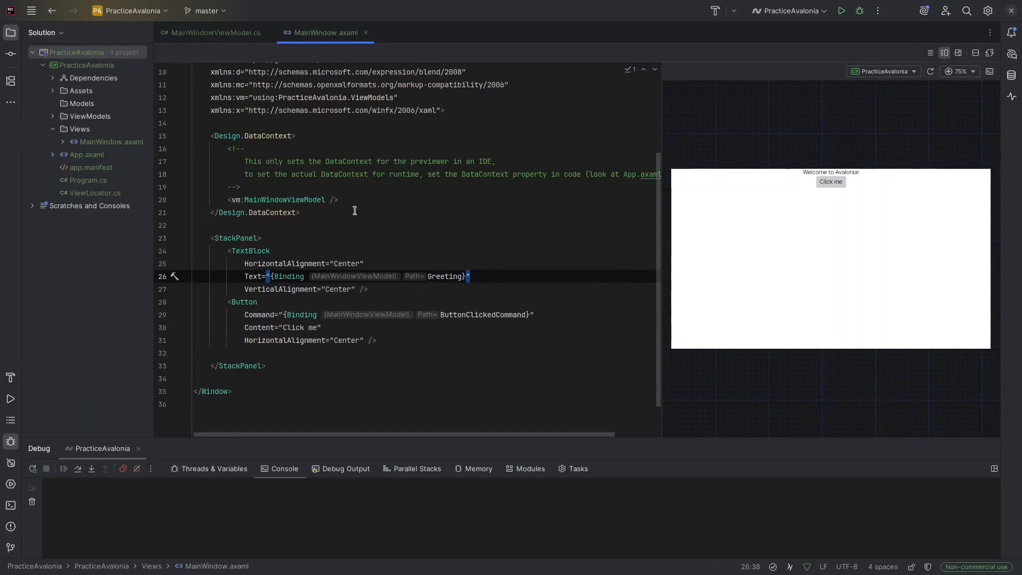
mouse_move(385, 296)
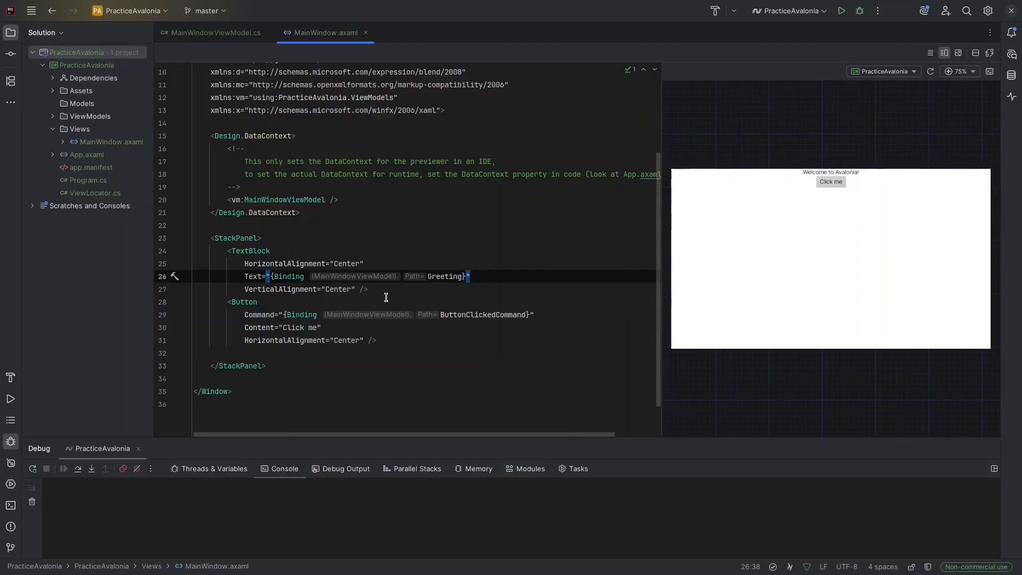
mouse_move(390, 328)
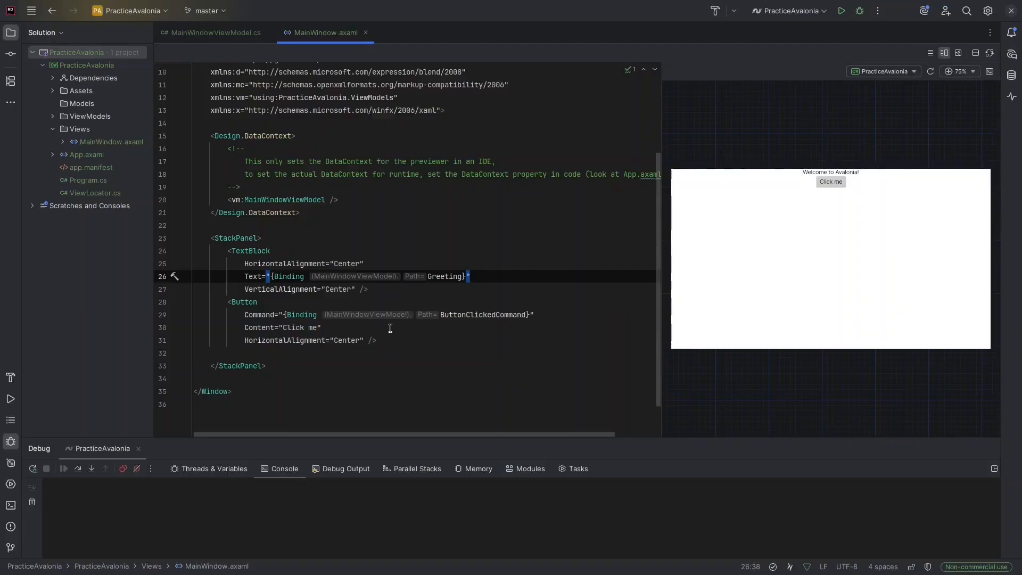
mouse_move(481, 324)
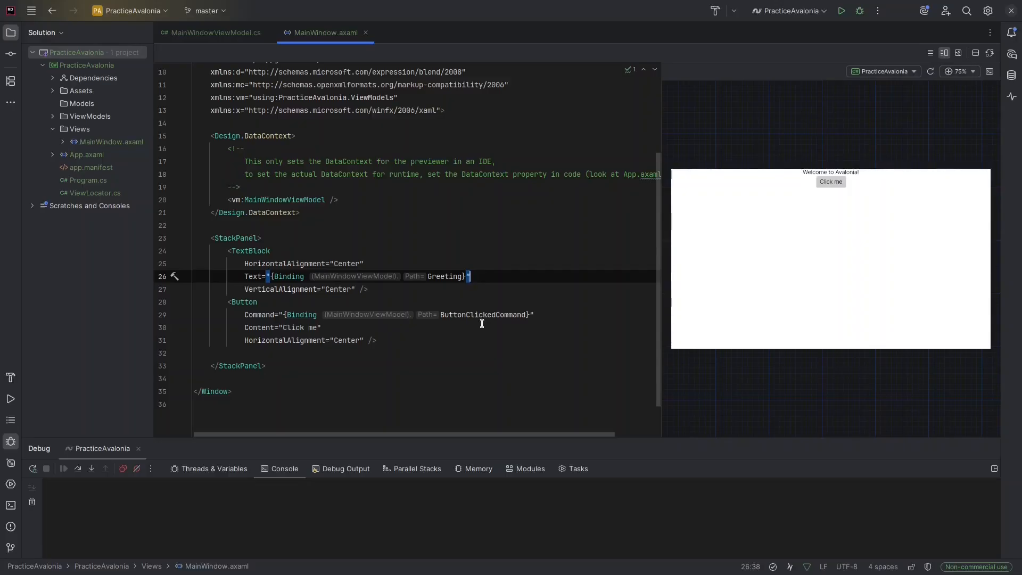
click(215, 32)
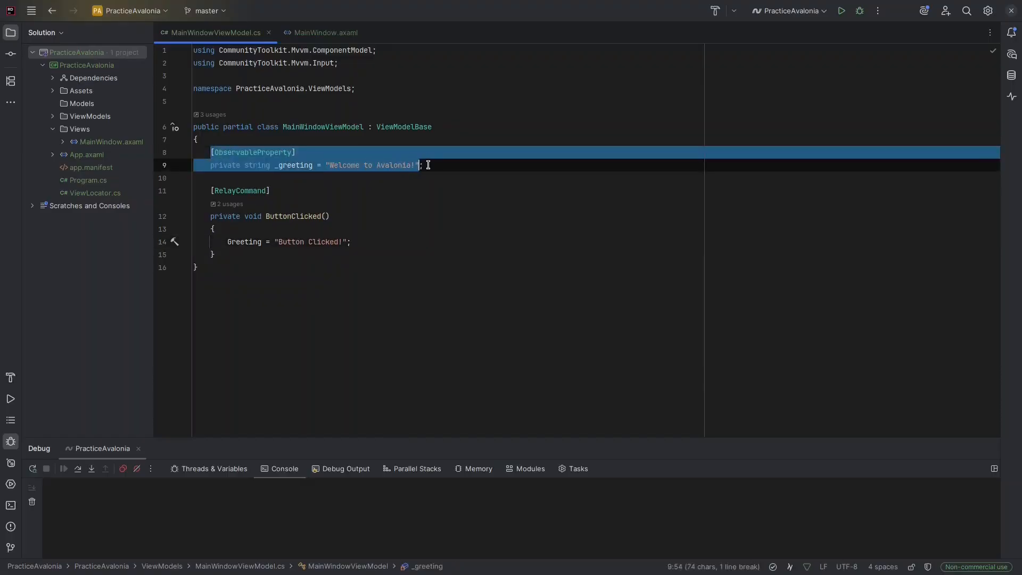
click(428, 165)
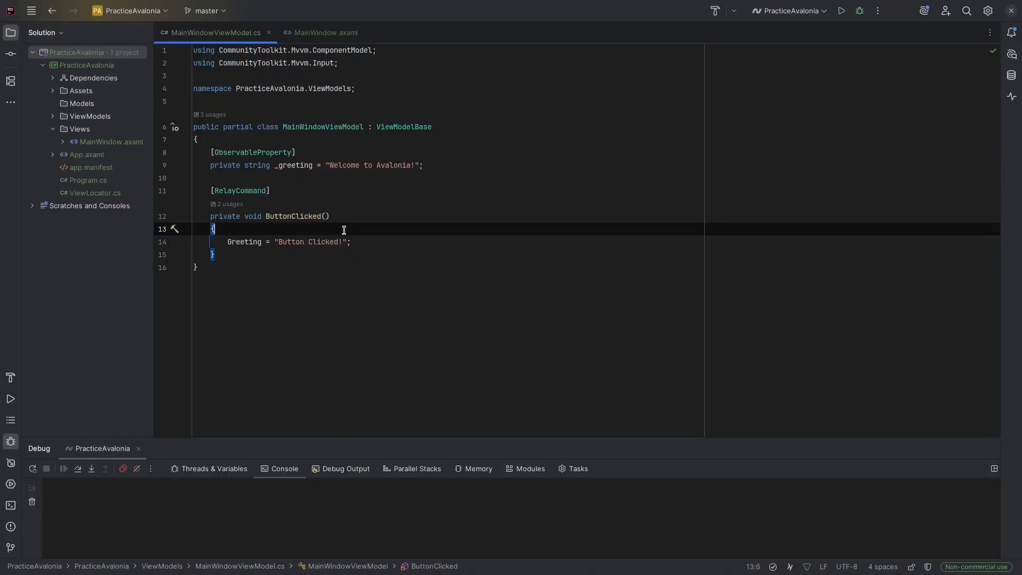
click(326, 32)
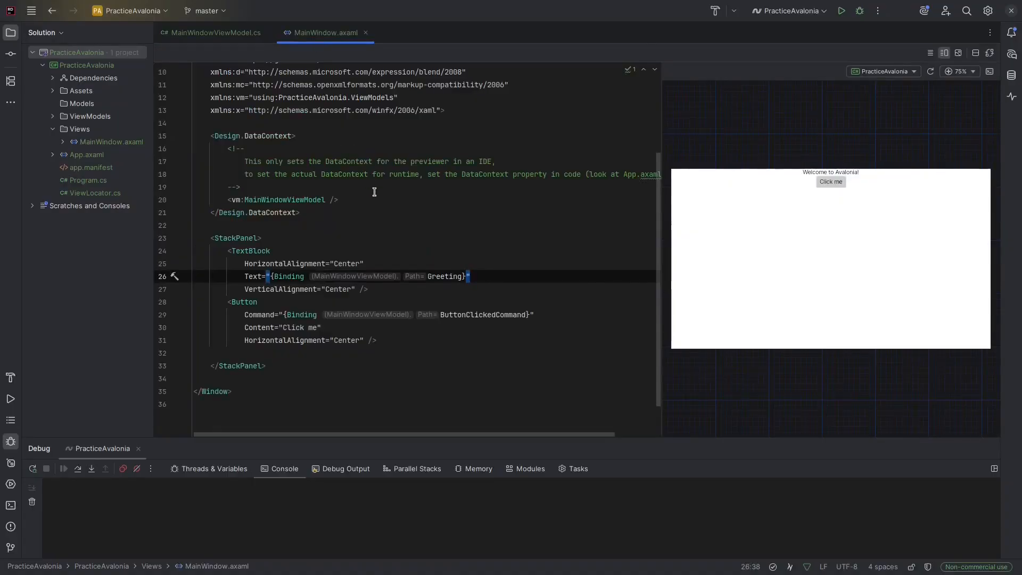
mouse_move(354, 196)
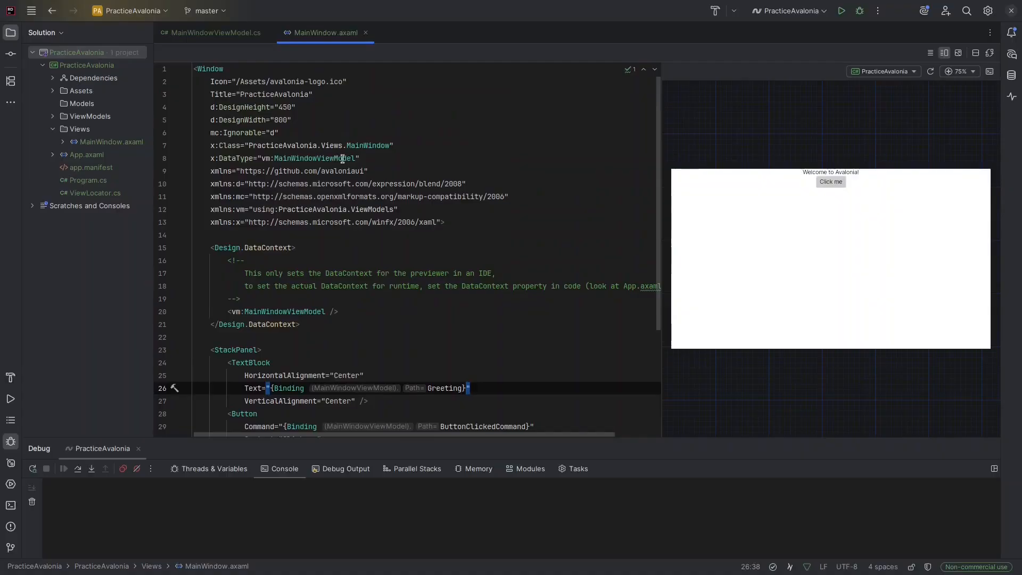
mouse_move(428, 171)
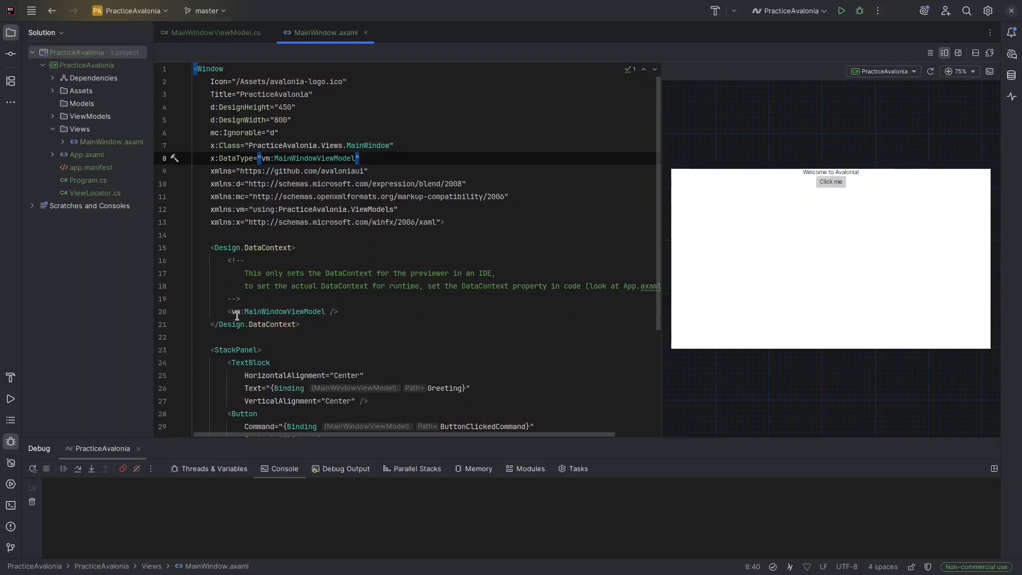
mouse_move(337, 311)
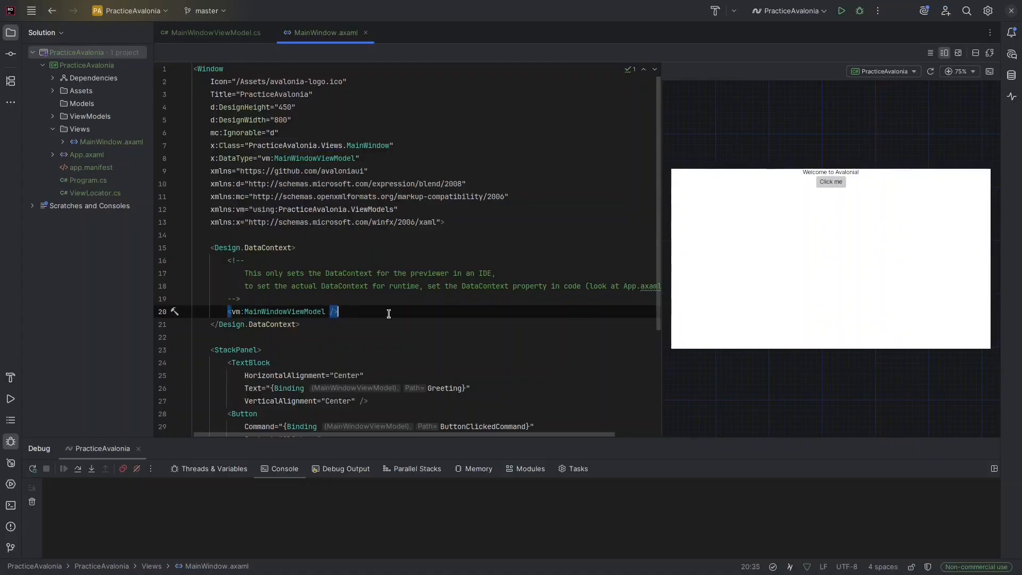
mouse_move(401, 314)
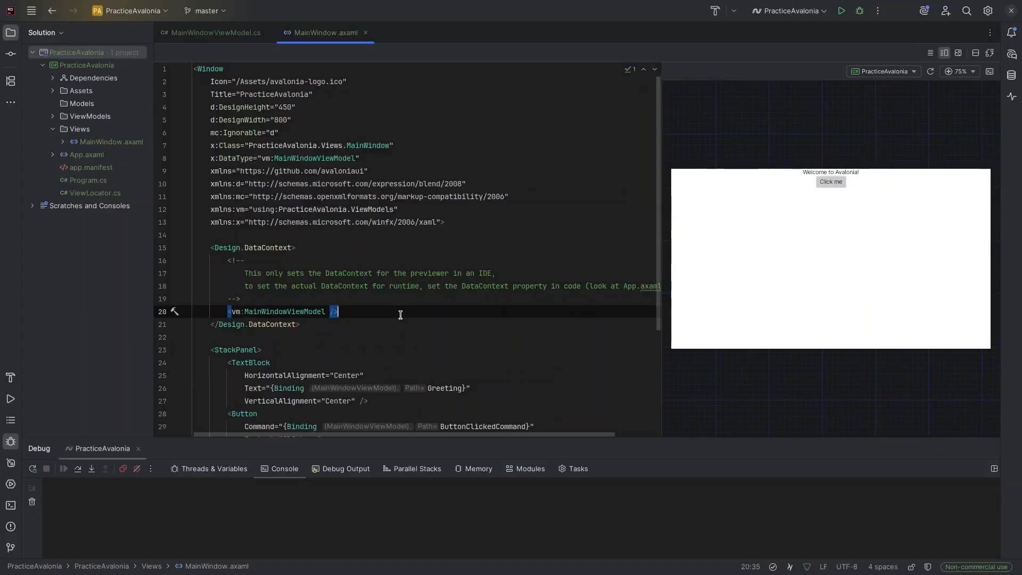
Review x:DataType and Design.DataContext in MainWindow.axaml, then return to MainWindowViewModel.cs showing ObservableProperty.
scroll(down, 3)
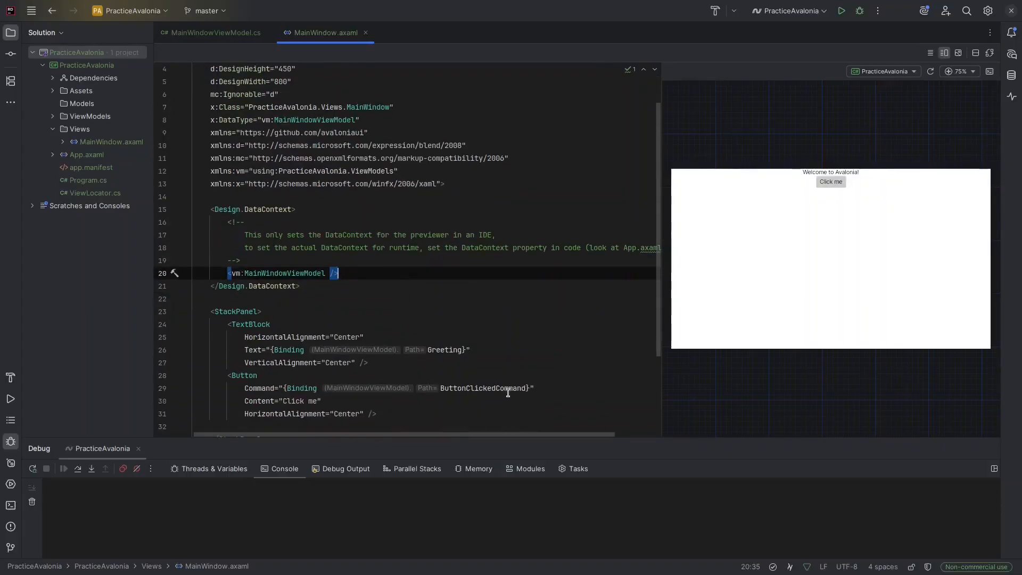
click(468, 349)
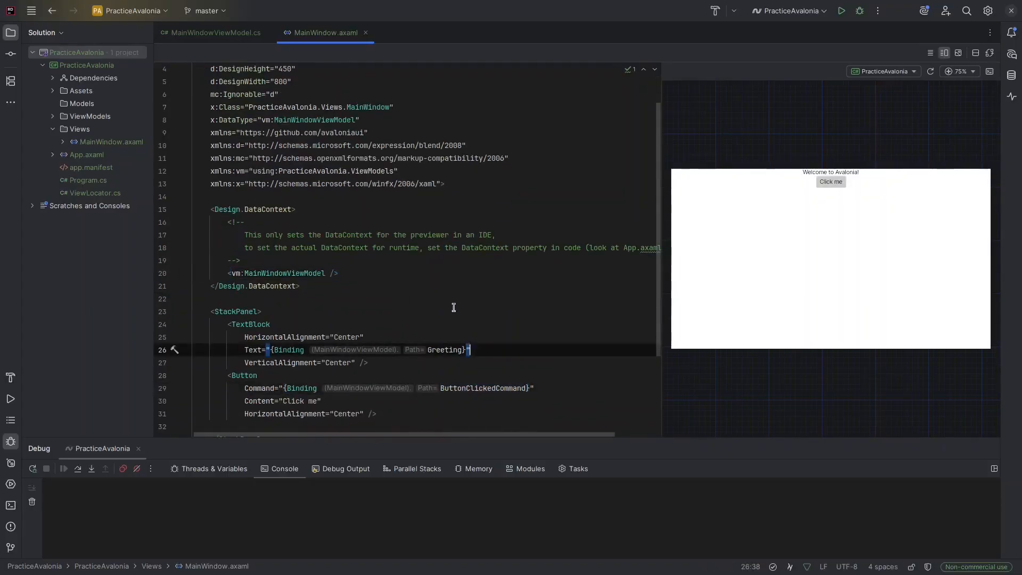
mouse_move(451, 295)
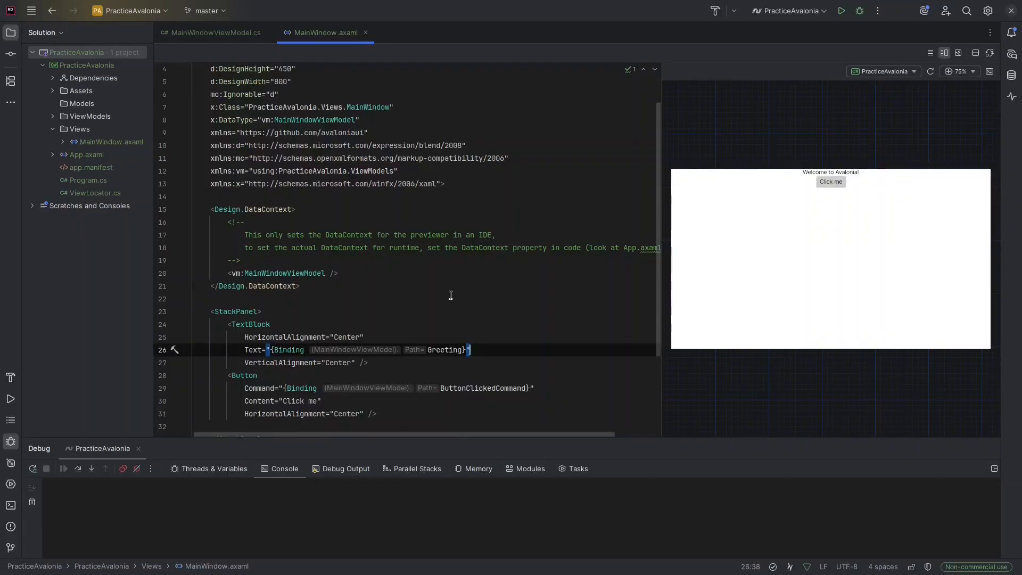
mouse_move(462, 414)
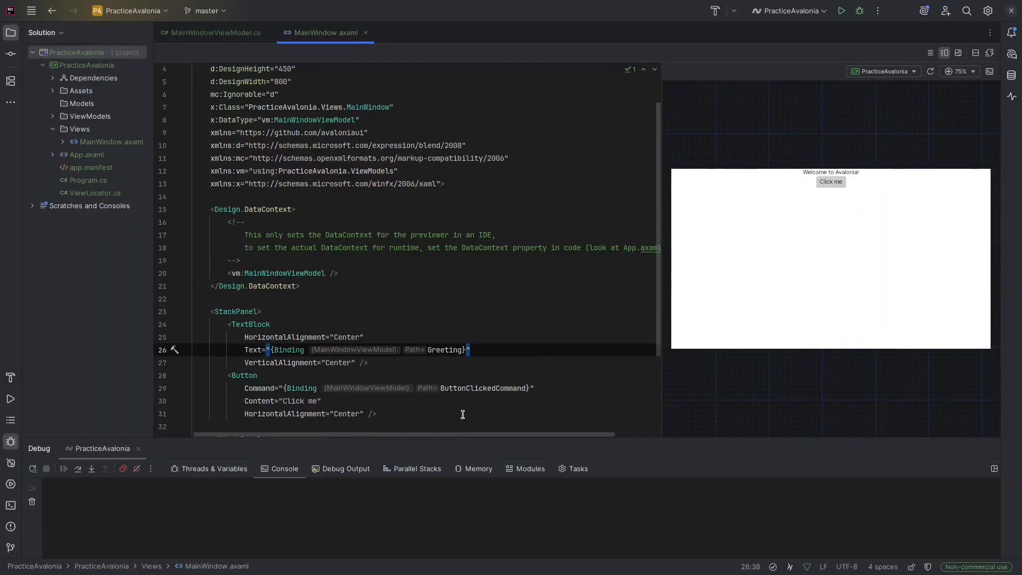
mouse_move(485, 383)
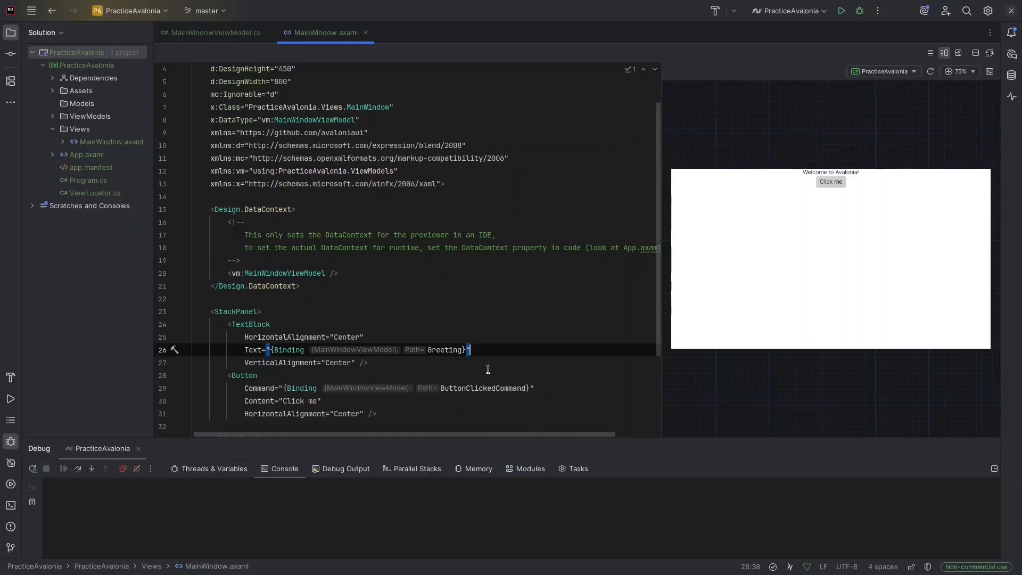
mouse_move(441, 269)
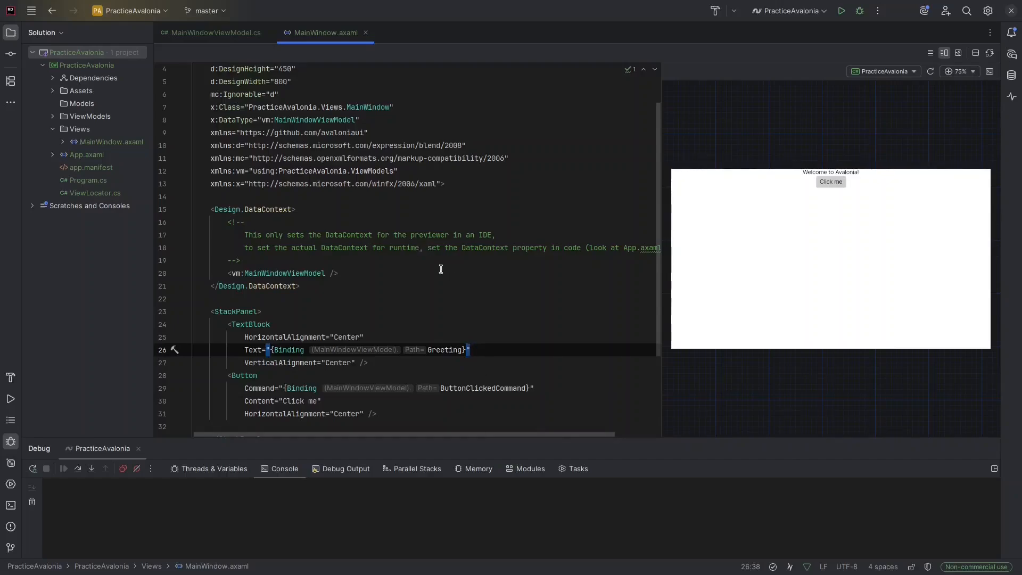
mouse_move(451, 276)
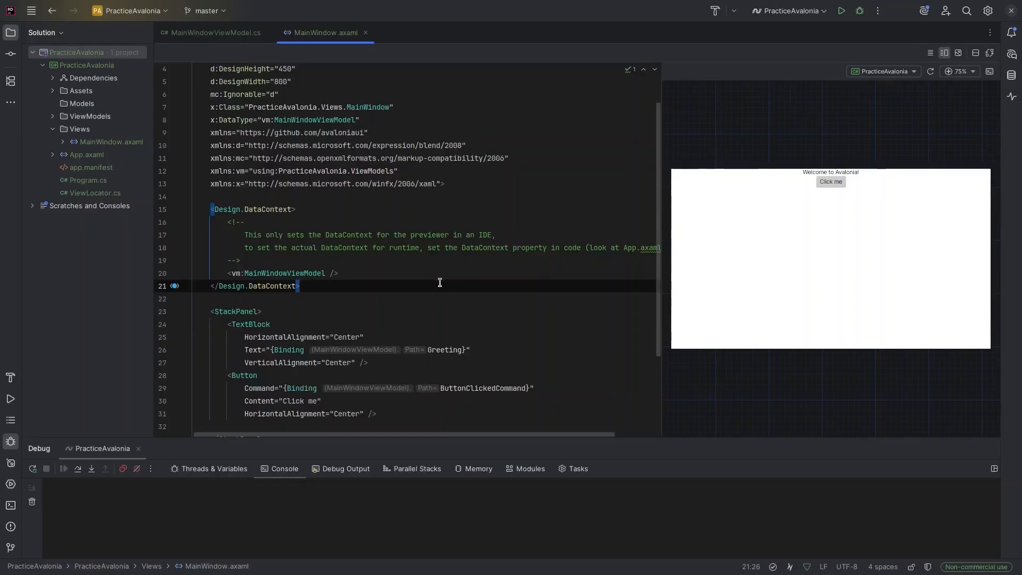
scroll(down, 3)
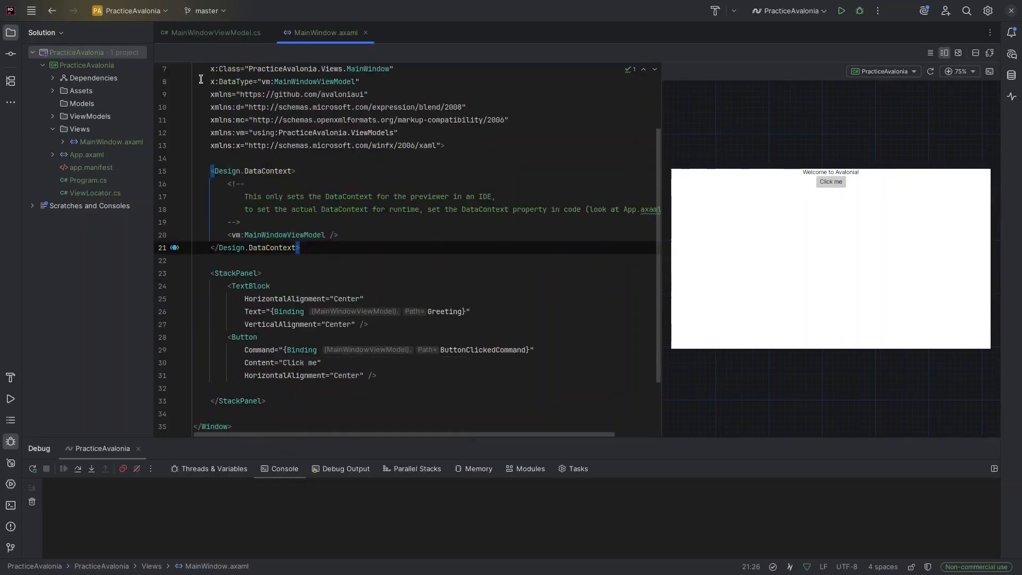
click(215, 32)
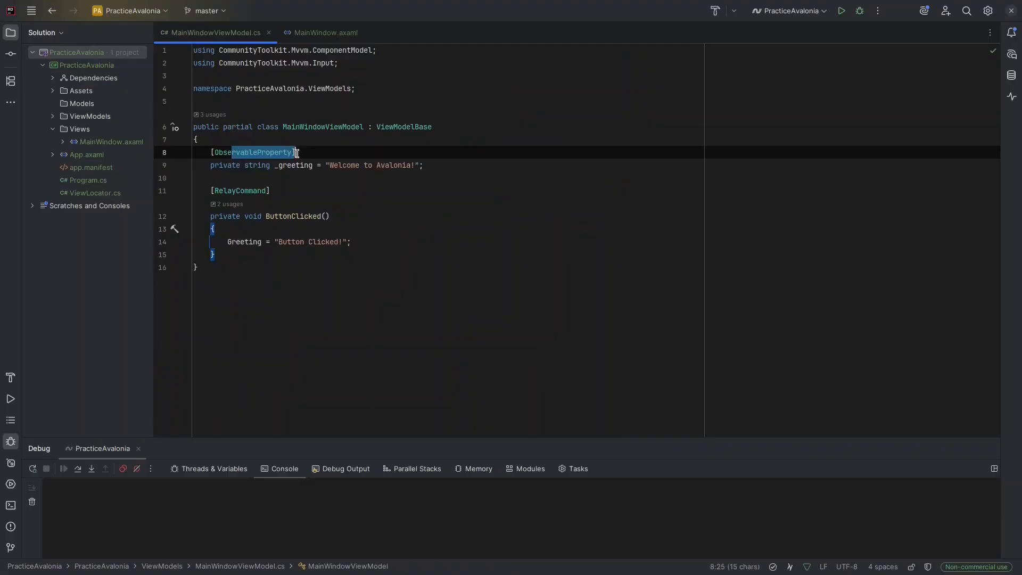